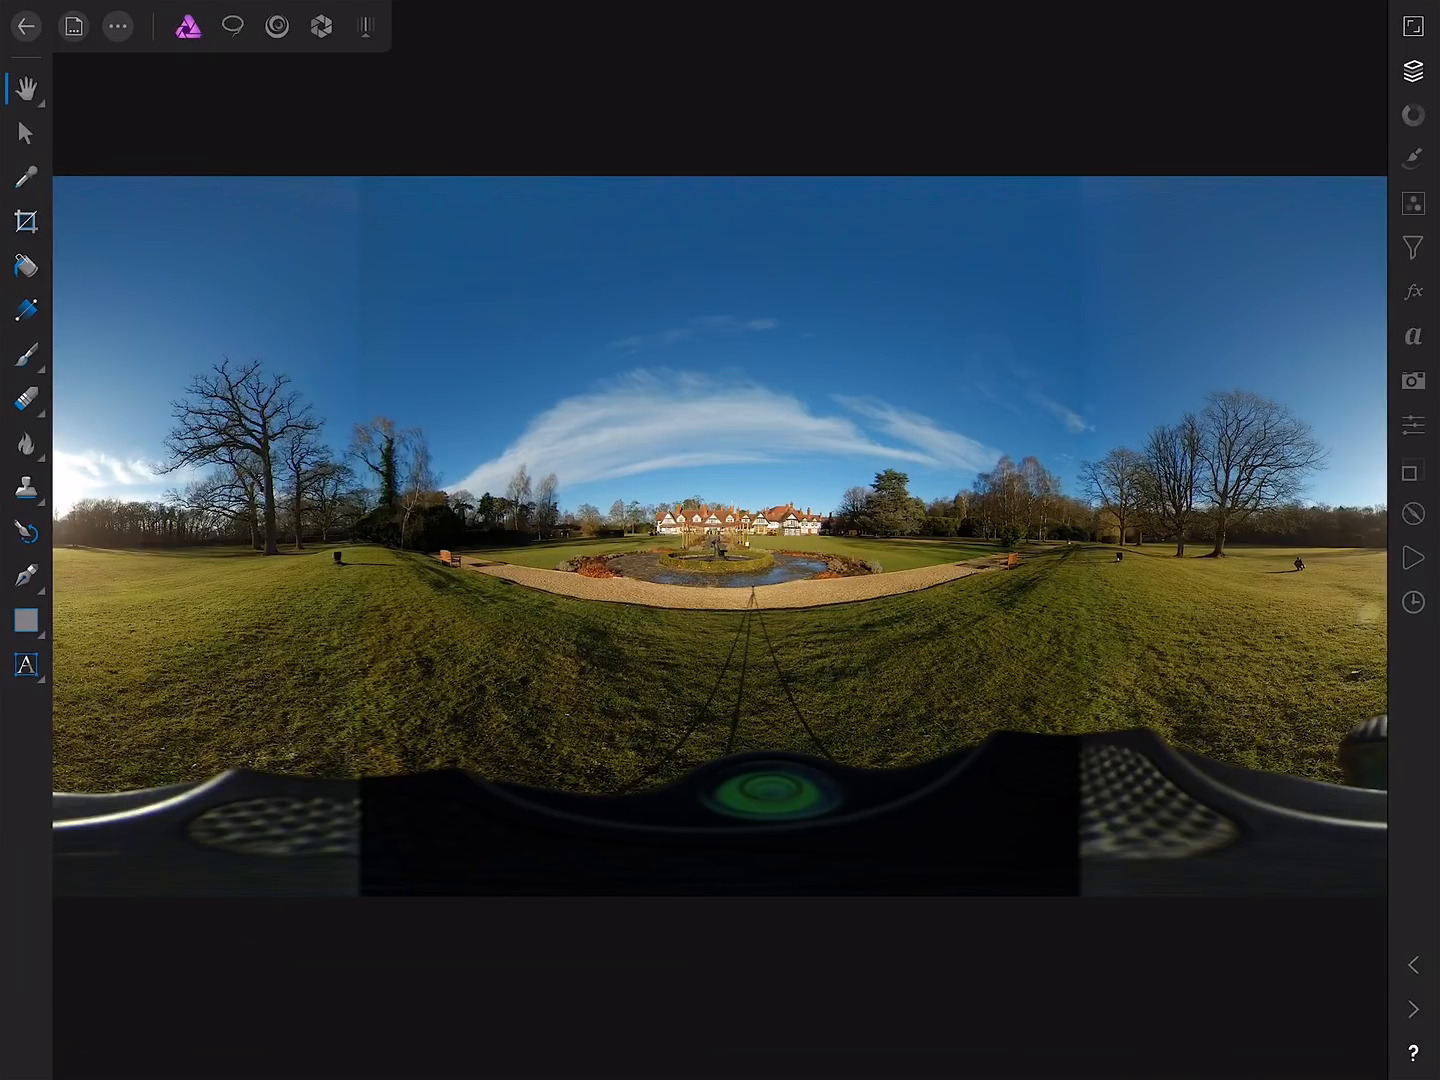
Apply Equirectangular Projection from More > Projections to view the 360° panorama from inside.
click(116, 28)
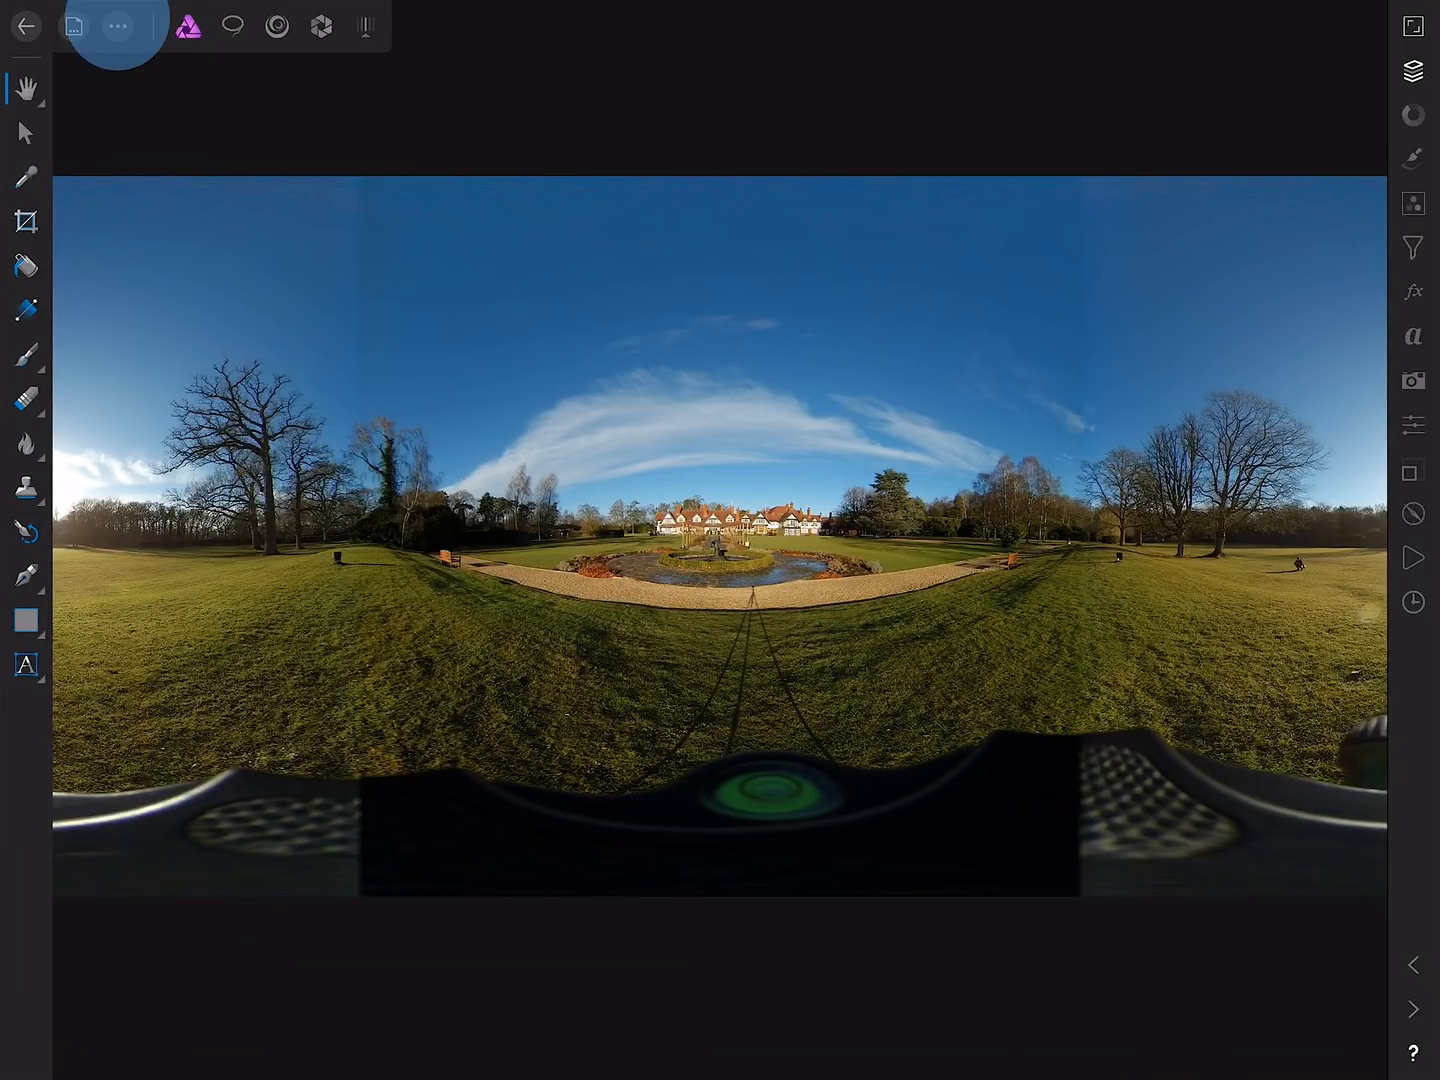
click(116, 26)
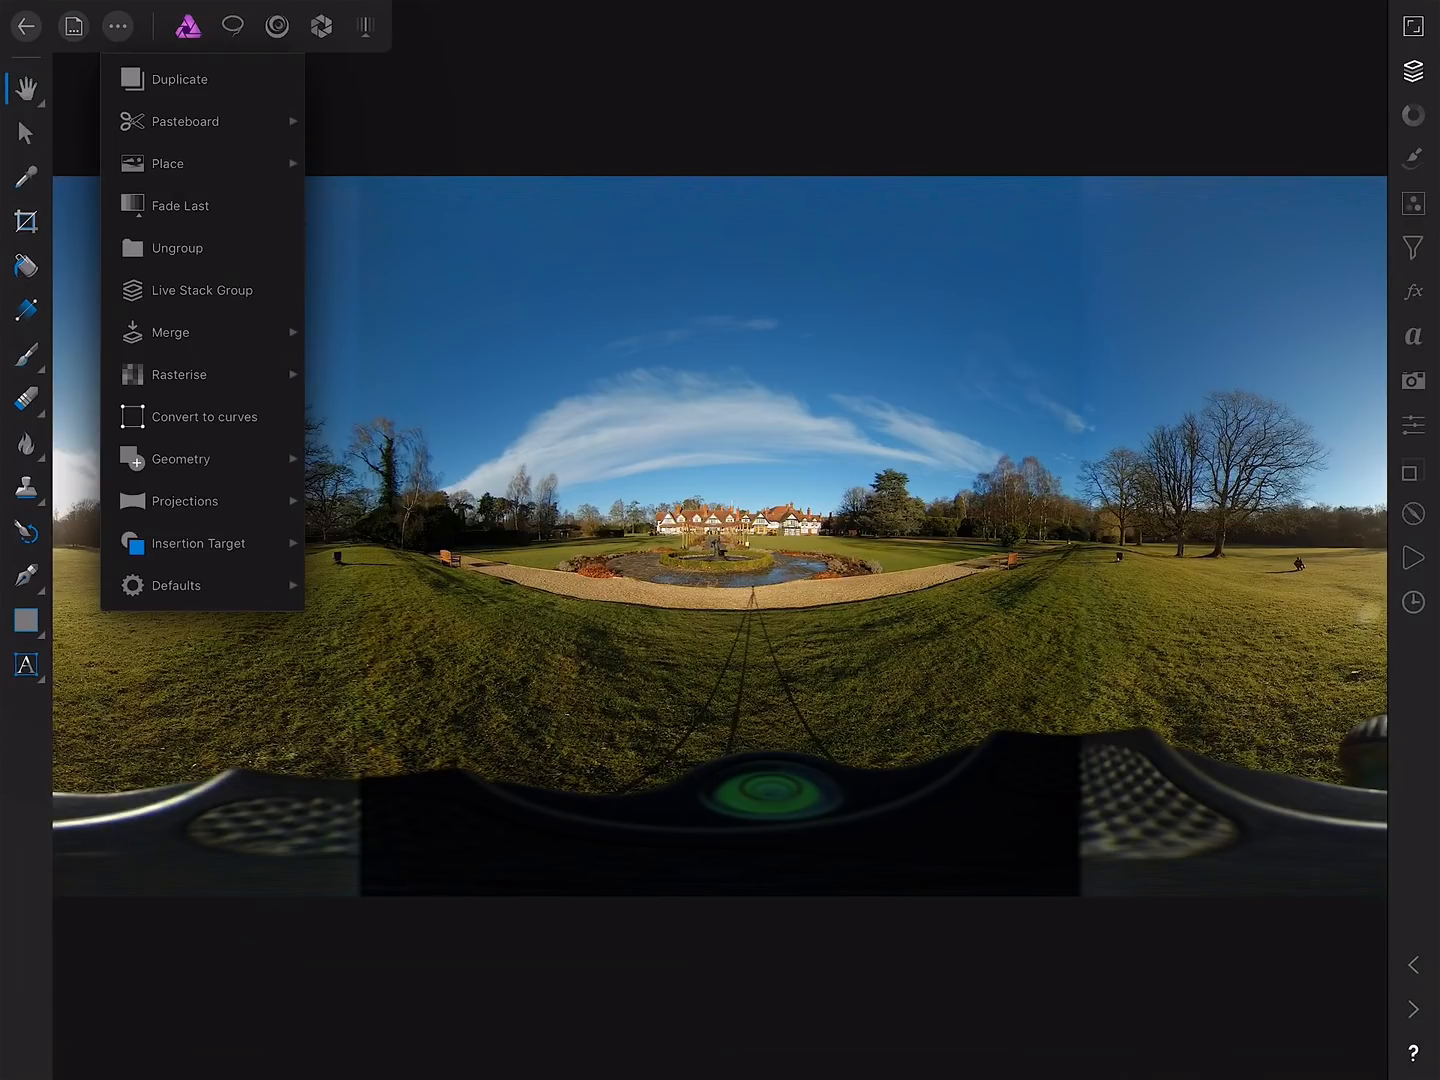
click(184, 500)
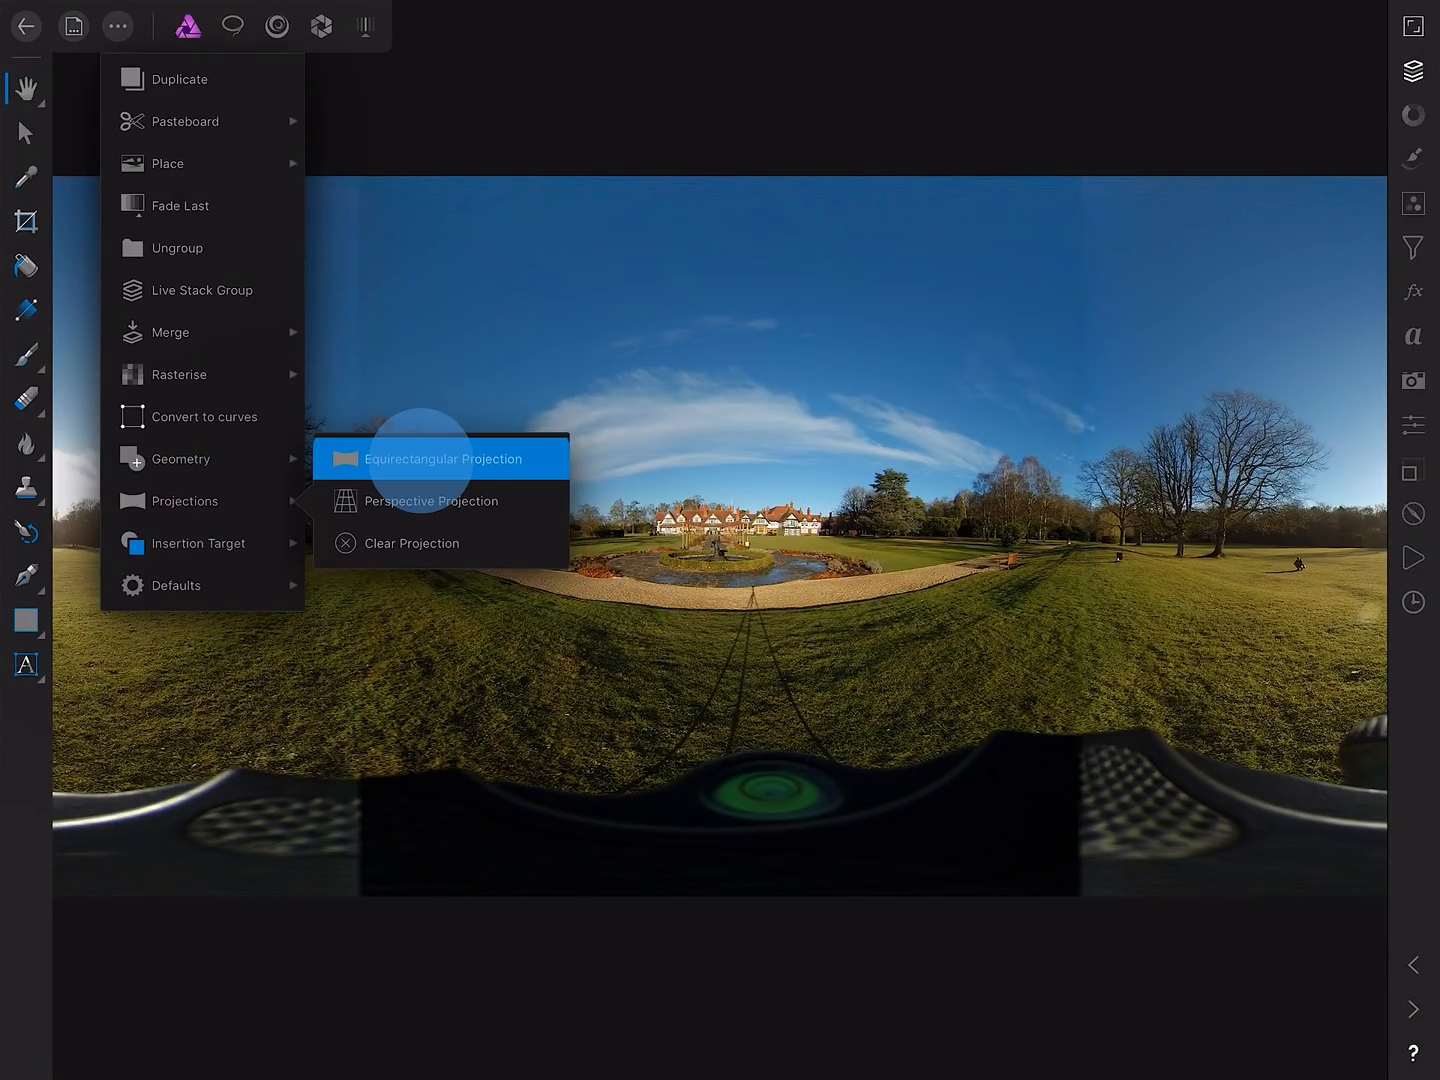
click(432, 500)
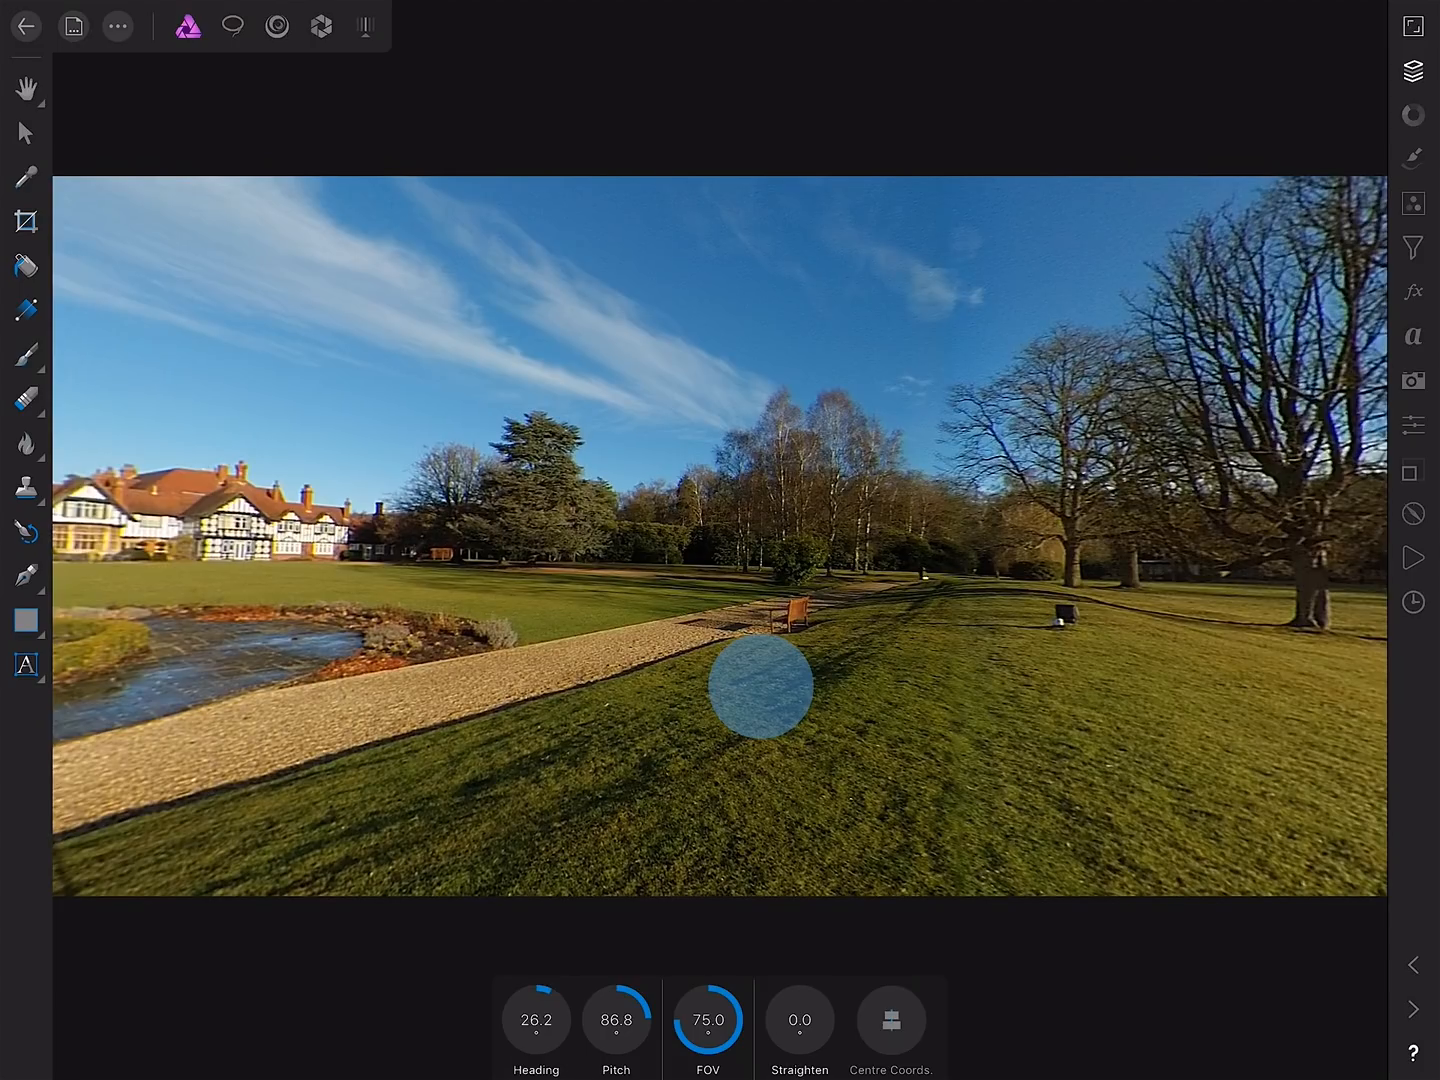
Tilt the pitch to level the horizon and set Straighten to about 1.2° so the trees stand upright.
drag(760, 686, 760, 600)
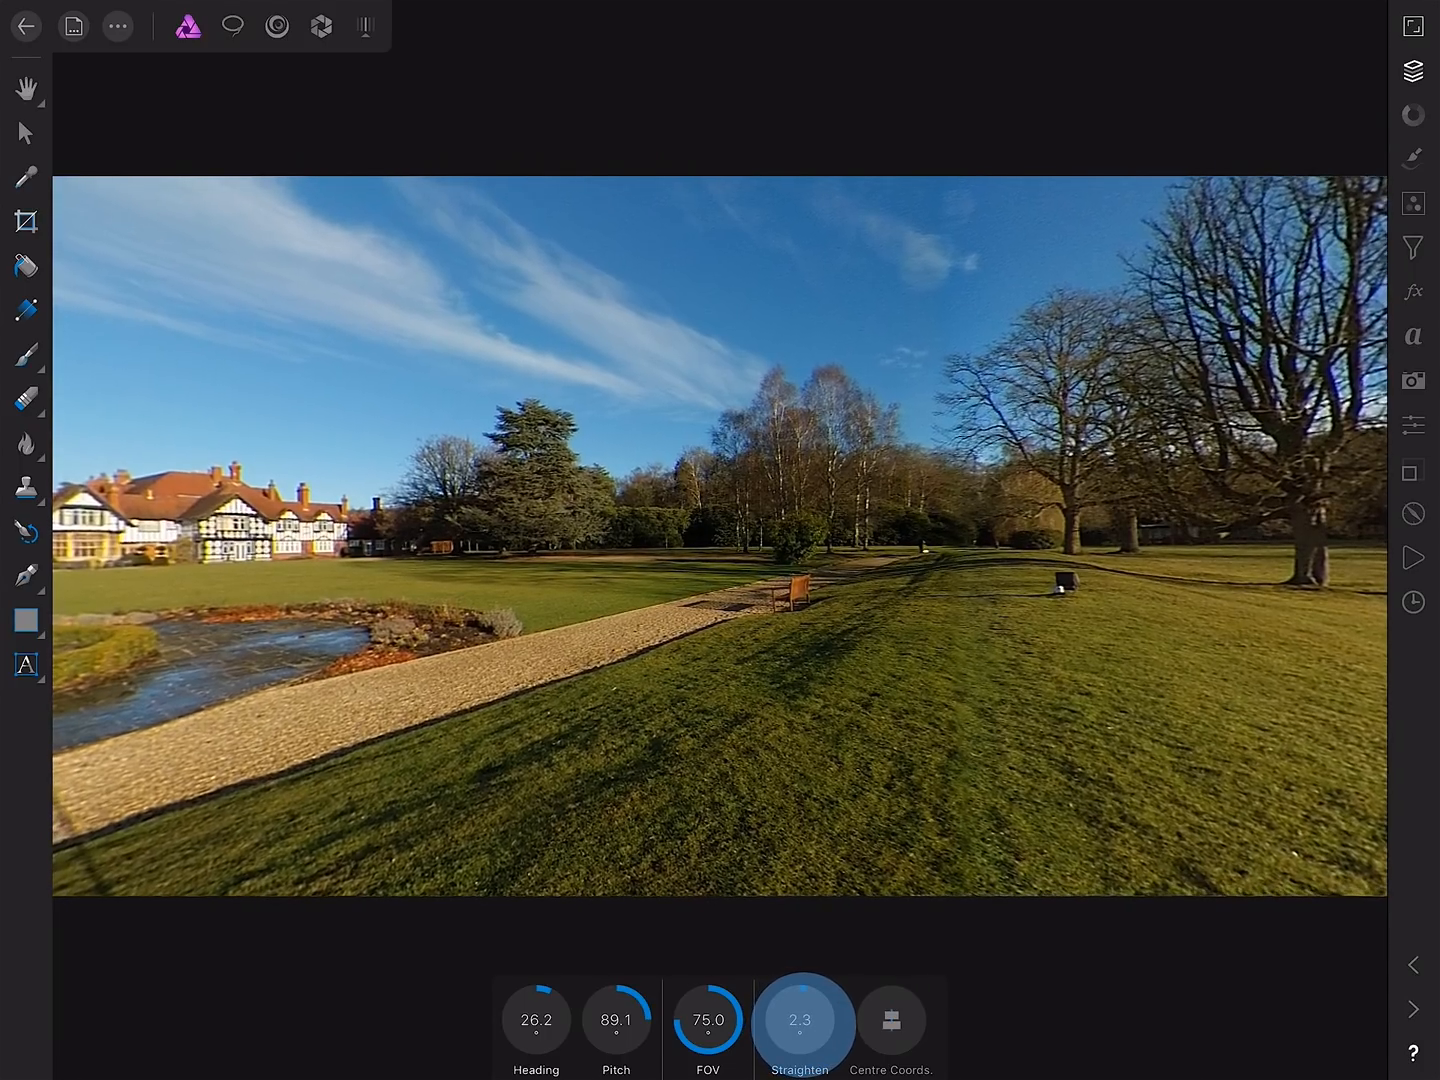
drag(800, 1020, 790, 1040)
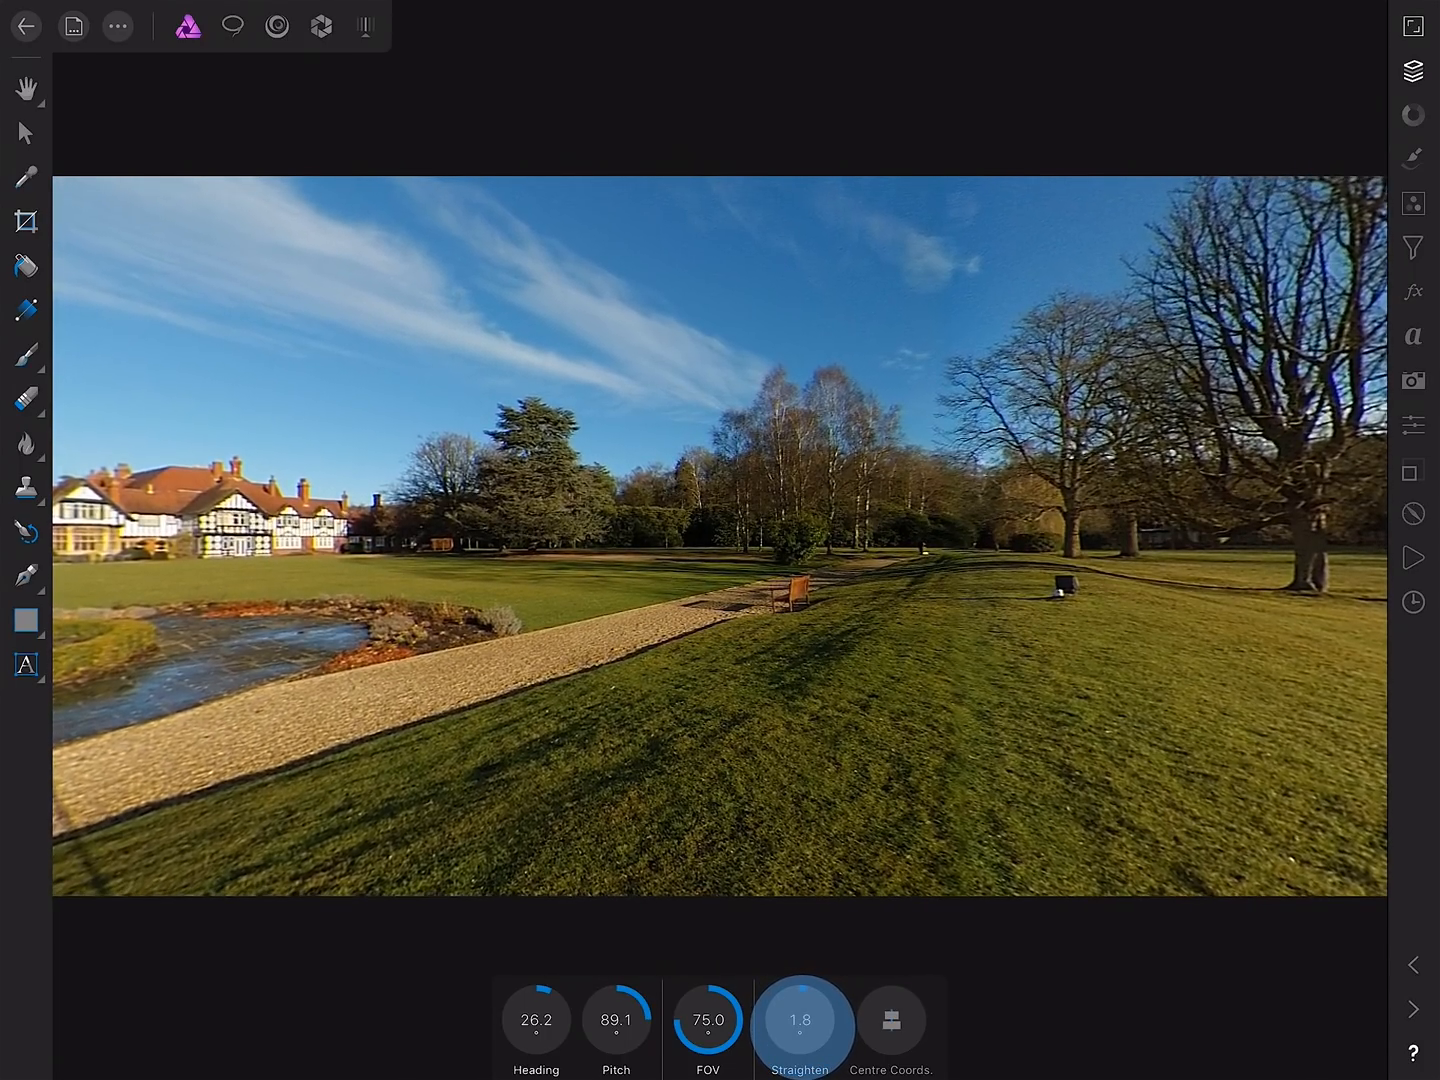
drag(800, 1020, 790, 1040)
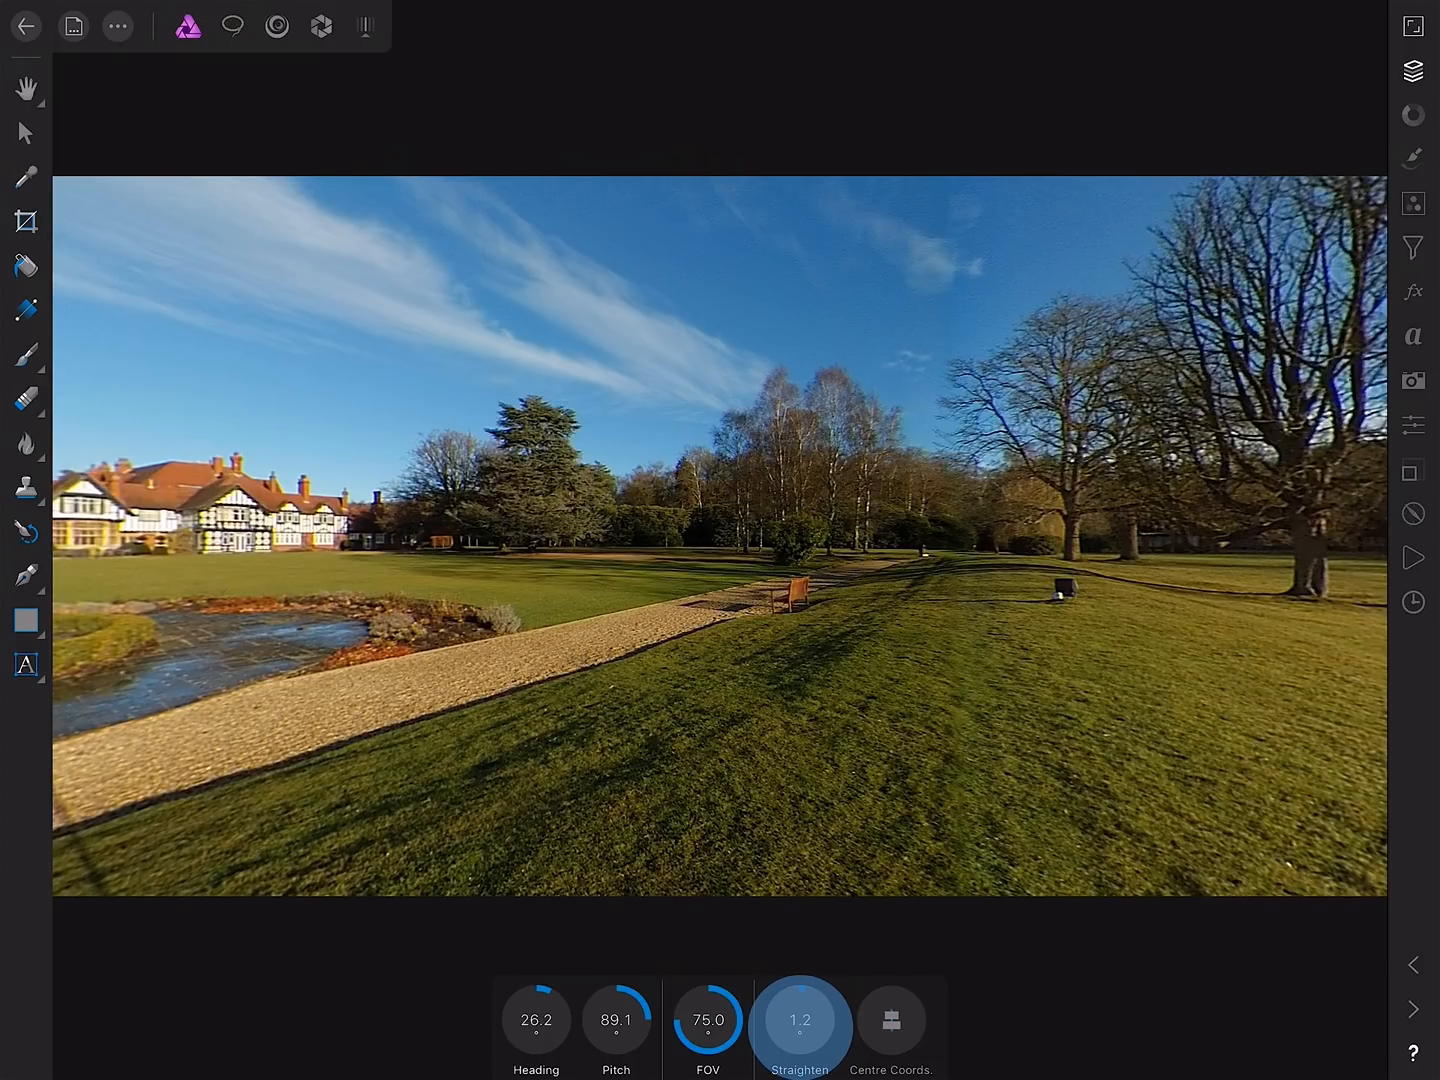
click(800, 1020)
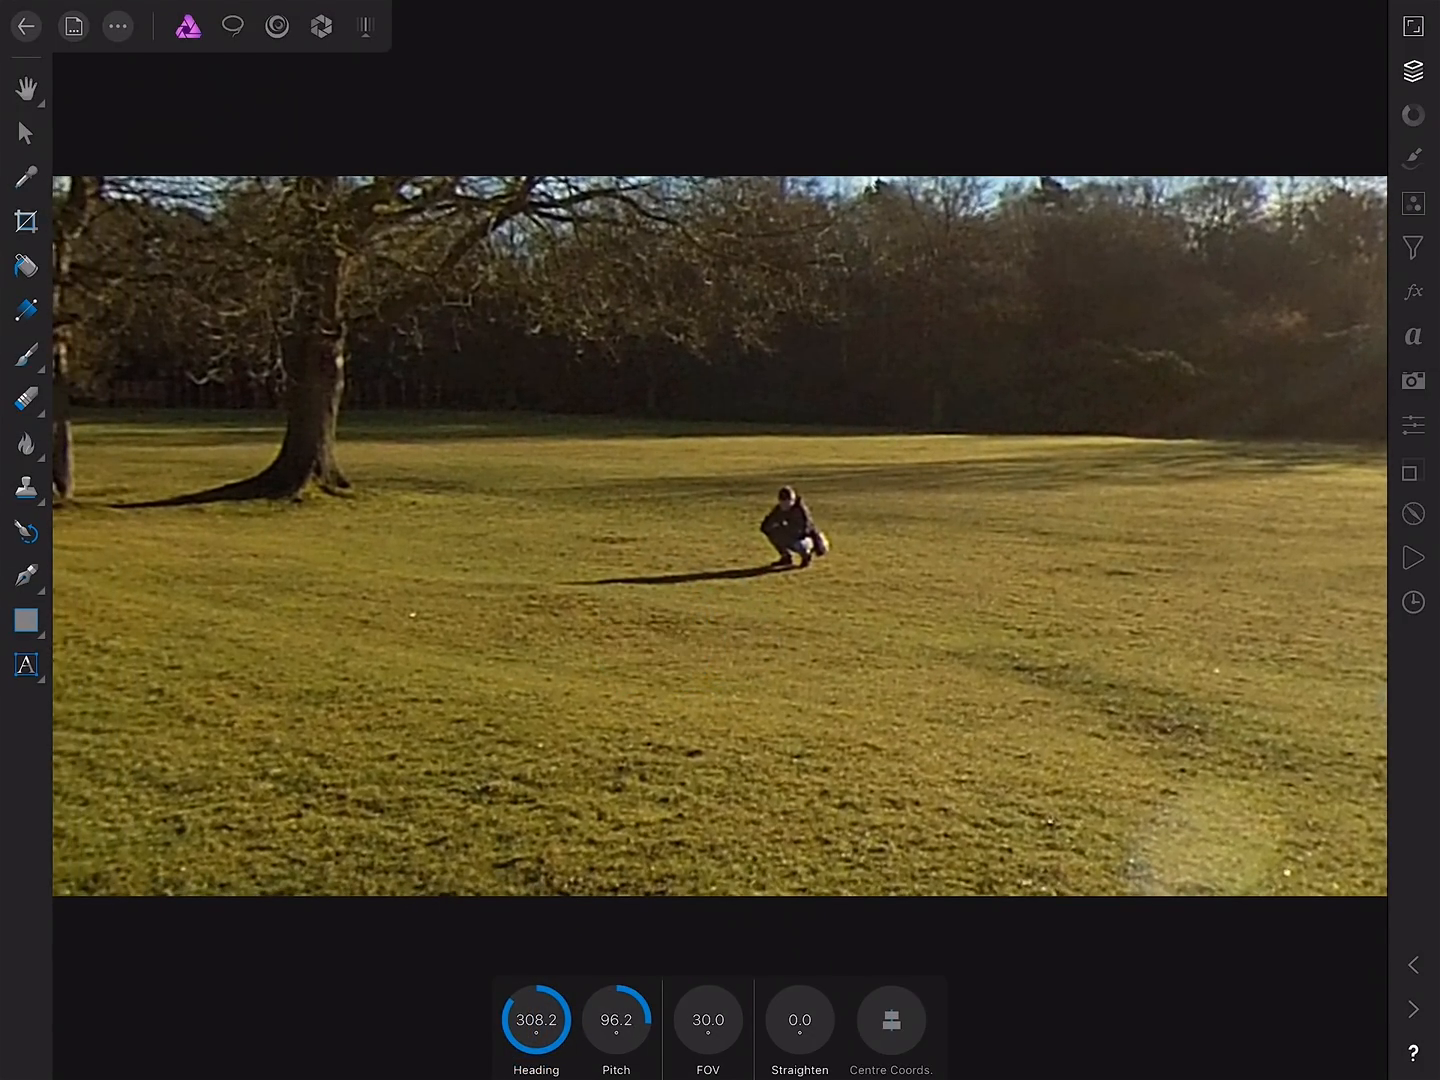
With the Inpainting Brush at 80% hardness, paint out the crouching photographer and his shadow on the lawn.
click(26, 488)
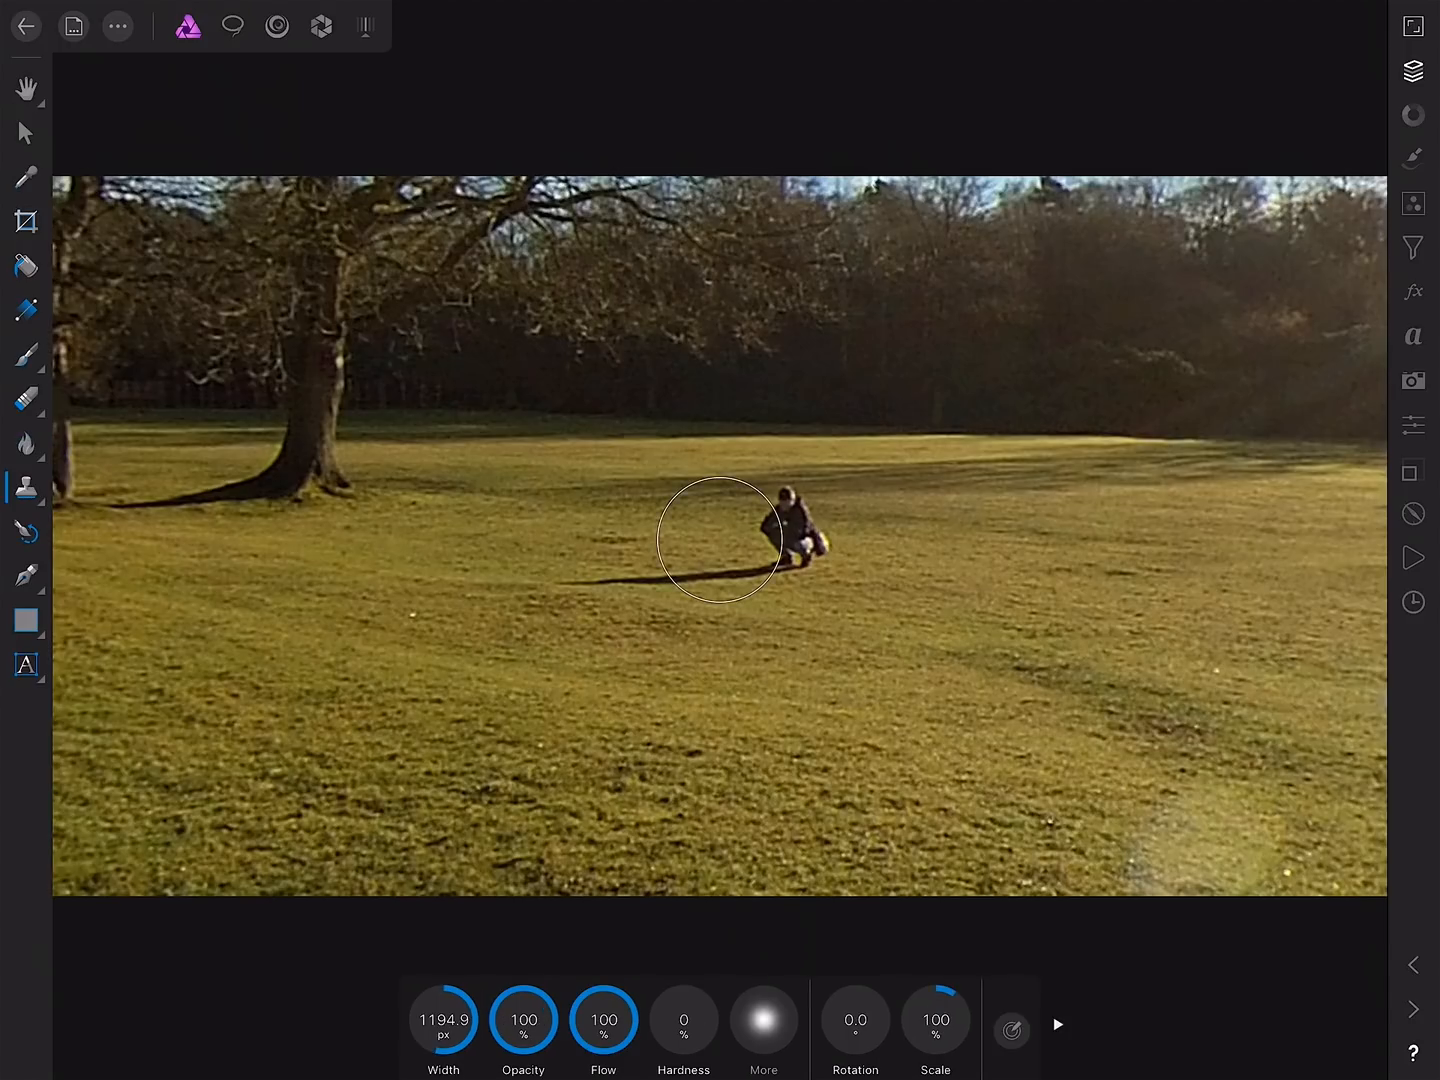
click(26, 488)
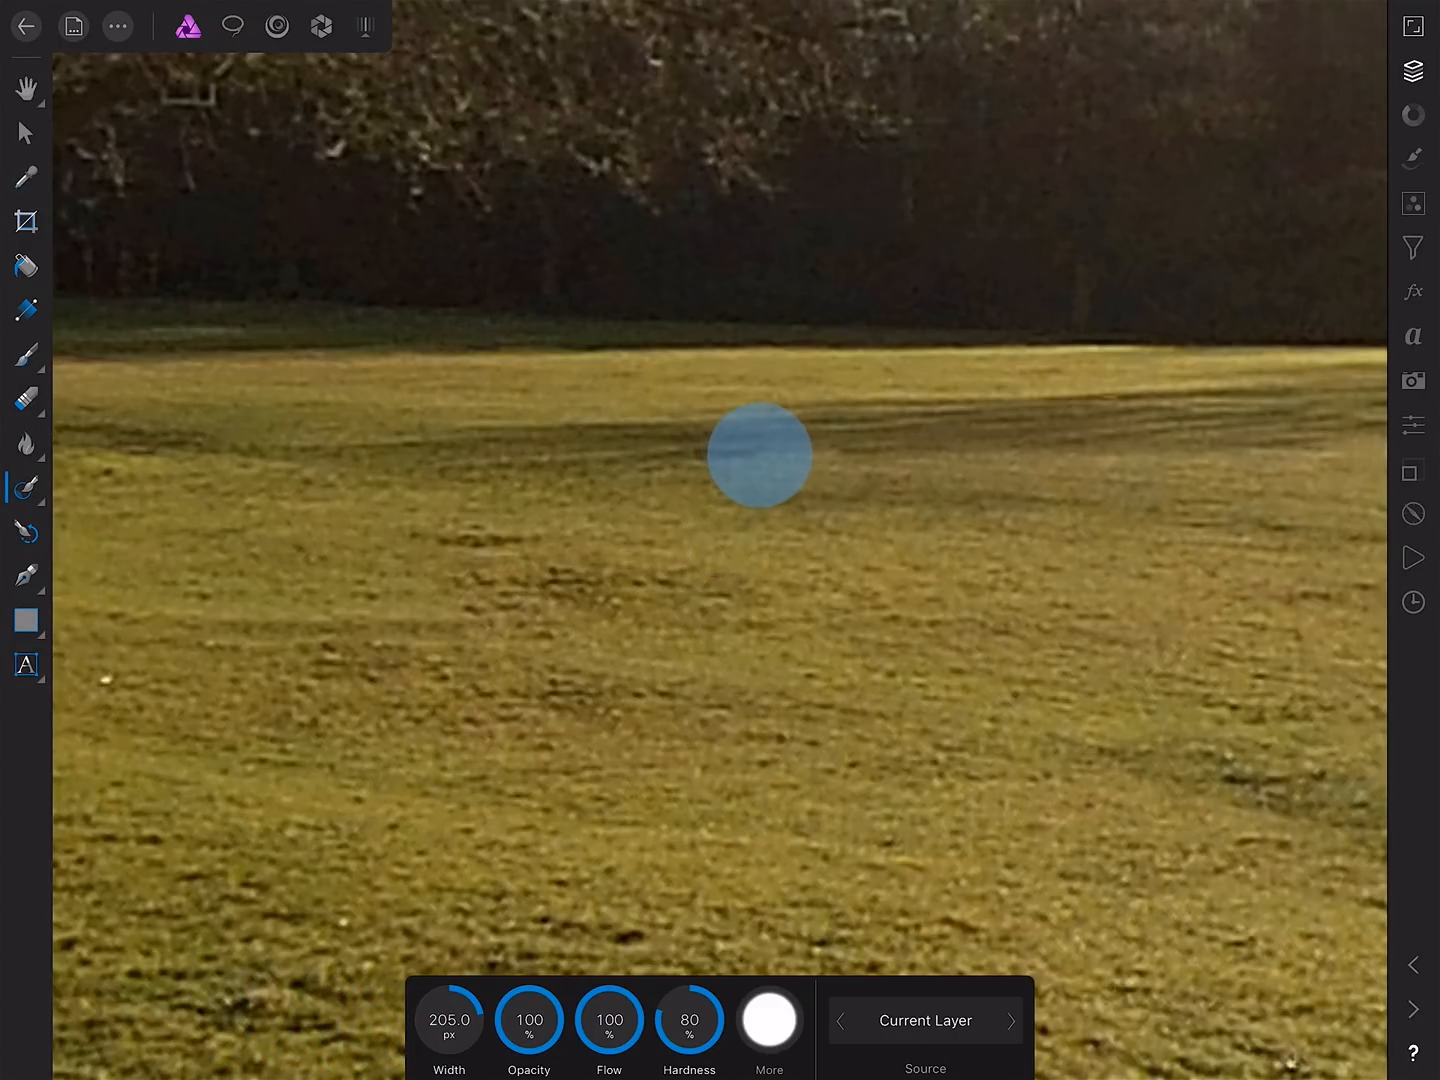
drag(756, 456, 850, 480)
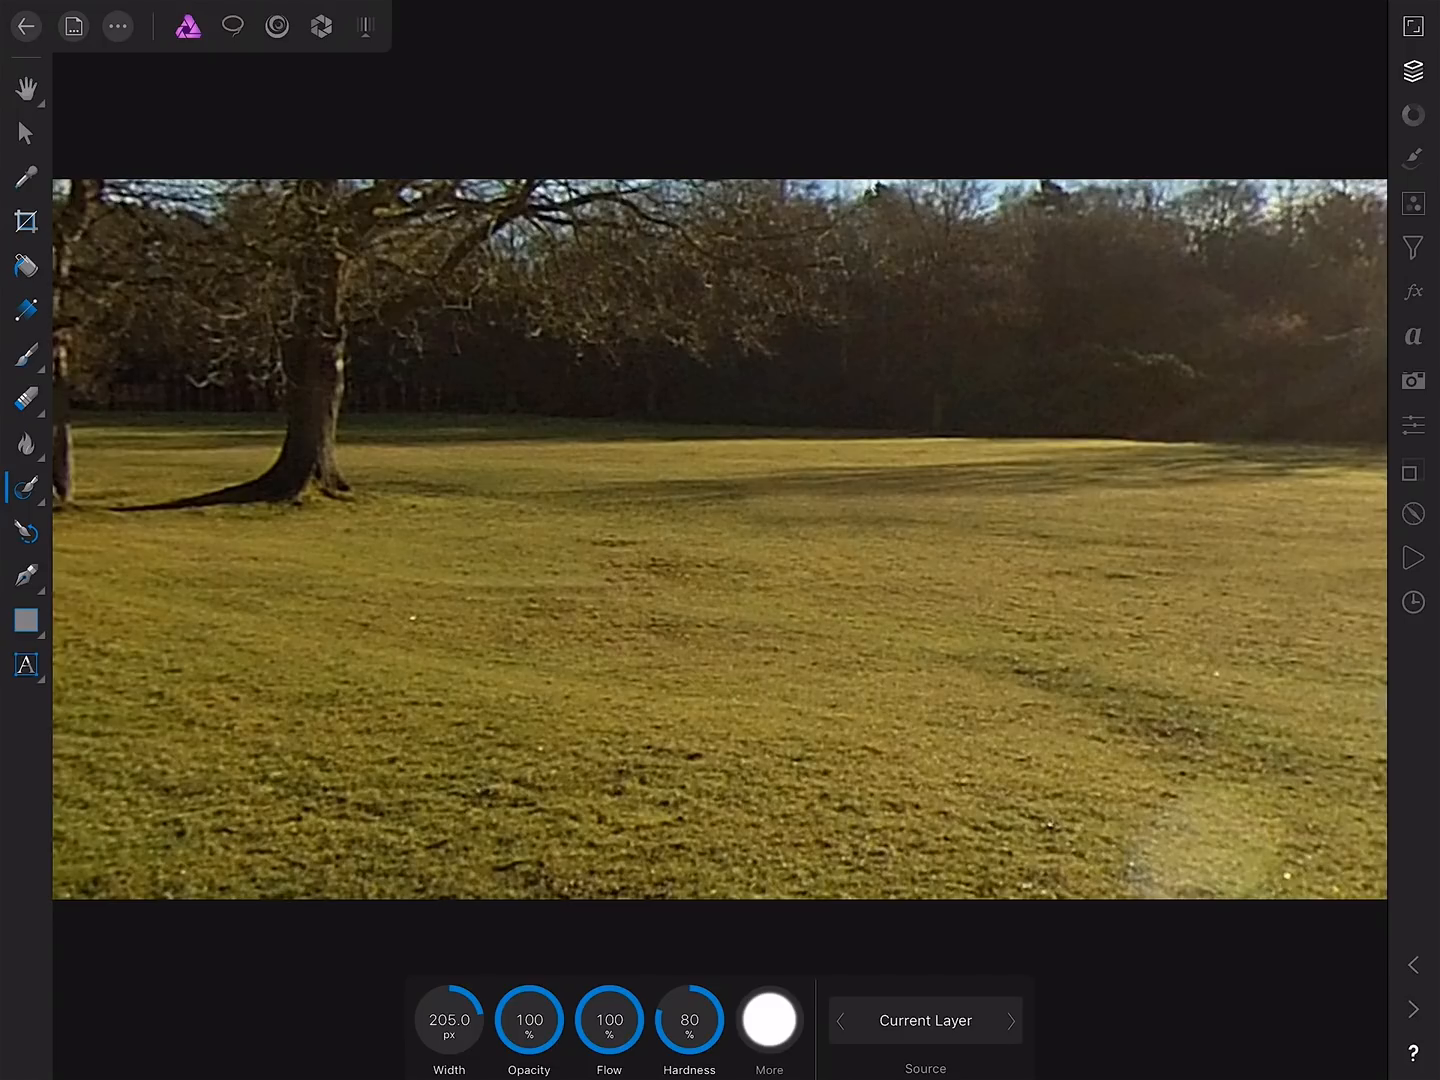
click(26, 488)
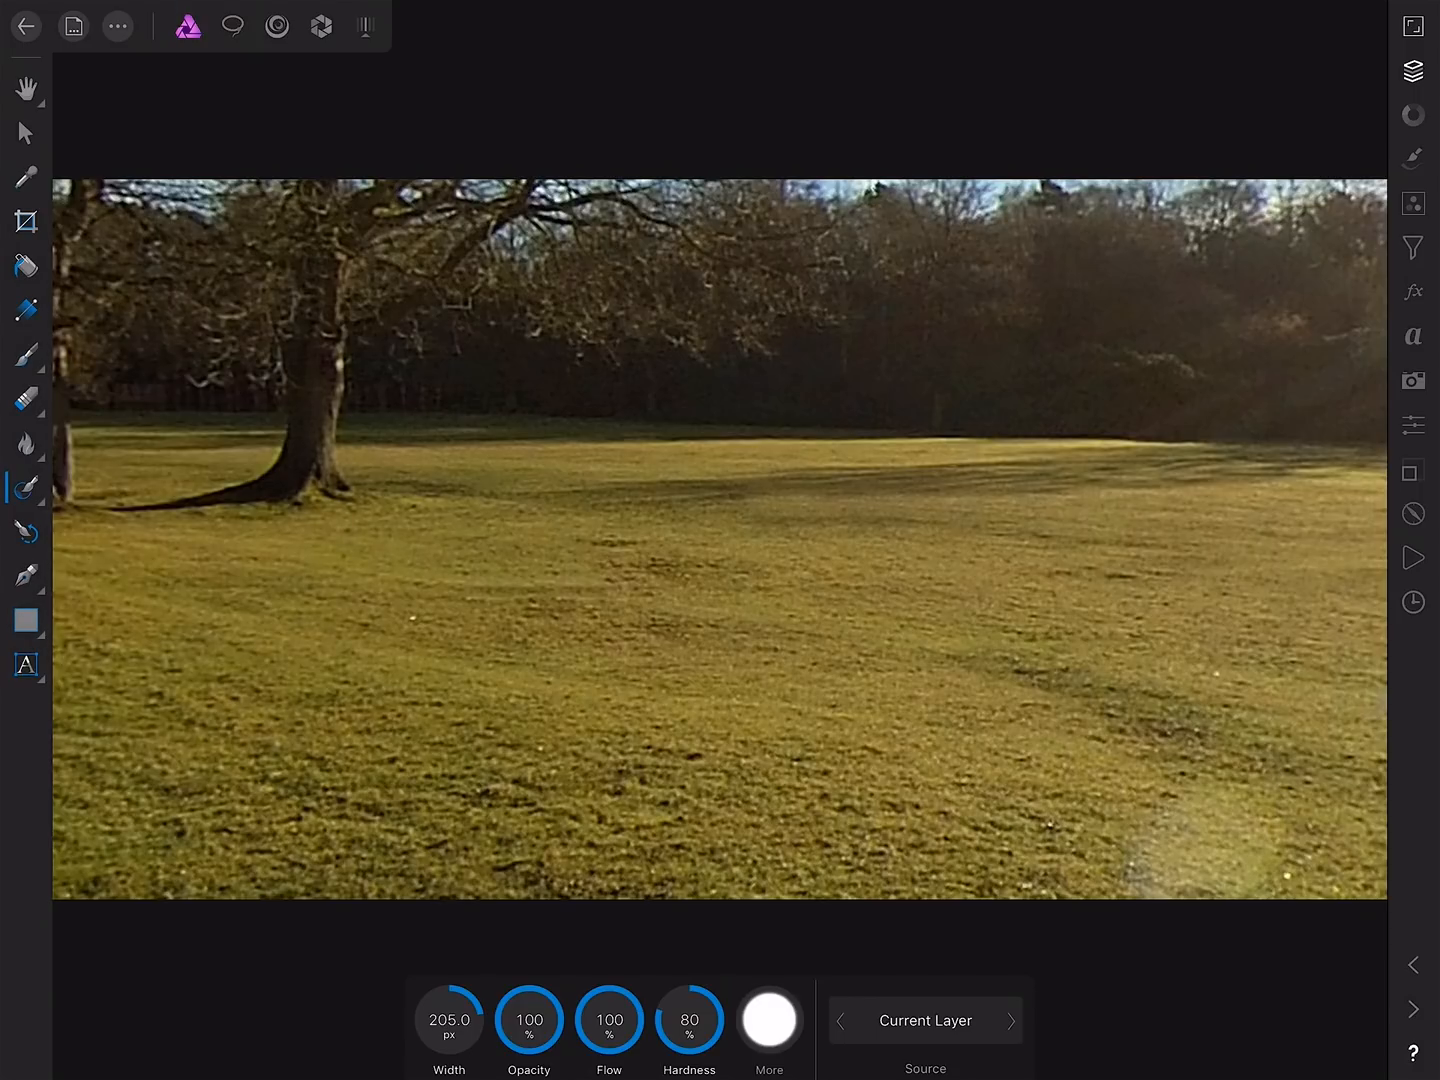
Rotate the projected view's heading and pitch toward the lens flares on the sunny lawn.
click(116, 26)
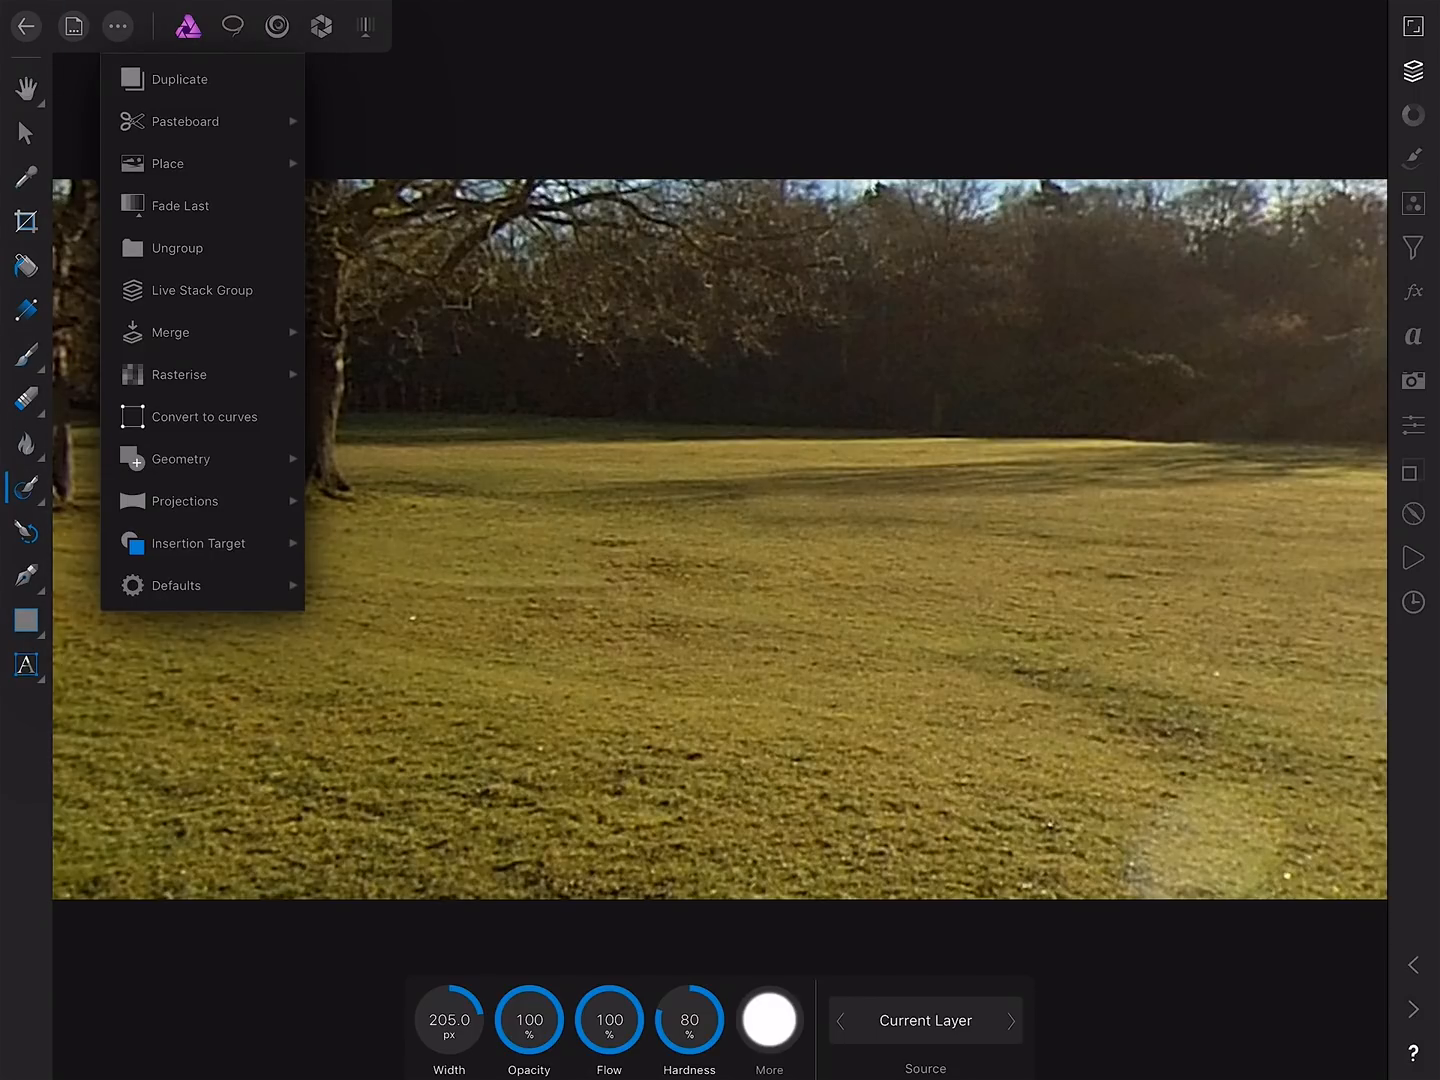
click(184, 500)
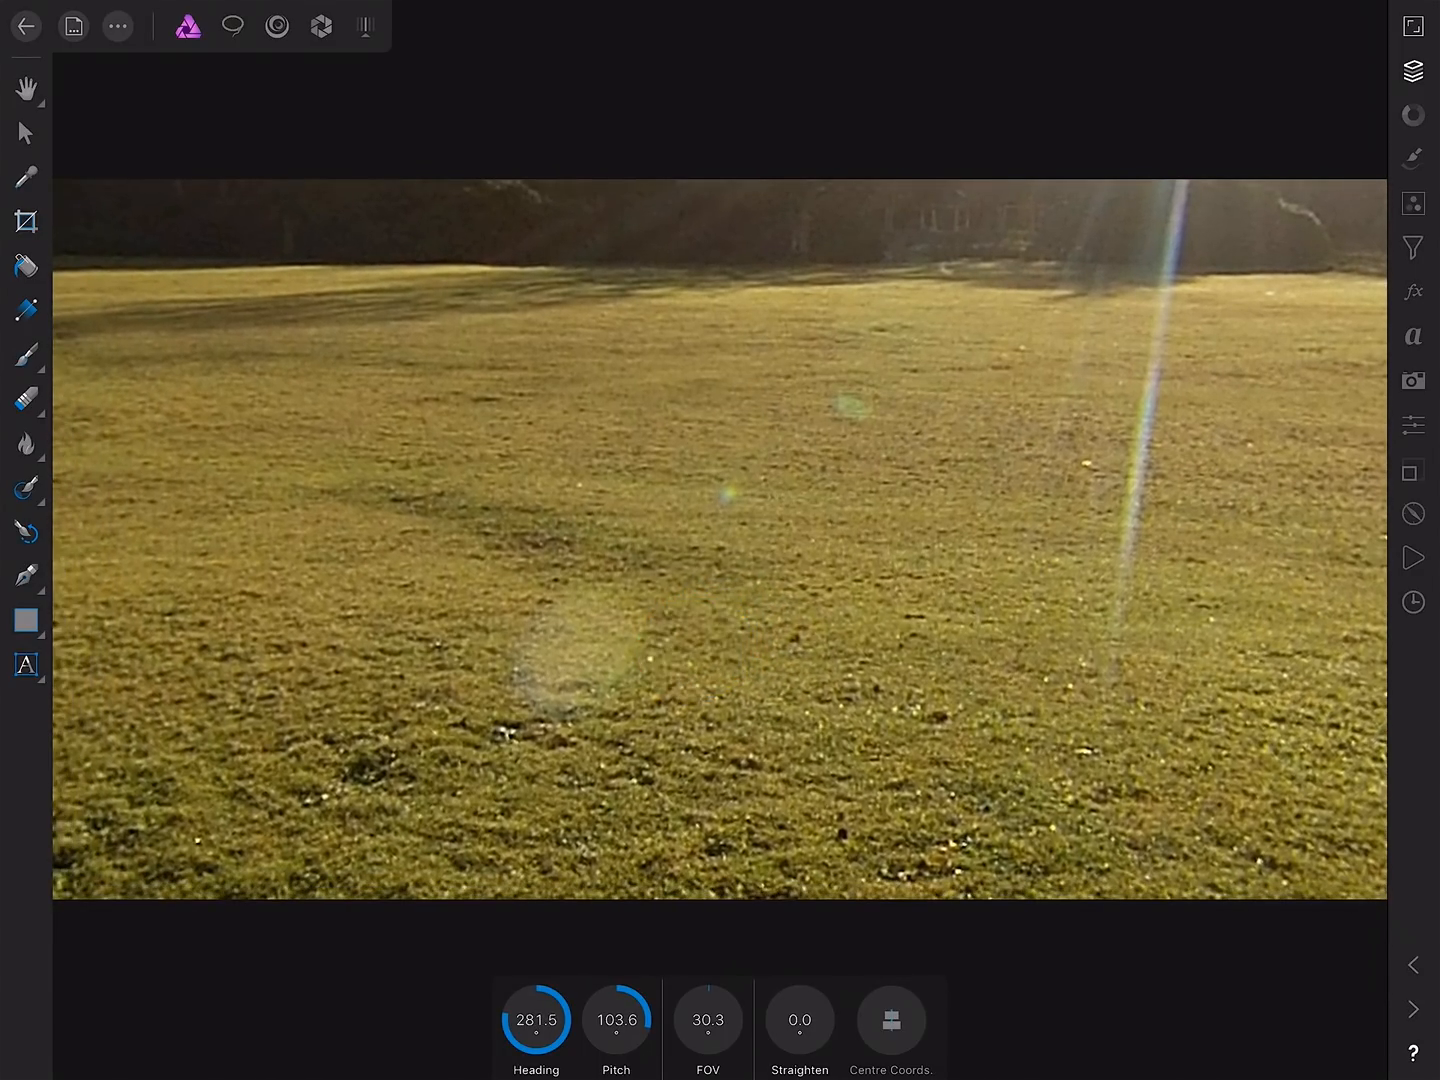
Inpaint the small flare spot, then with width 308.5 px the large faint flare, keeping the long streak.
click(26, 488)
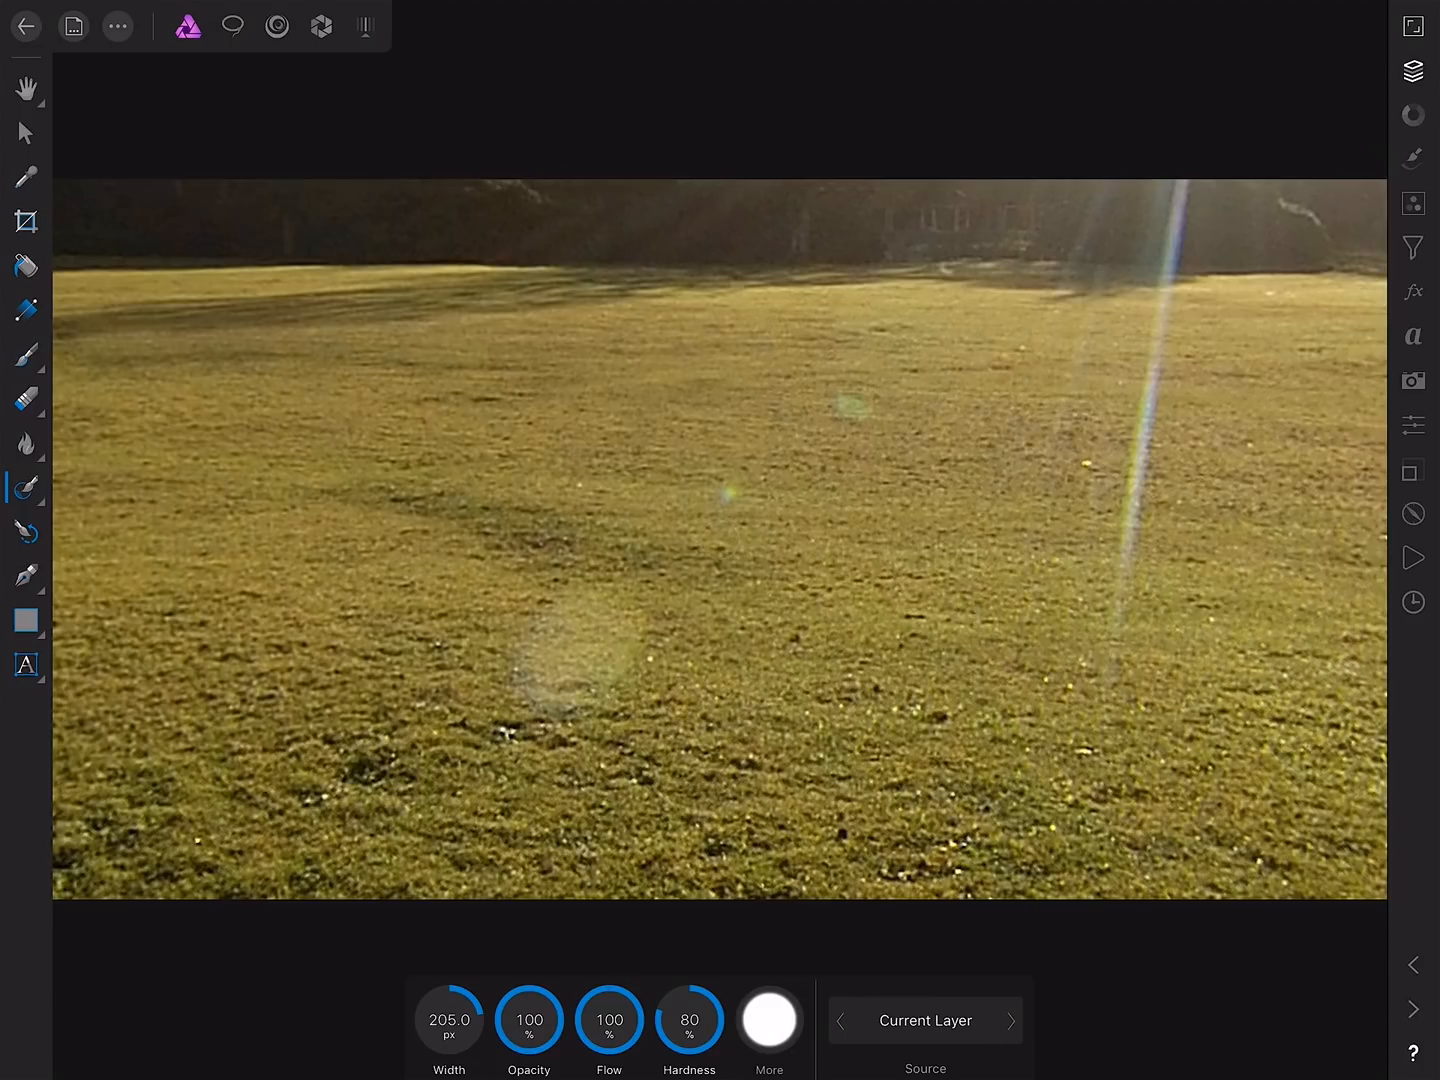
click(728, 496)
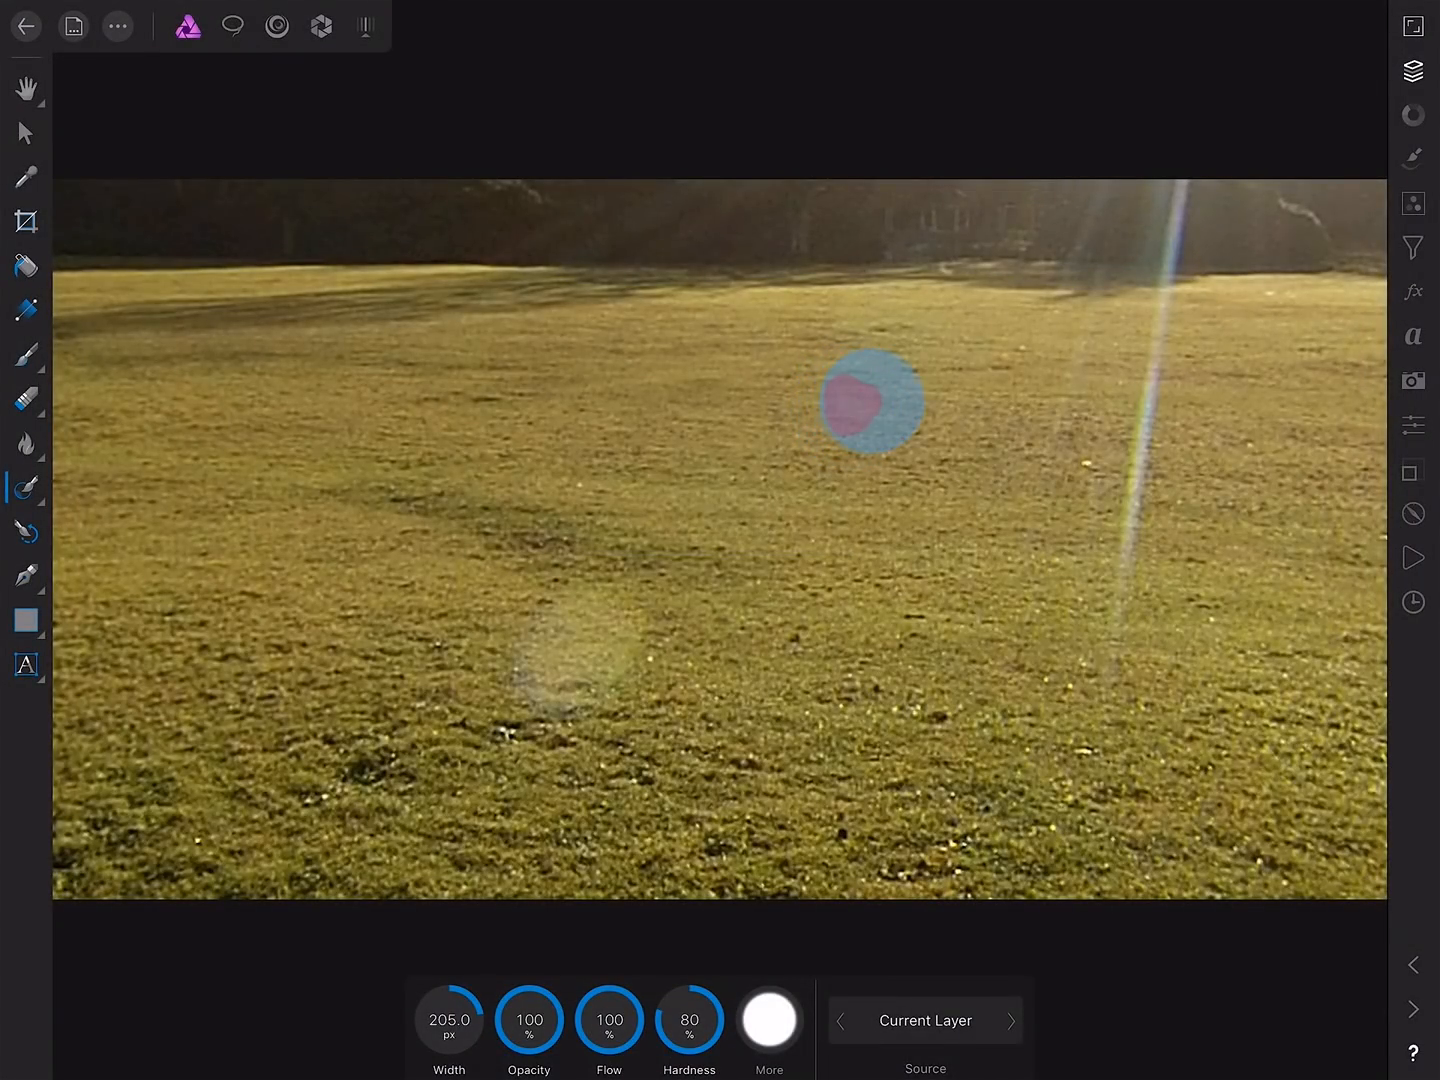
click(872, 400)
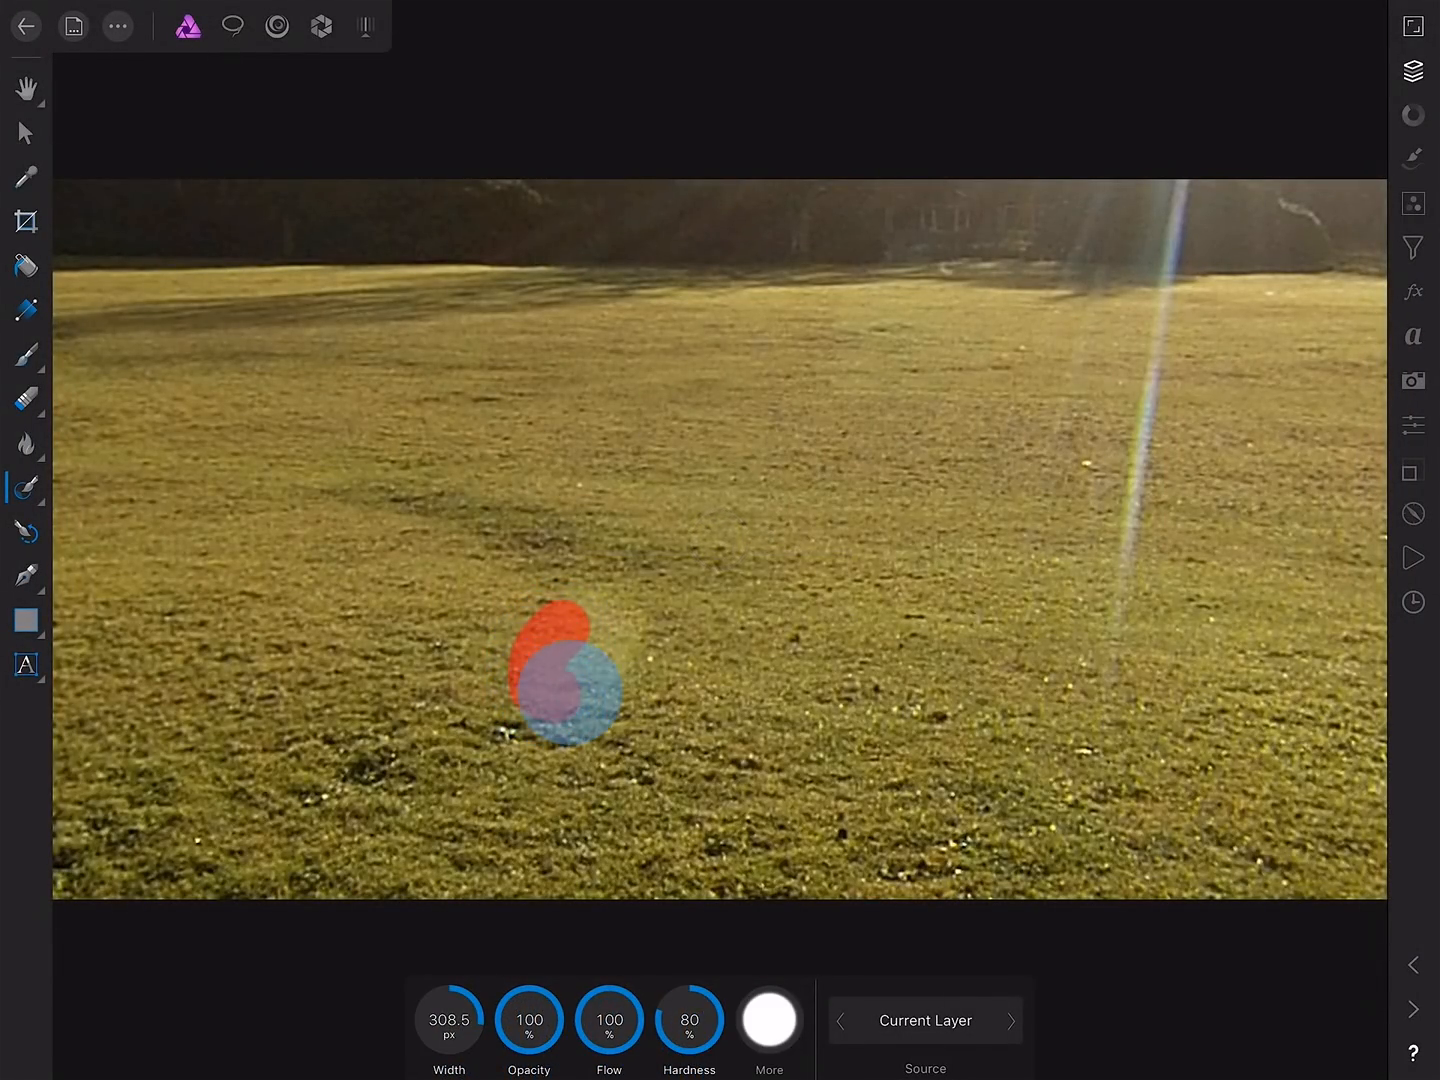
drag(564, 680, 584, 640)
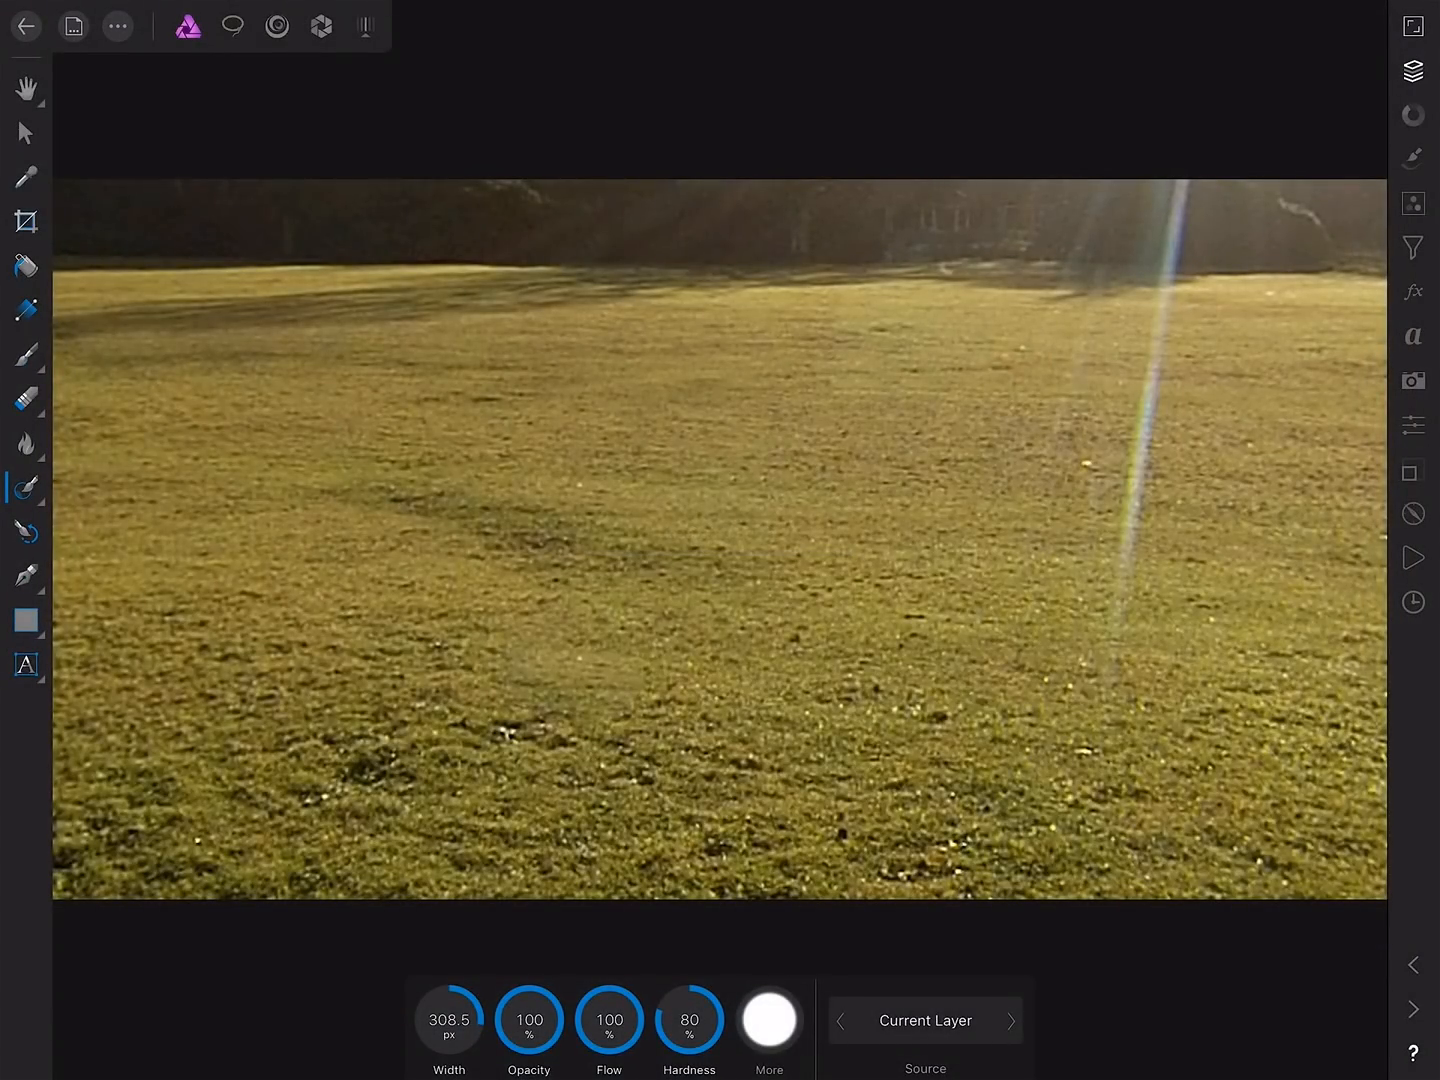
Tilt the projected view down to the tripod base and its shadows on the grass.
click(116, 26)
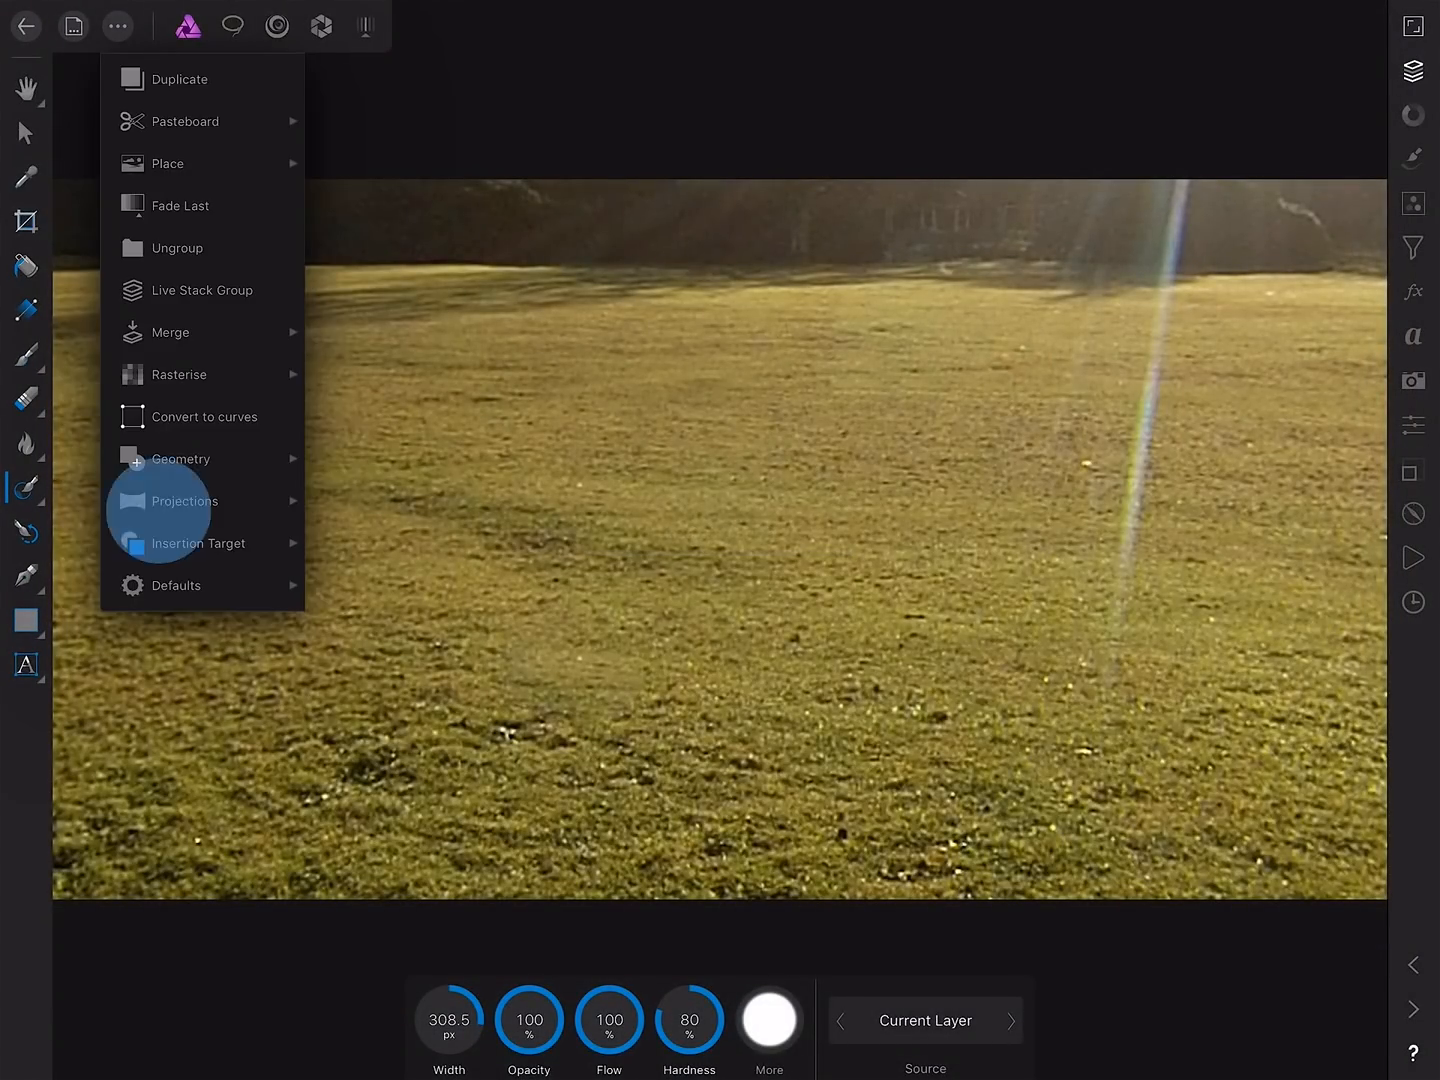
click(184, 500)
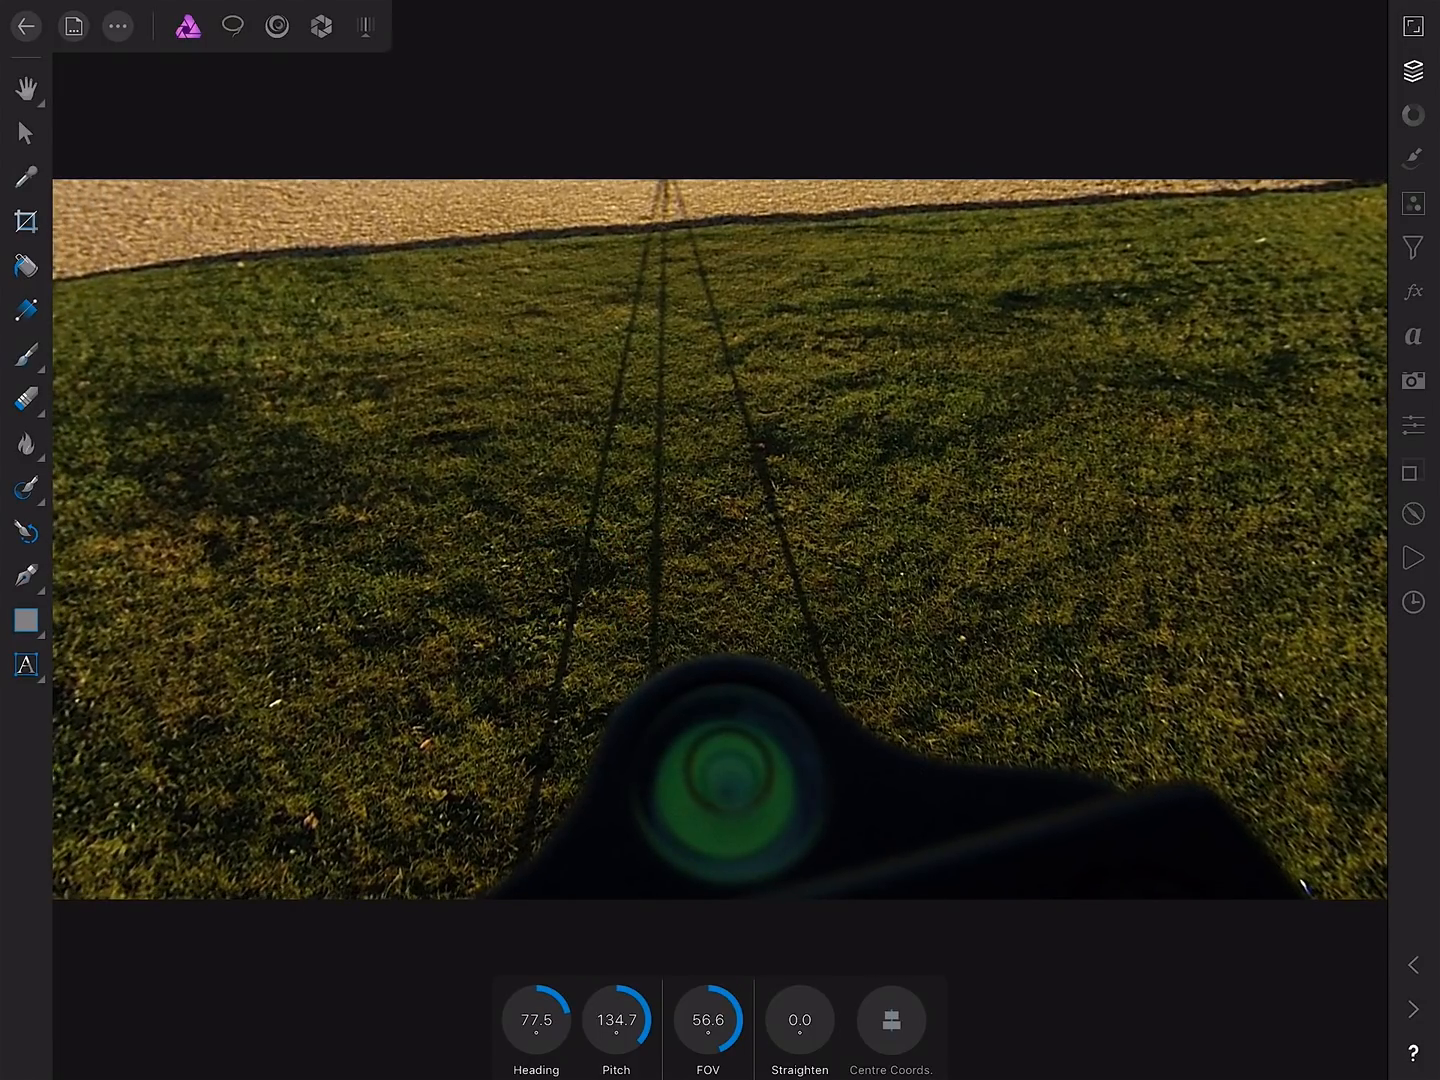
Inpaint along one tripod leg shadow and the right-hand shadow line to remove them from the grass.
click(24, 488)
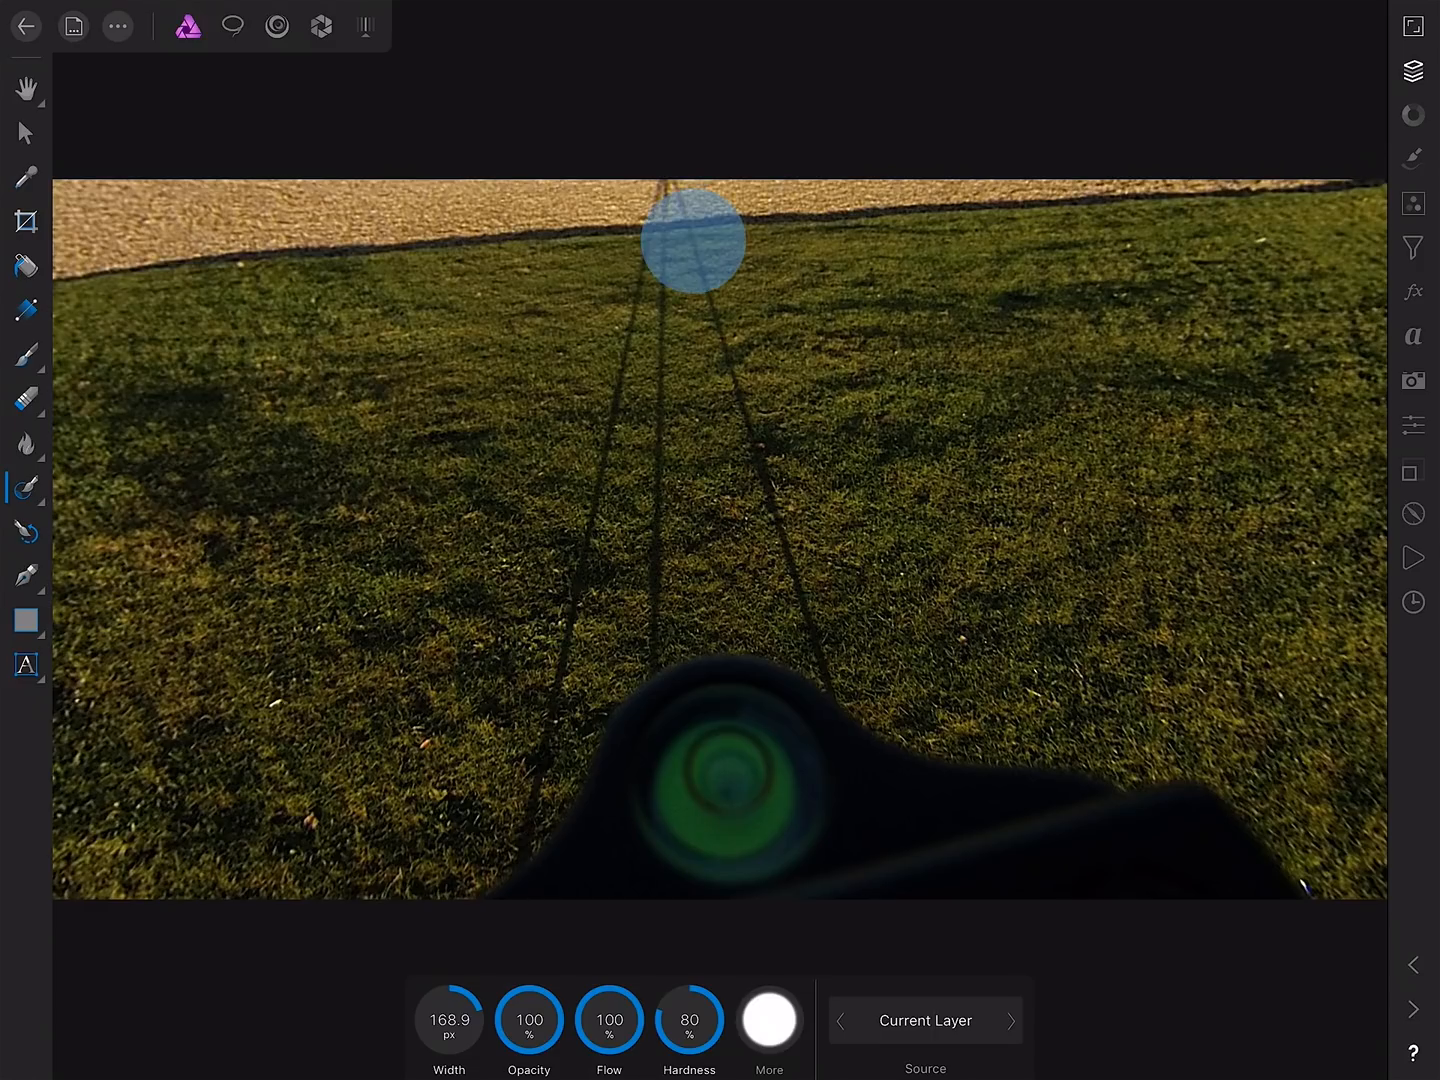
drag(690, 240, 710, 330)
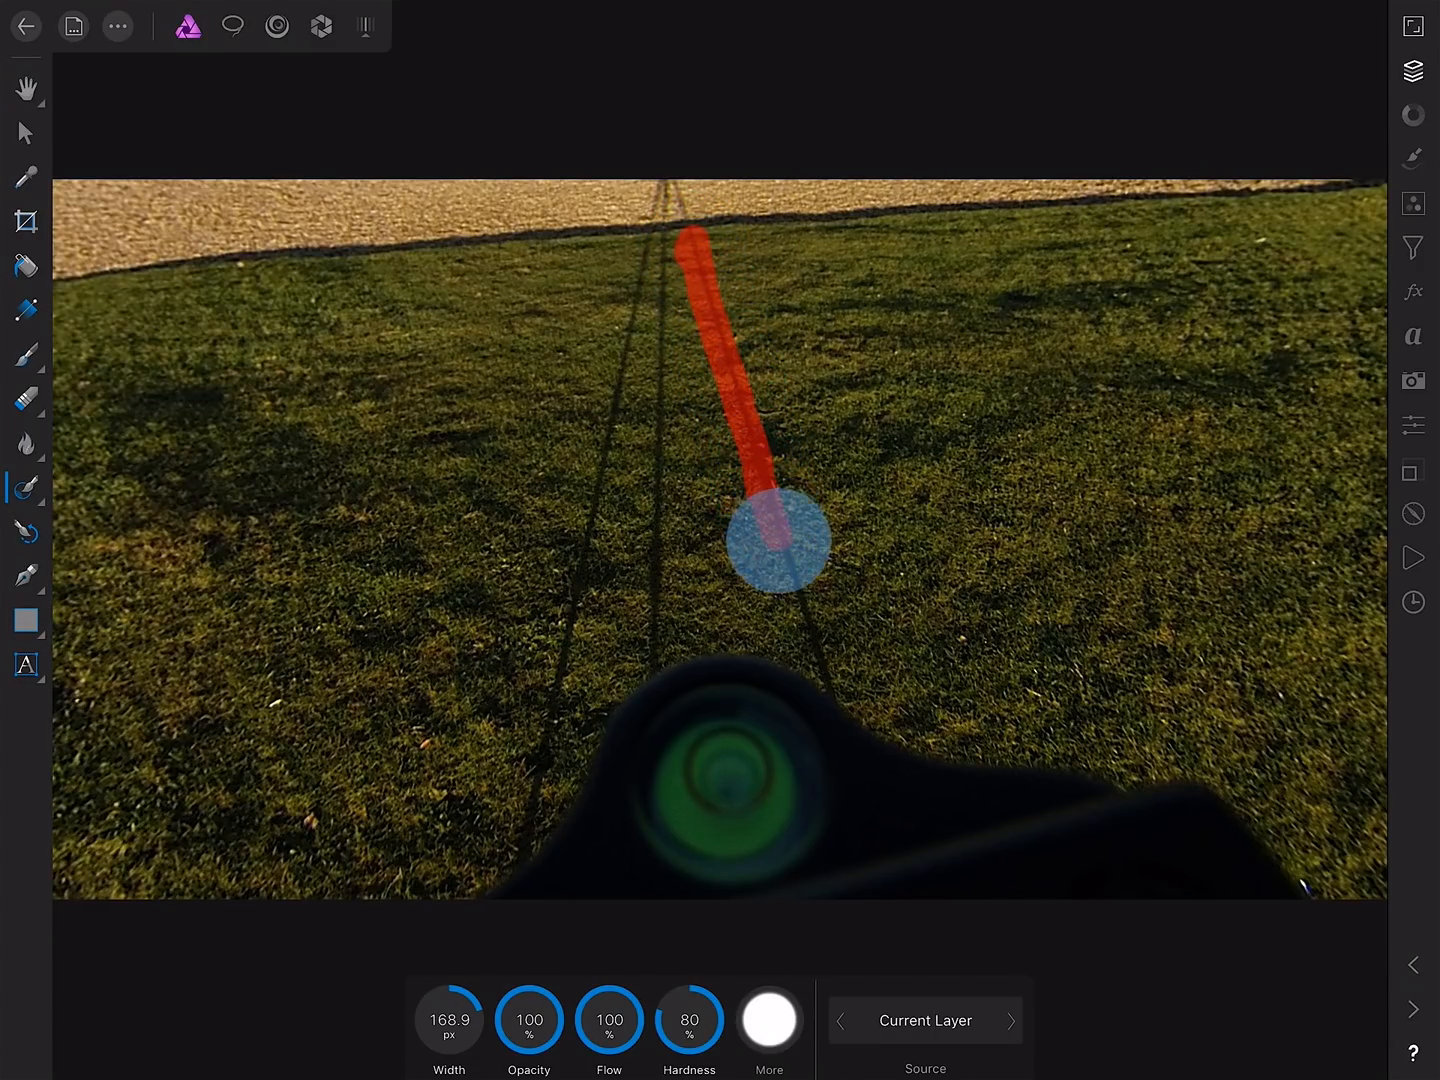
drag(776, 540, 836, 684)
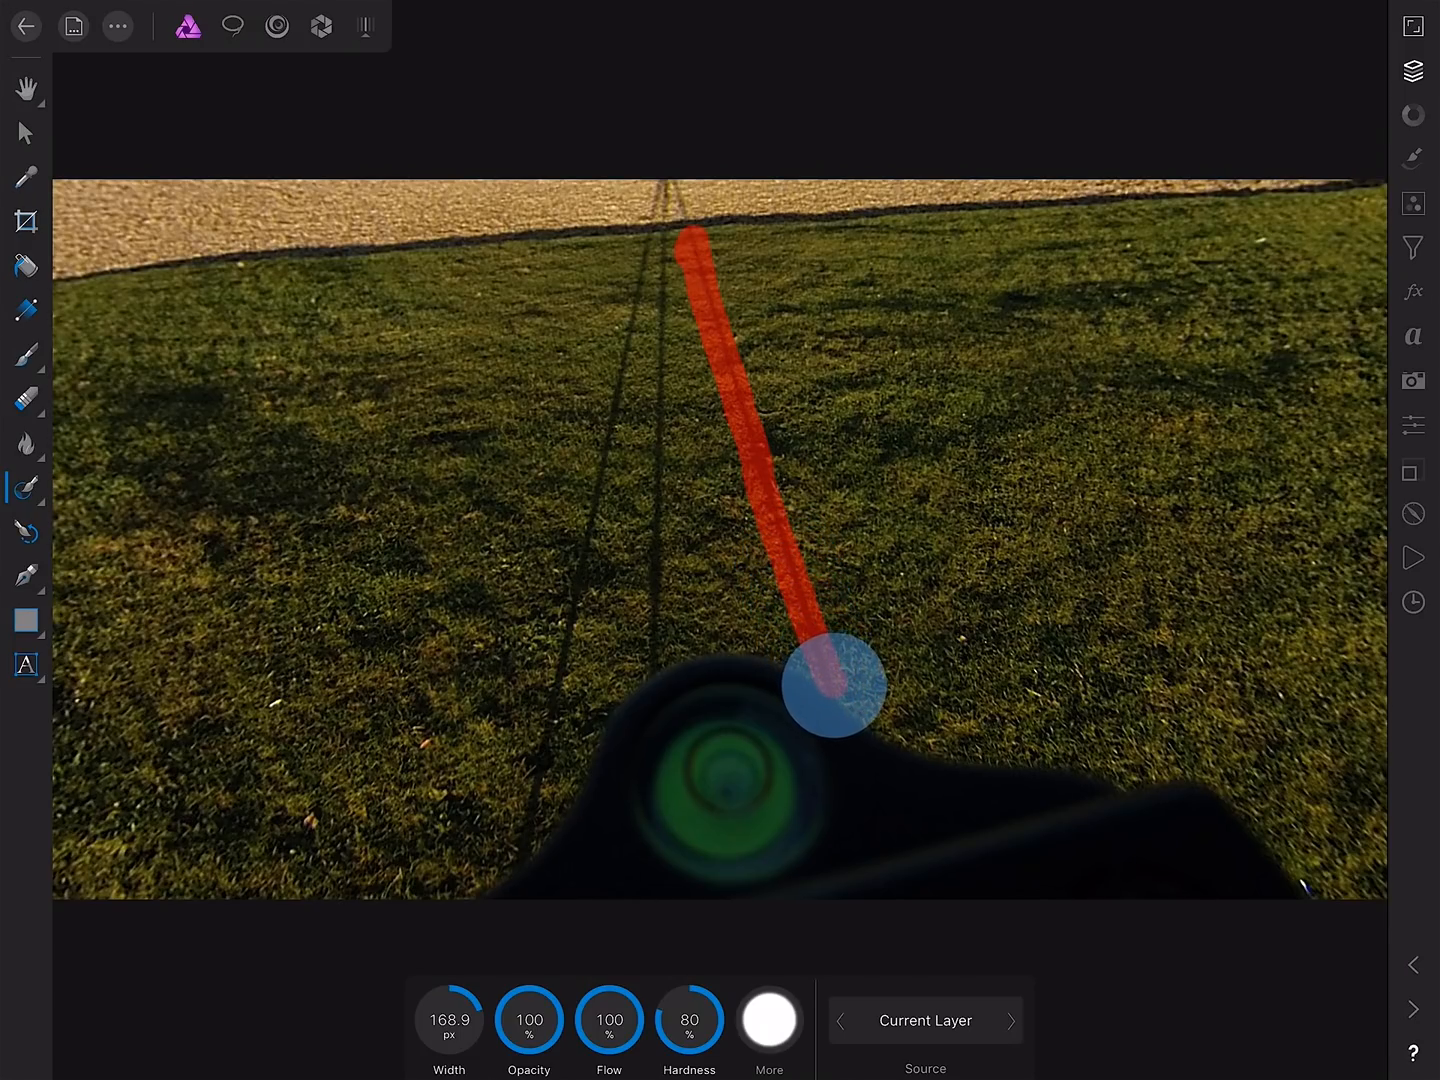
drag(834, 684, 656, 264)
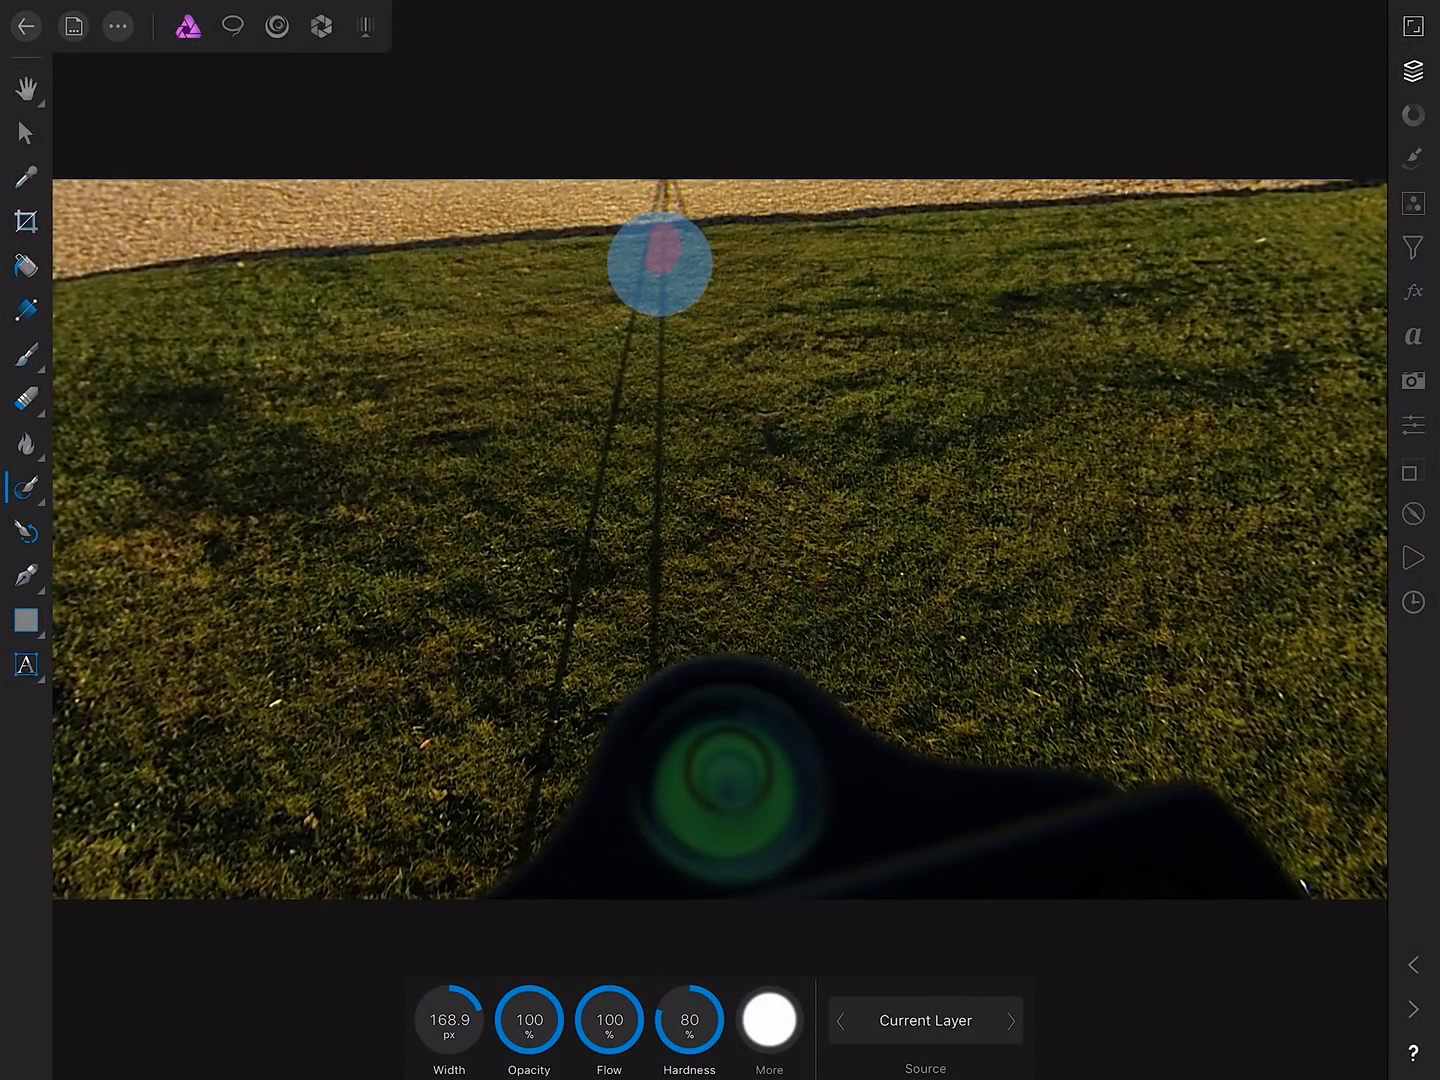
drag(656, 264, 656, 476)
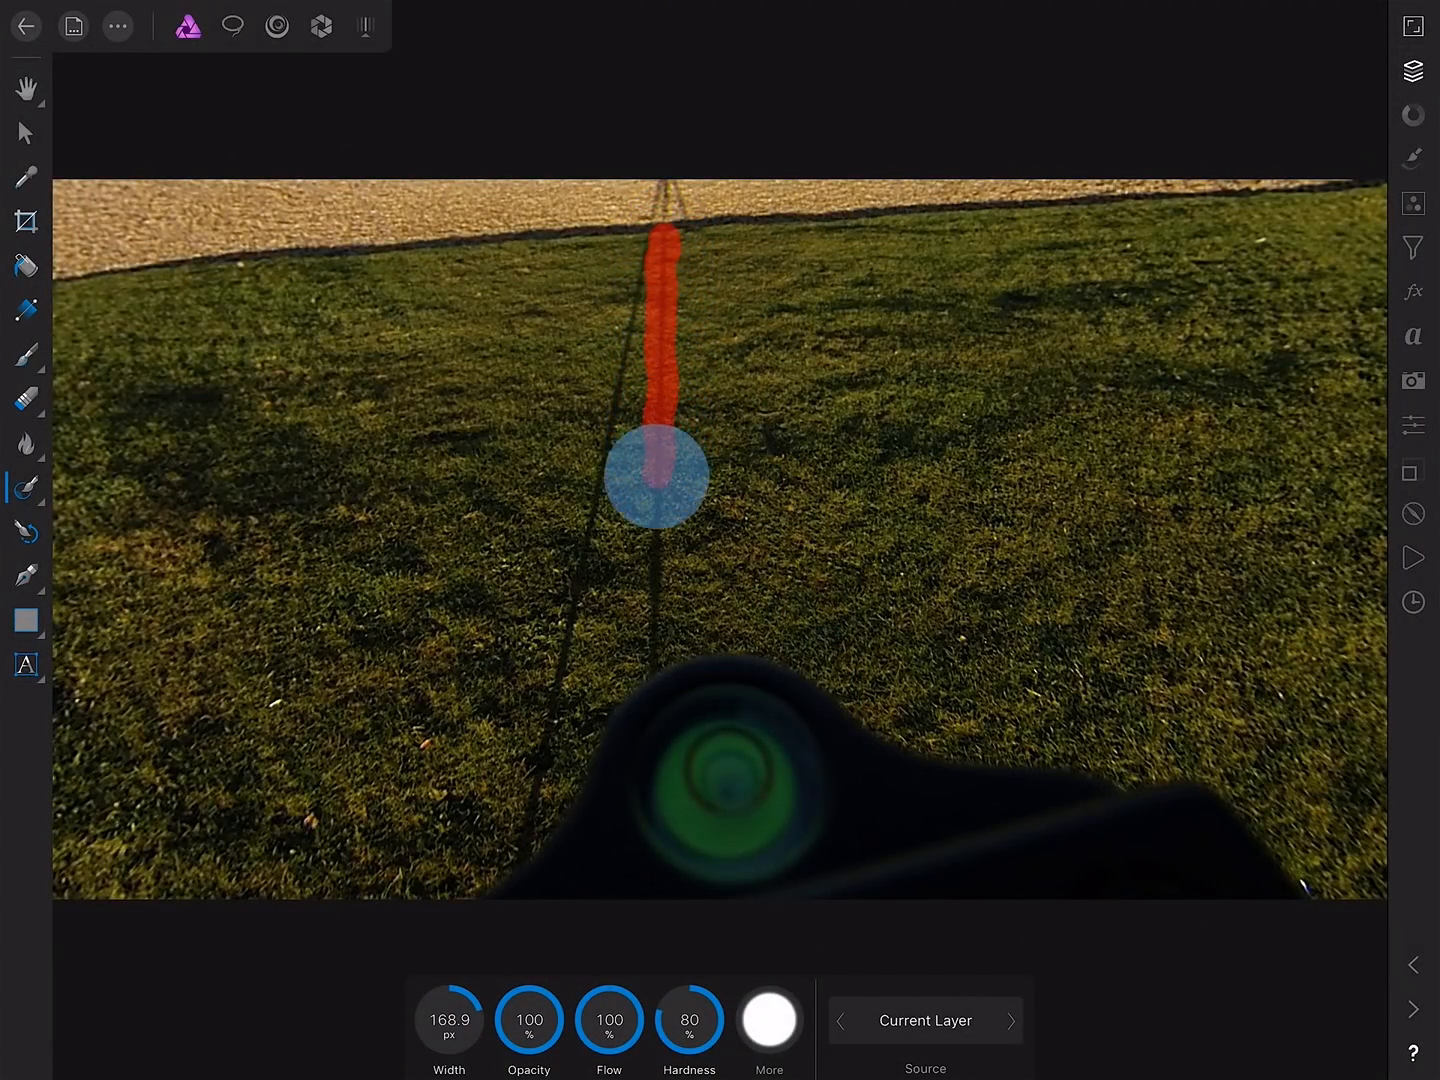
drag(652, 476, 650, 664)
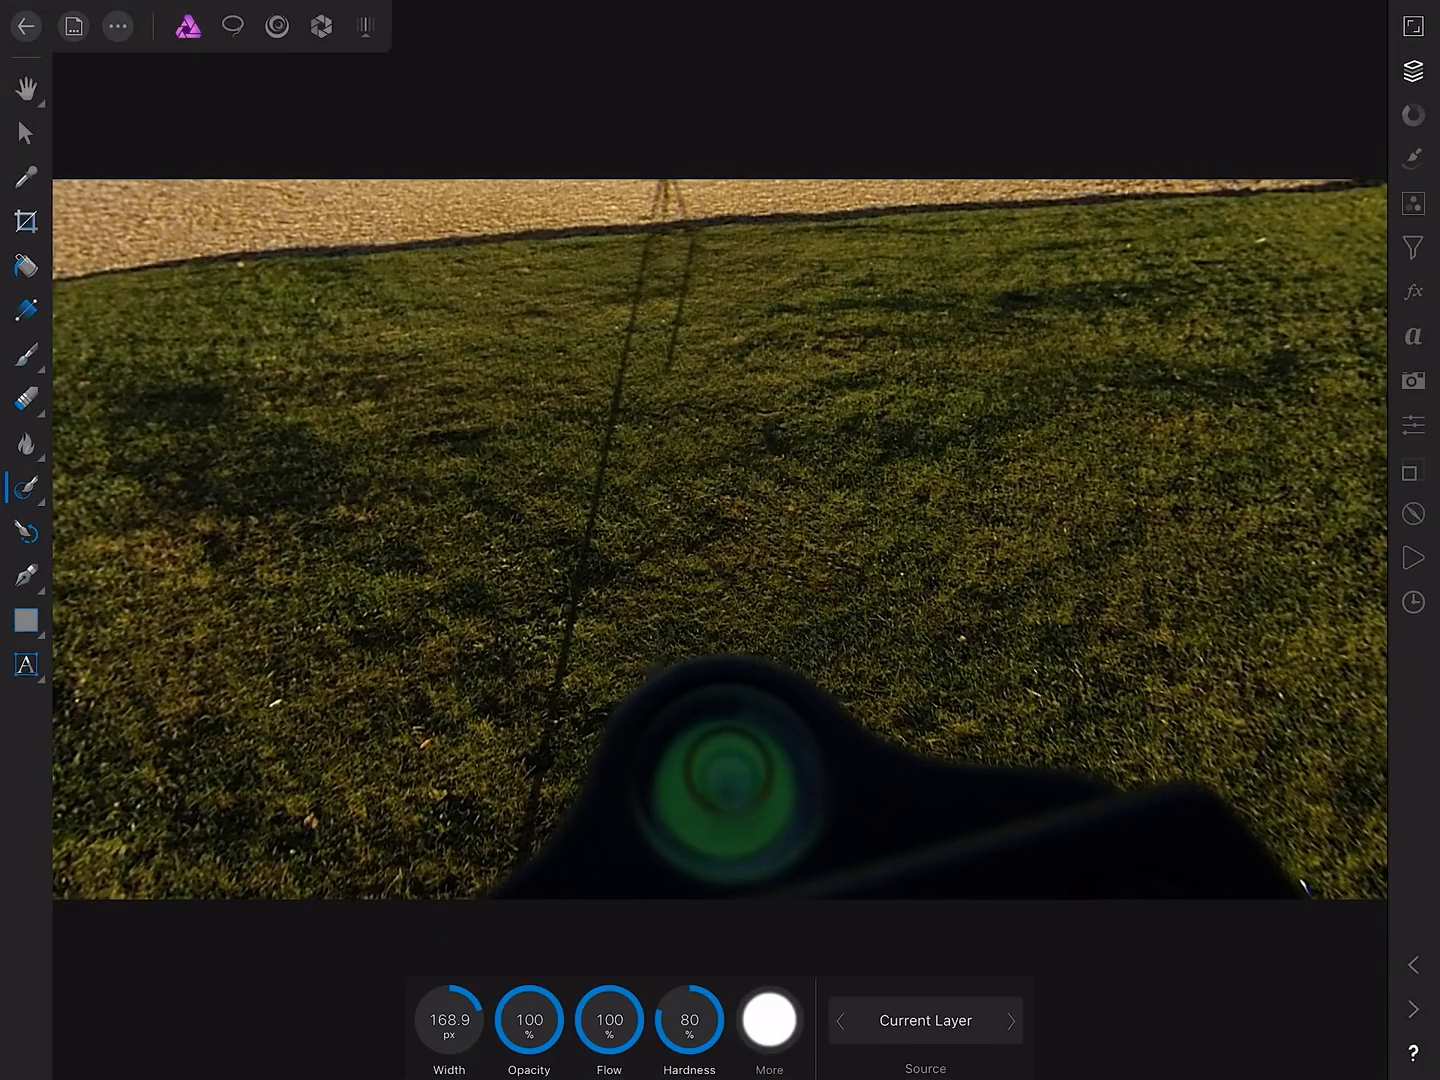
Inpaint the remaining long shadow line from top to bottom, including the stretch below the gravel.
click(636, 270)
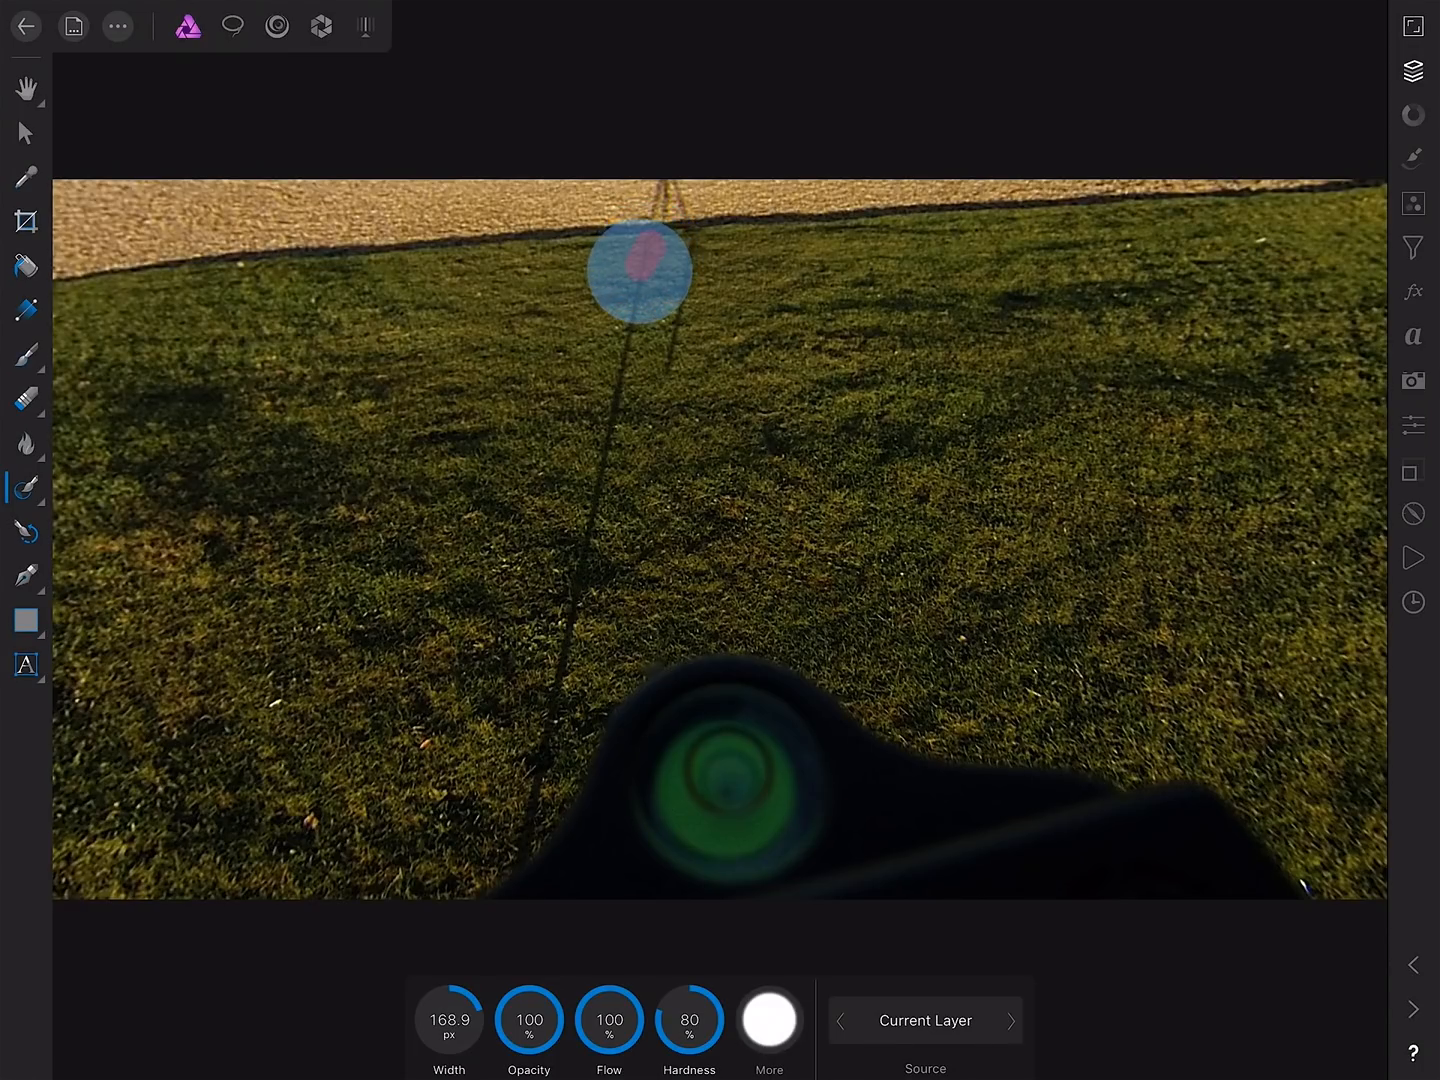
drag(640, 268, 596, 478)
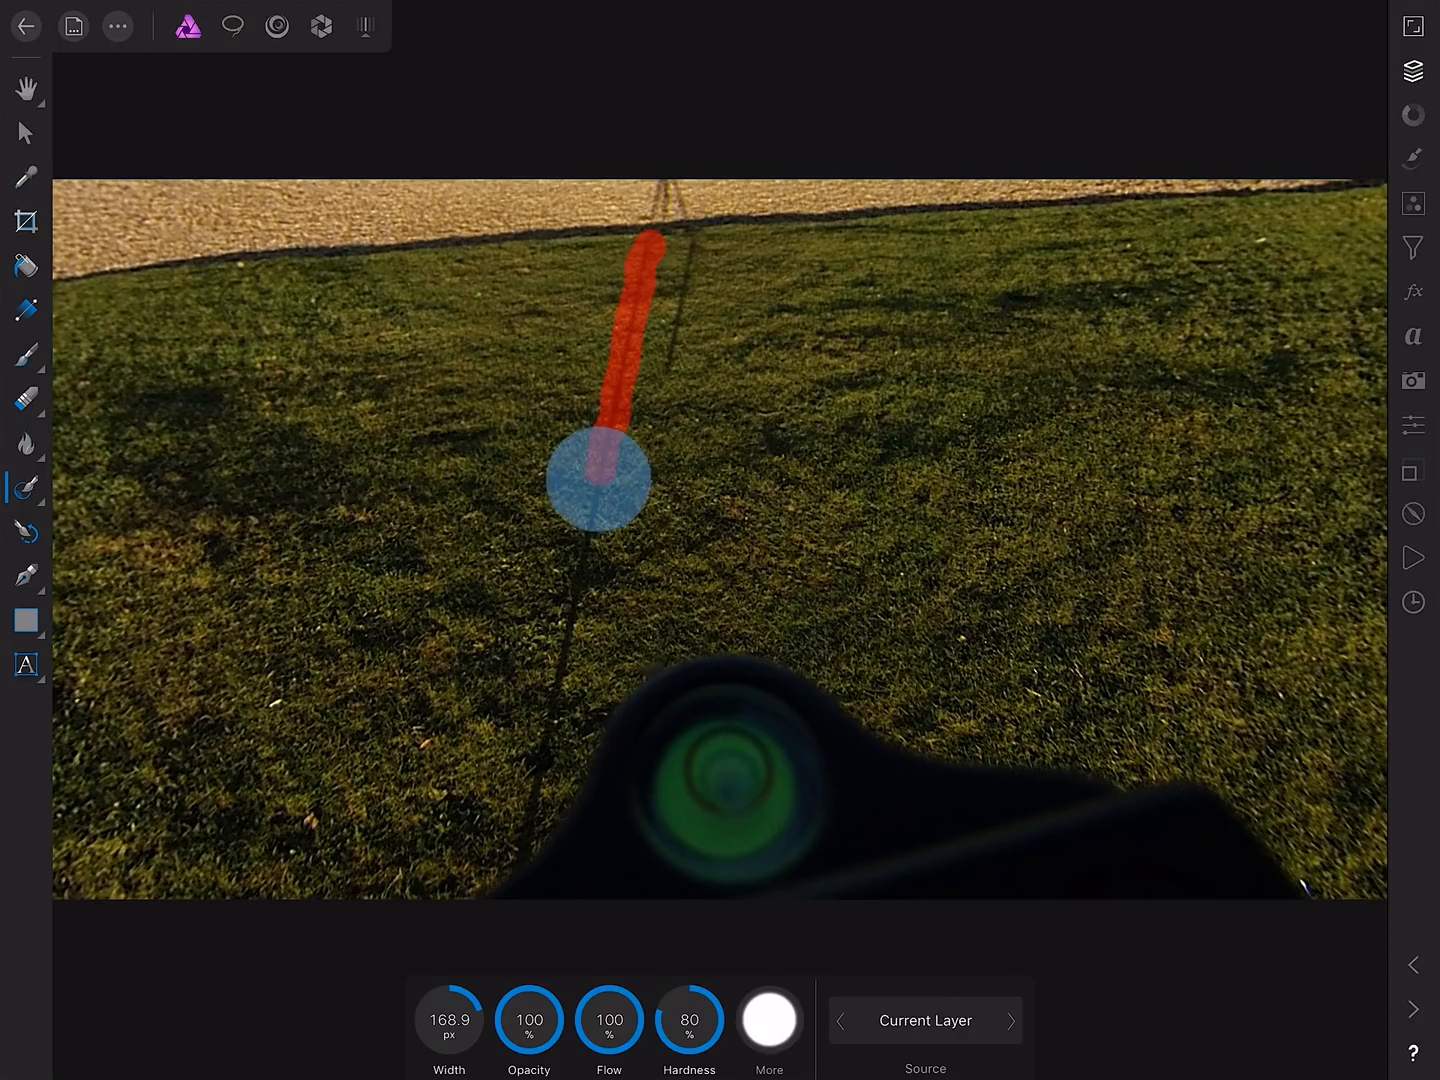
drag(596, 476, 548, 722)
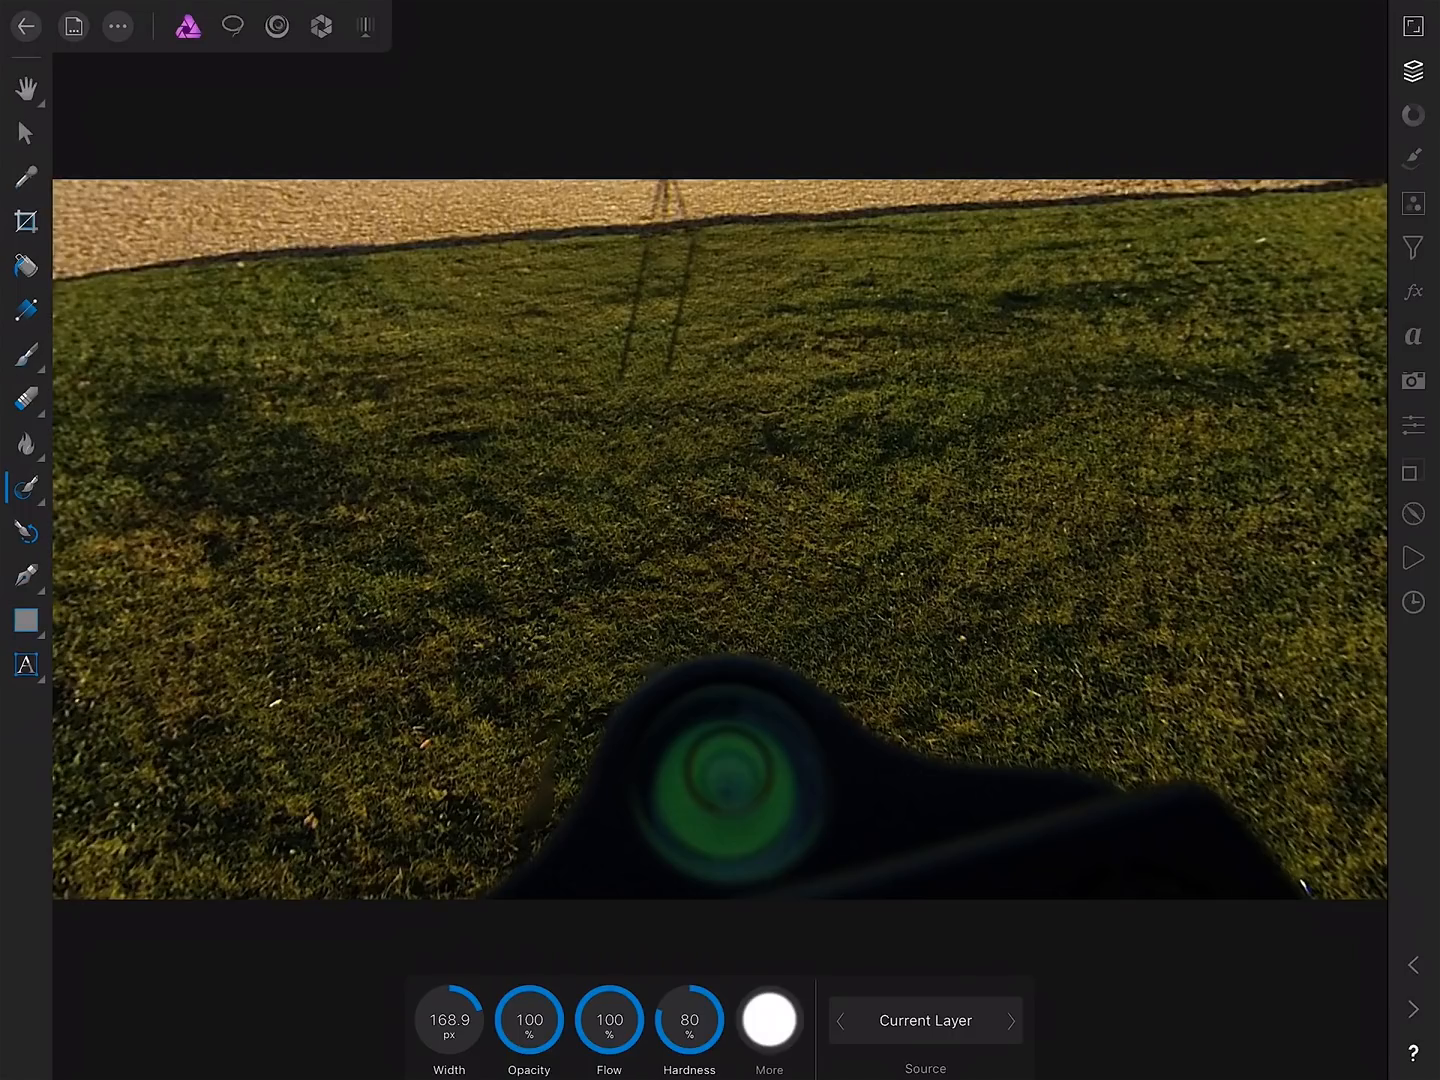
drag(648, 240, 664, 376)
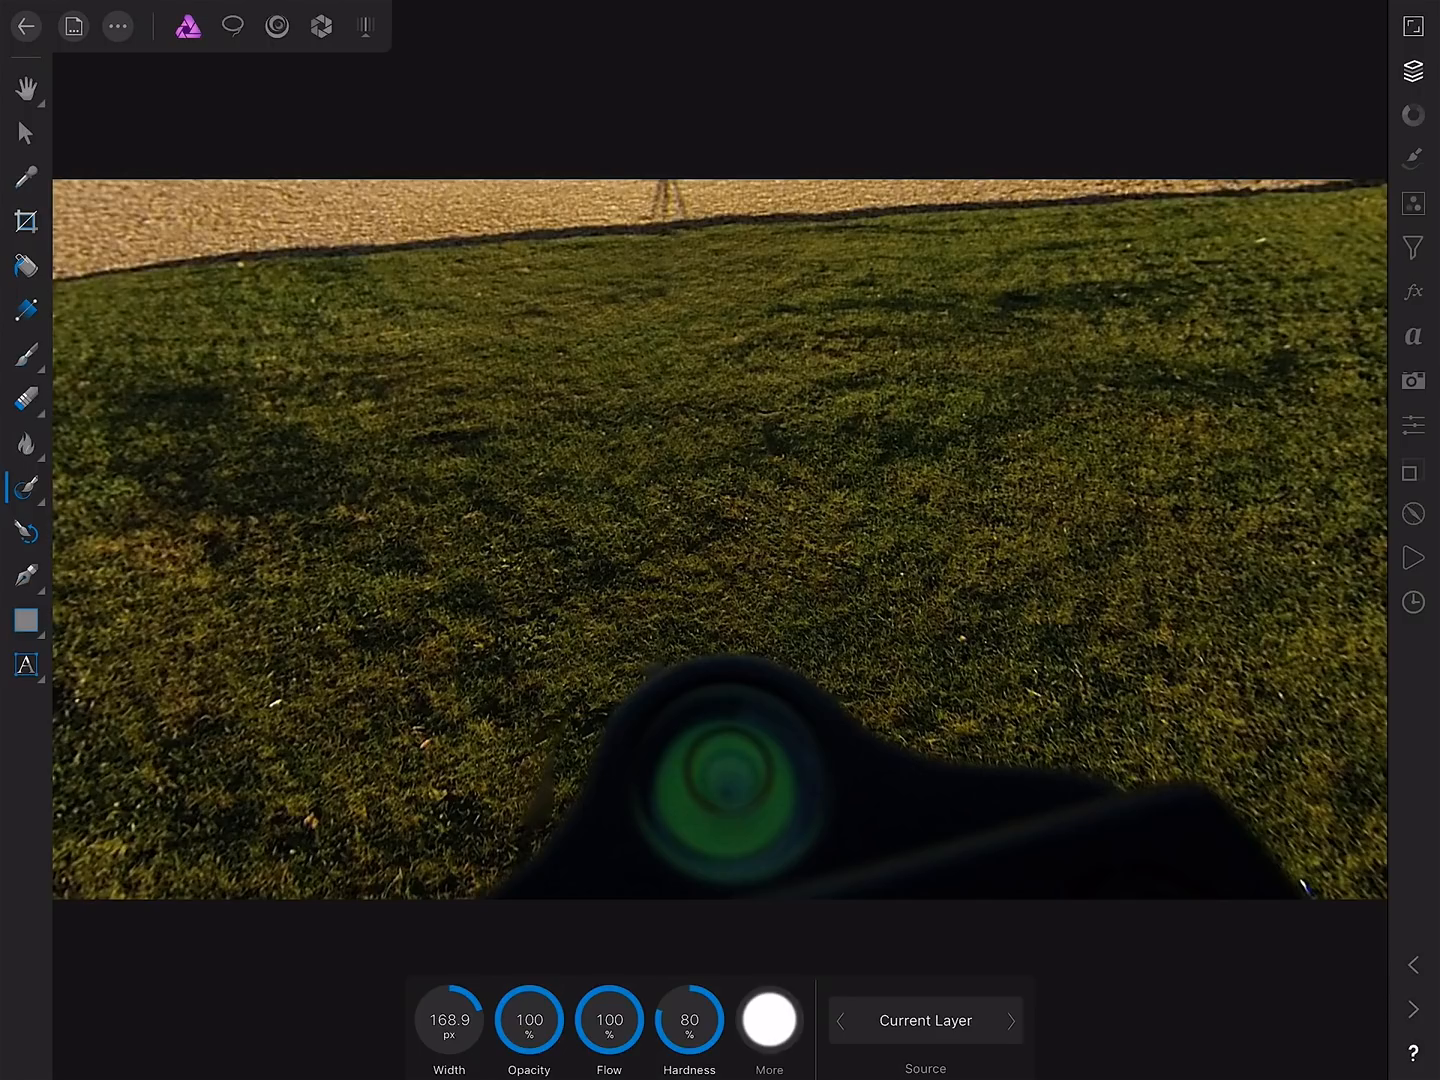
Turn the view to the fountain and inpaint the tripod shadow off the gravel path.
click(116, 26)
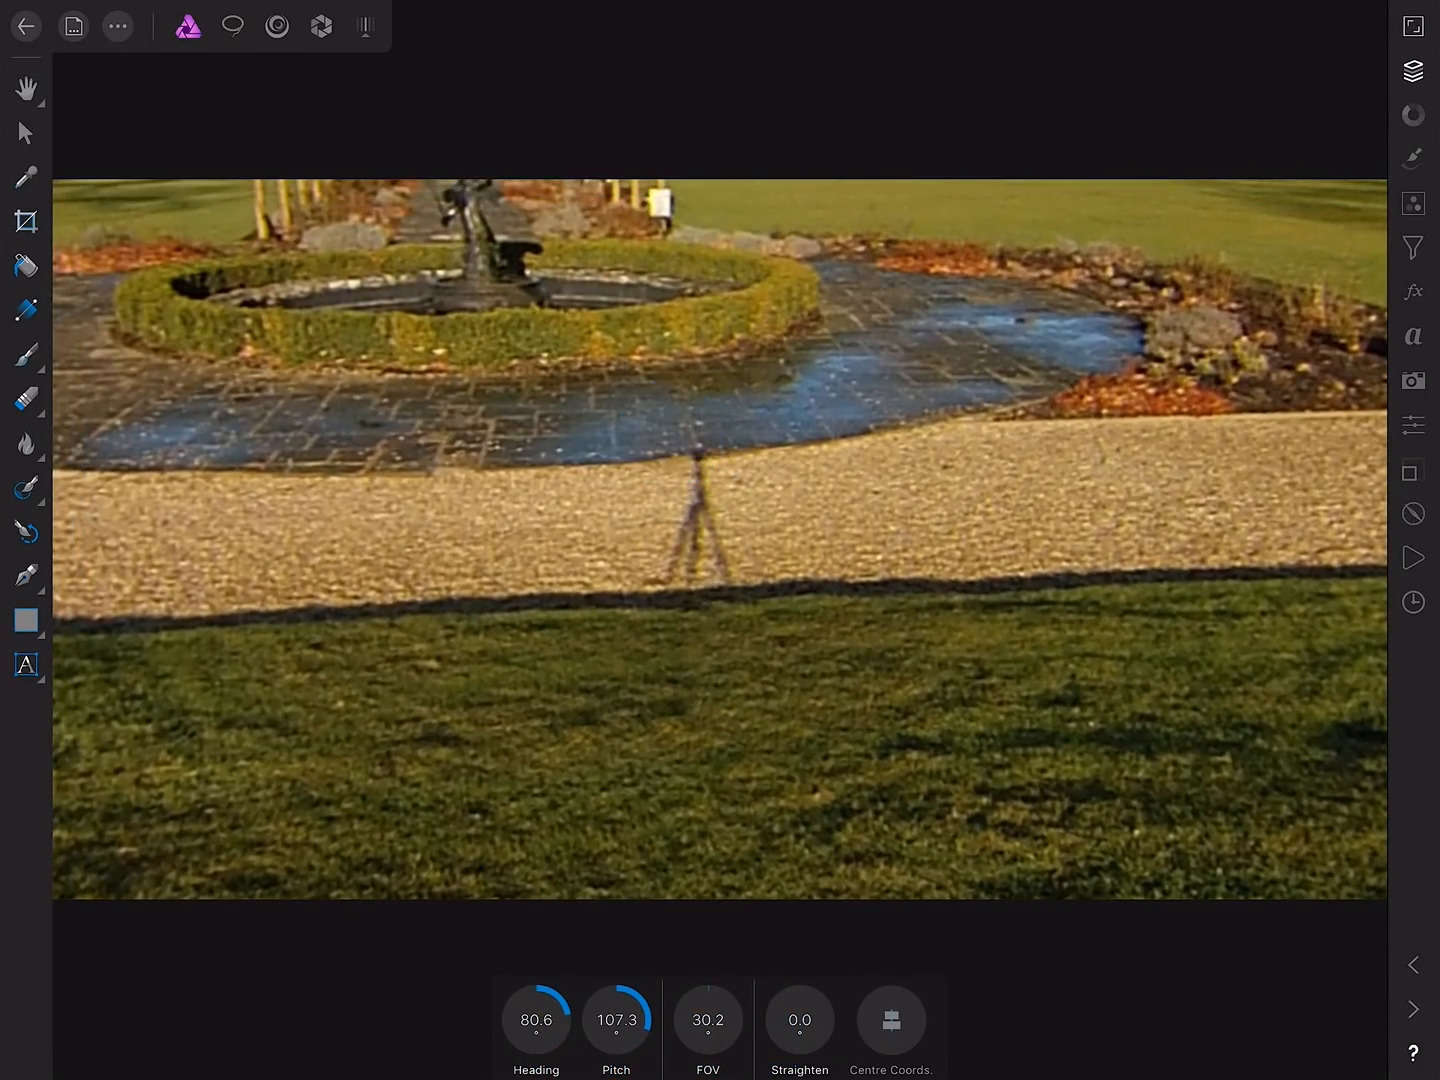
click(26, 488)
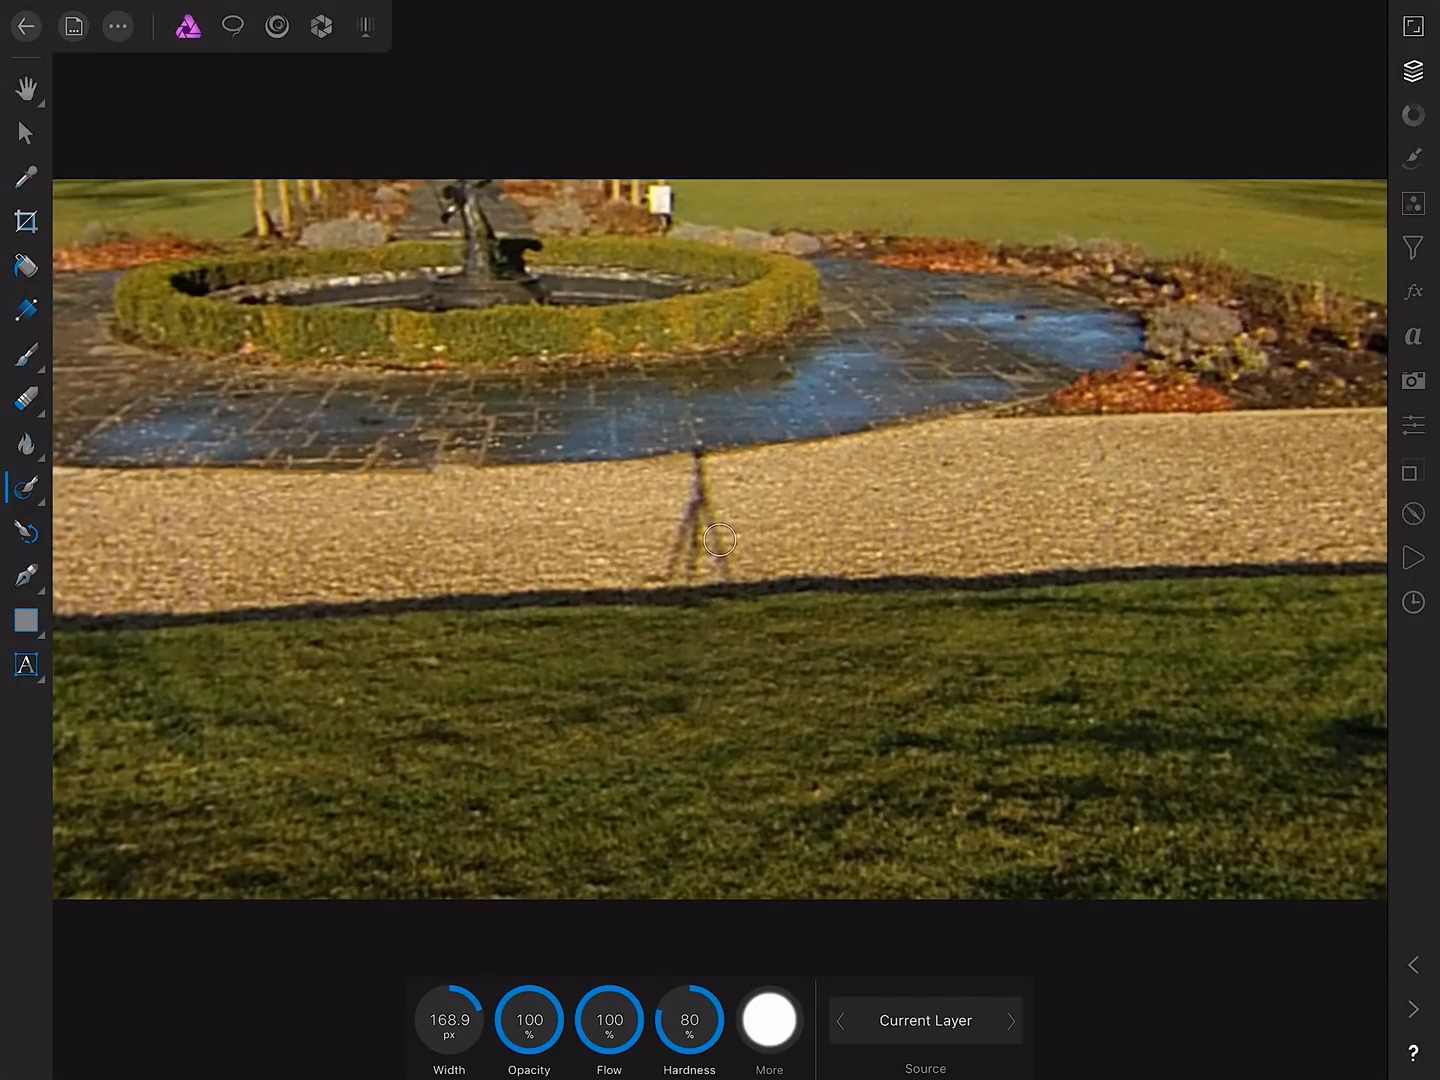
click(700, 500)
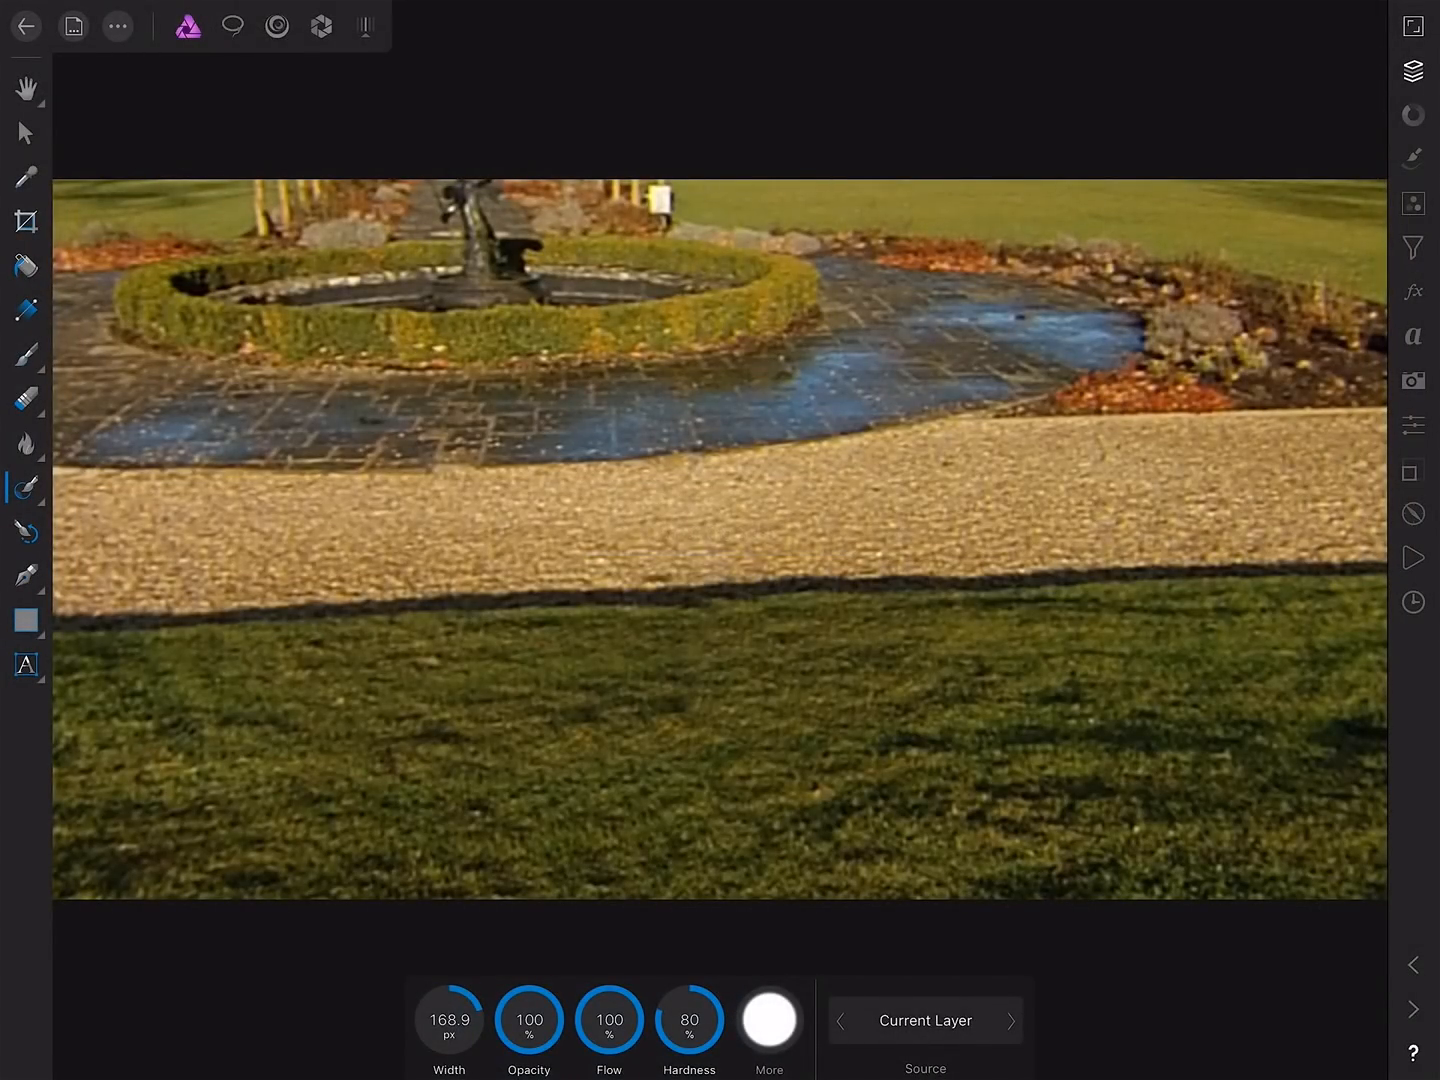
Re-enter Equirectangular Projection and rotate the view straight down to the tripod mount at the nadir.
click(116, 26)
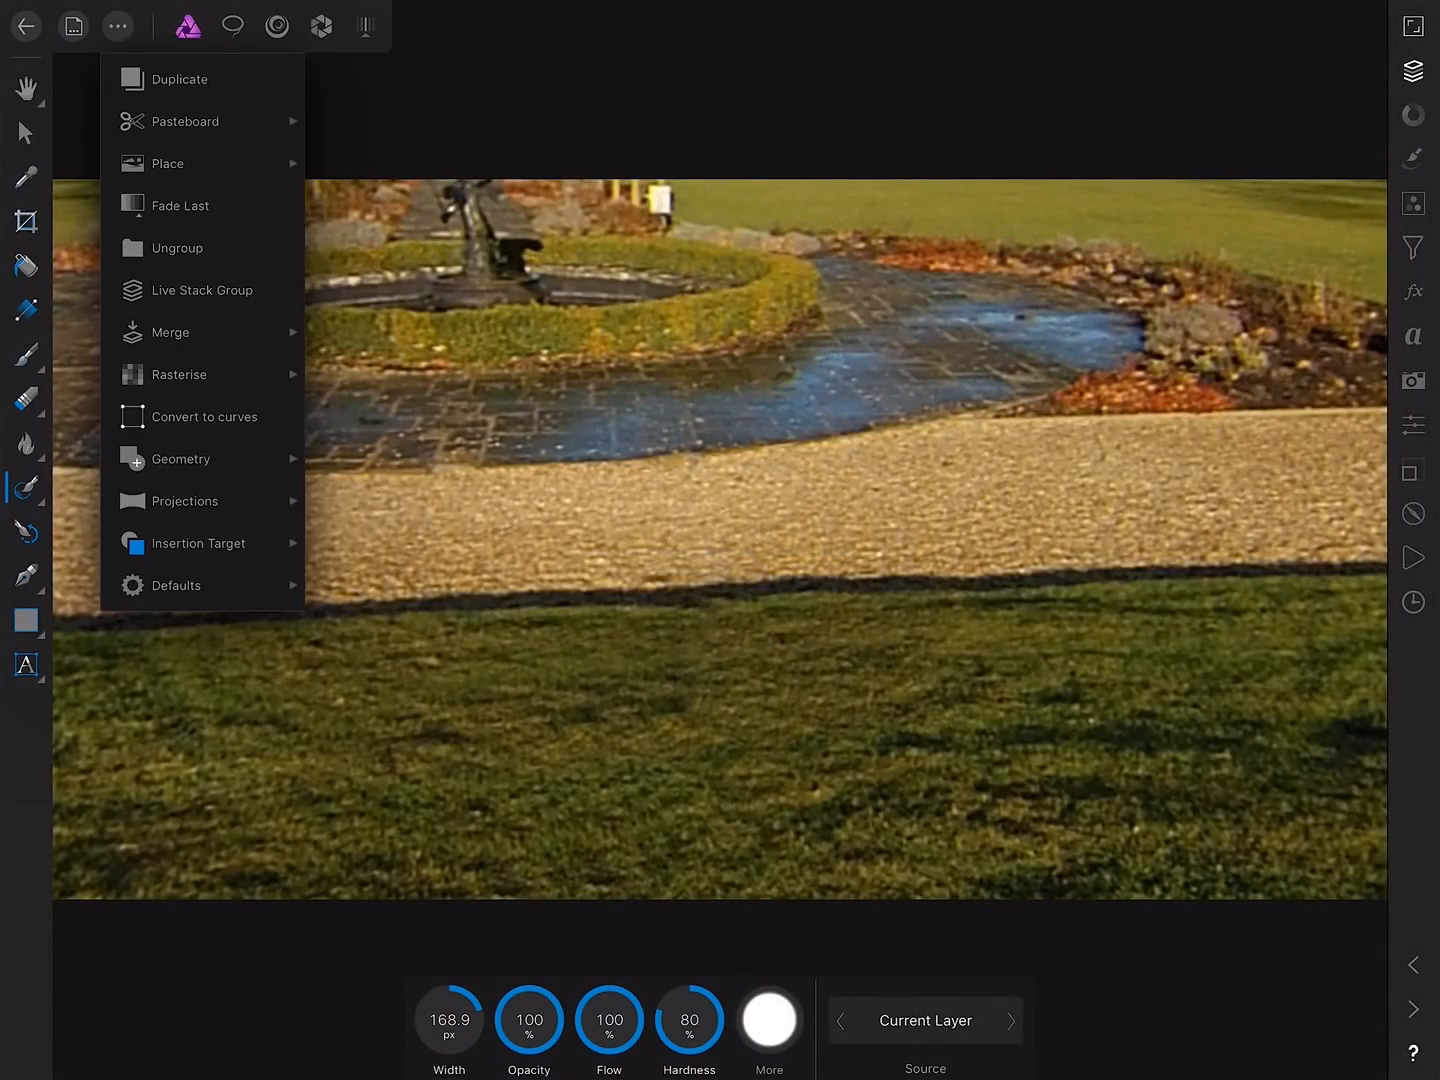
click(184, 500)
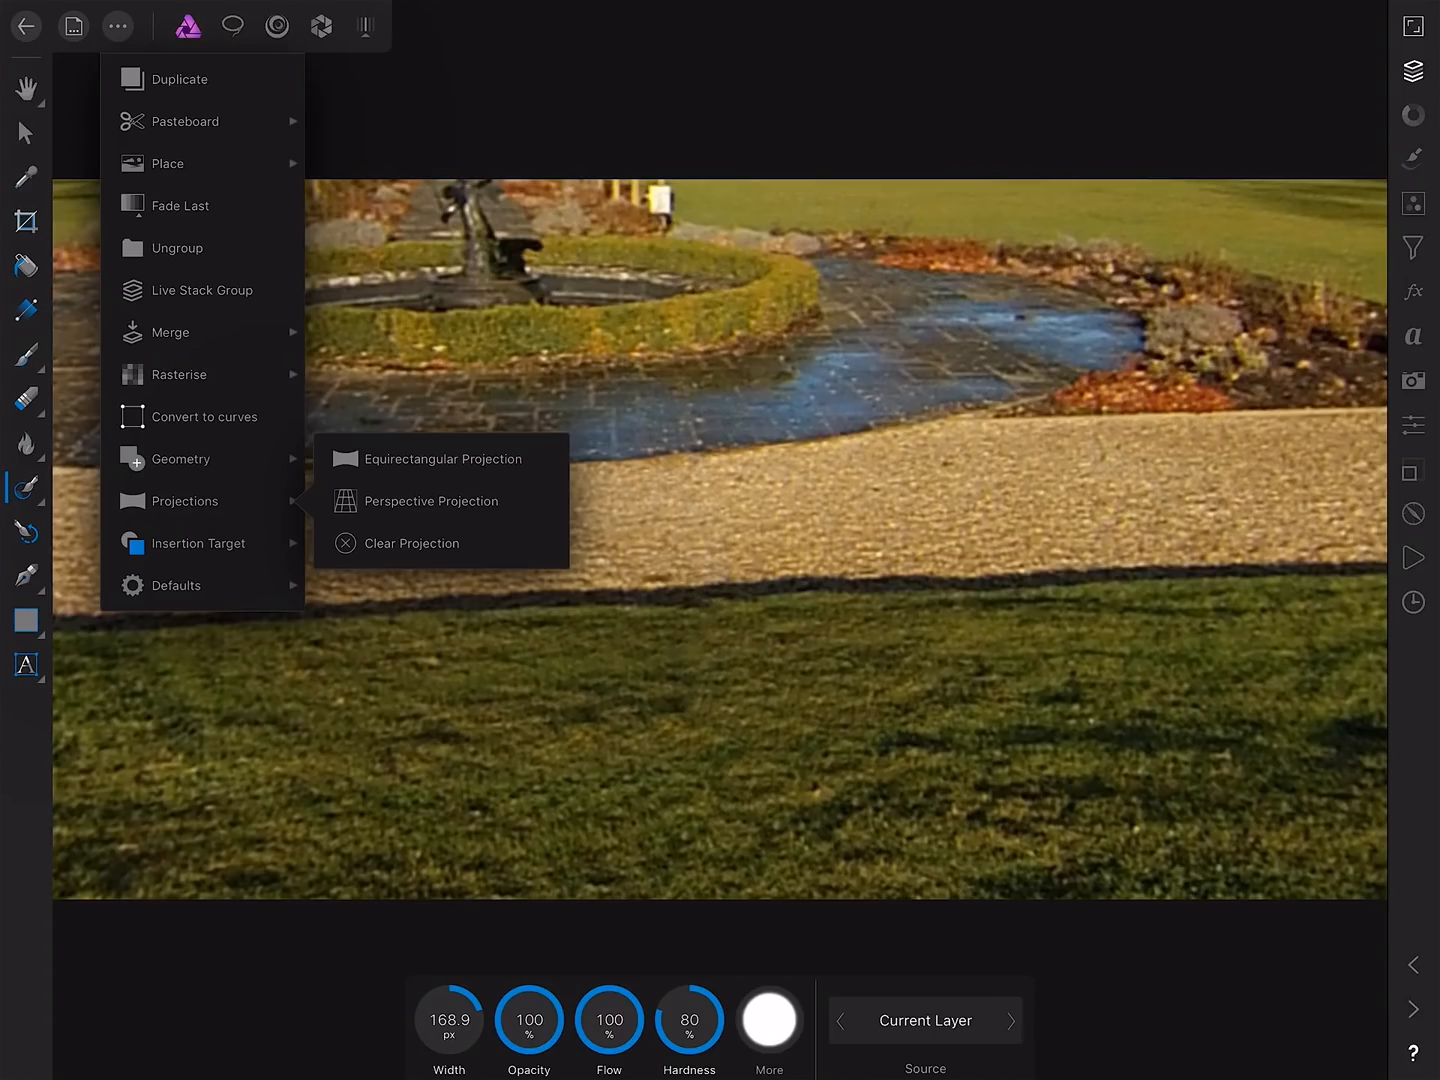
click(432, 500)
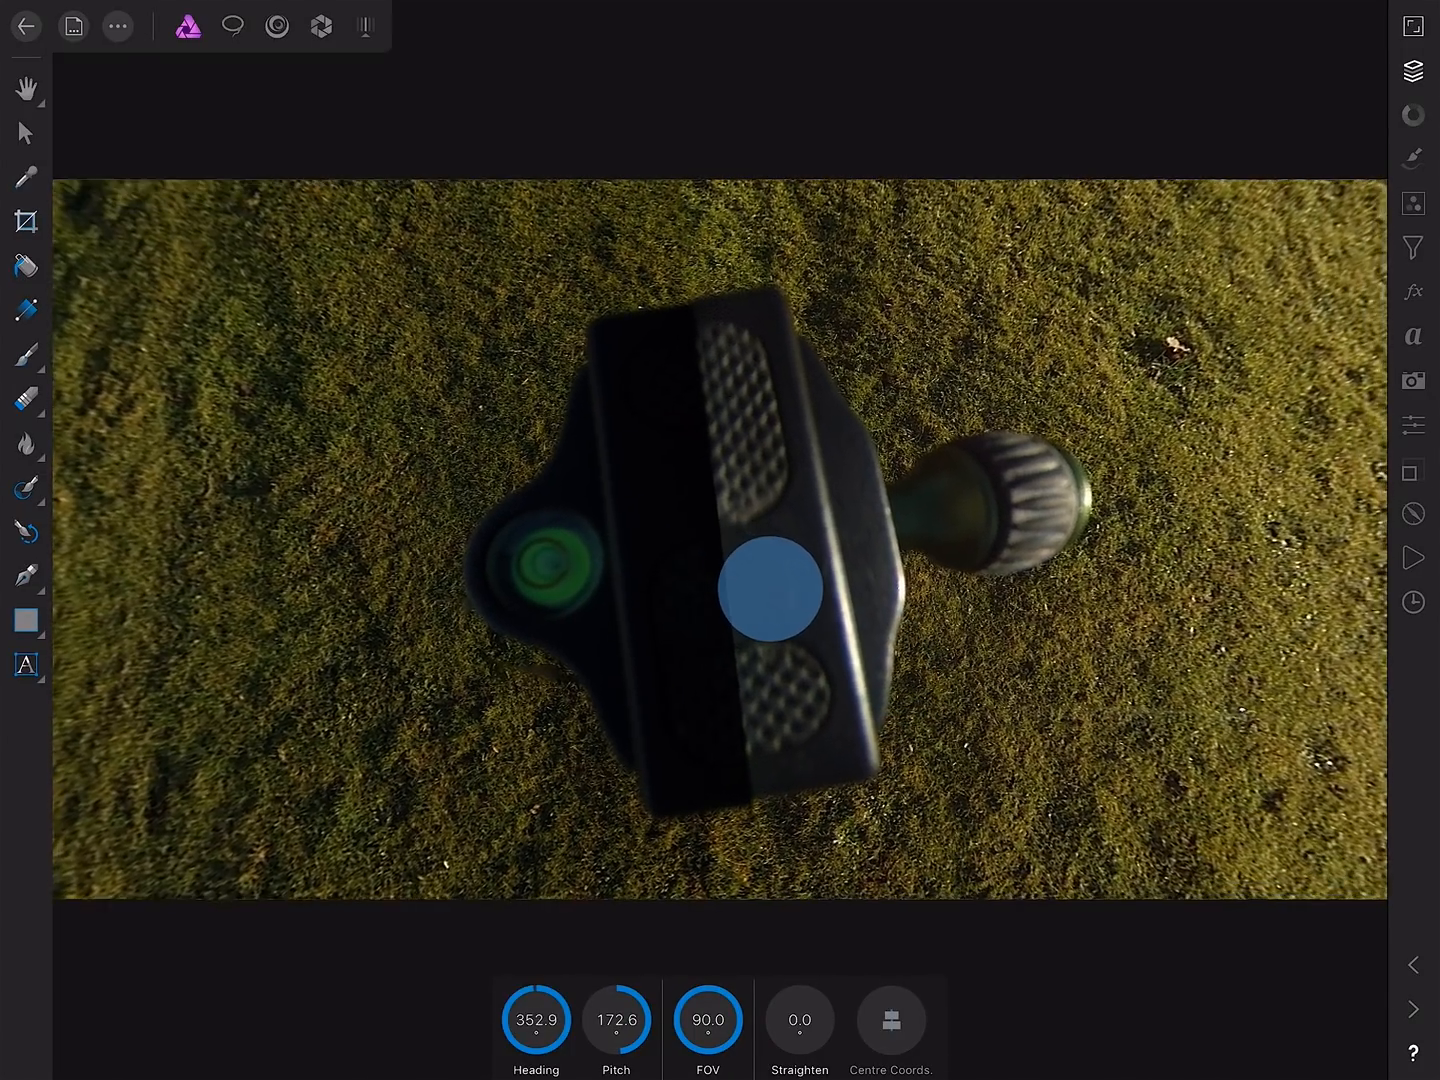
drag(764, 588, 724, 592)
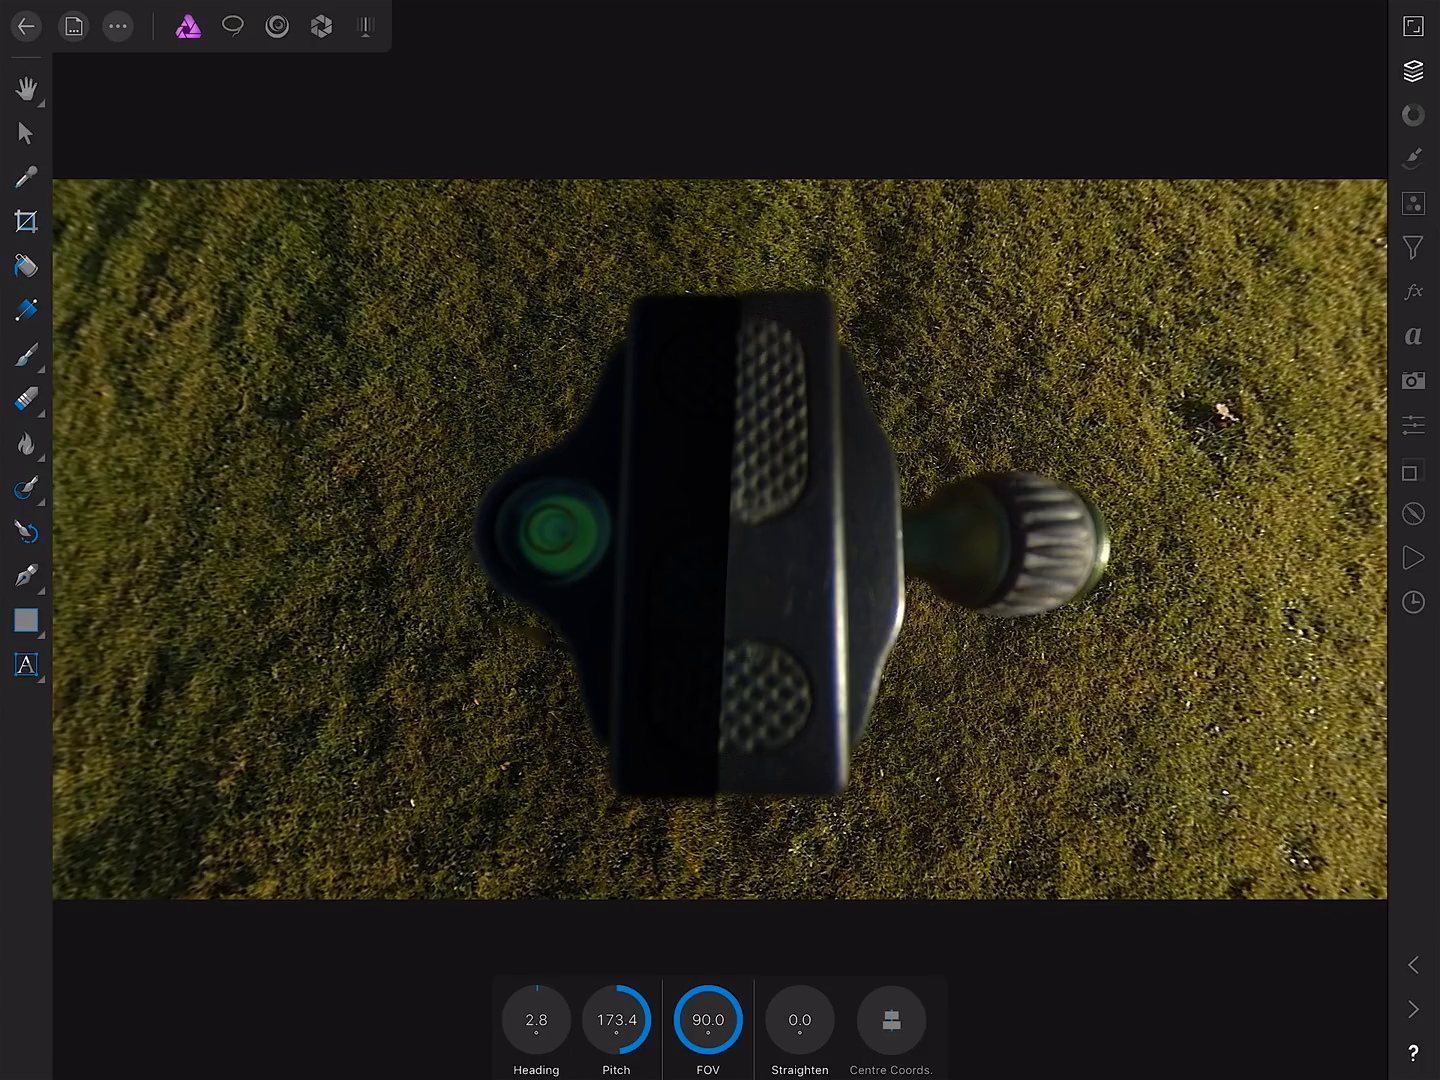
Inpaint over the whole tripod mount, spirit level included, leaving only grass in the straight-down view.
click(26, 488)
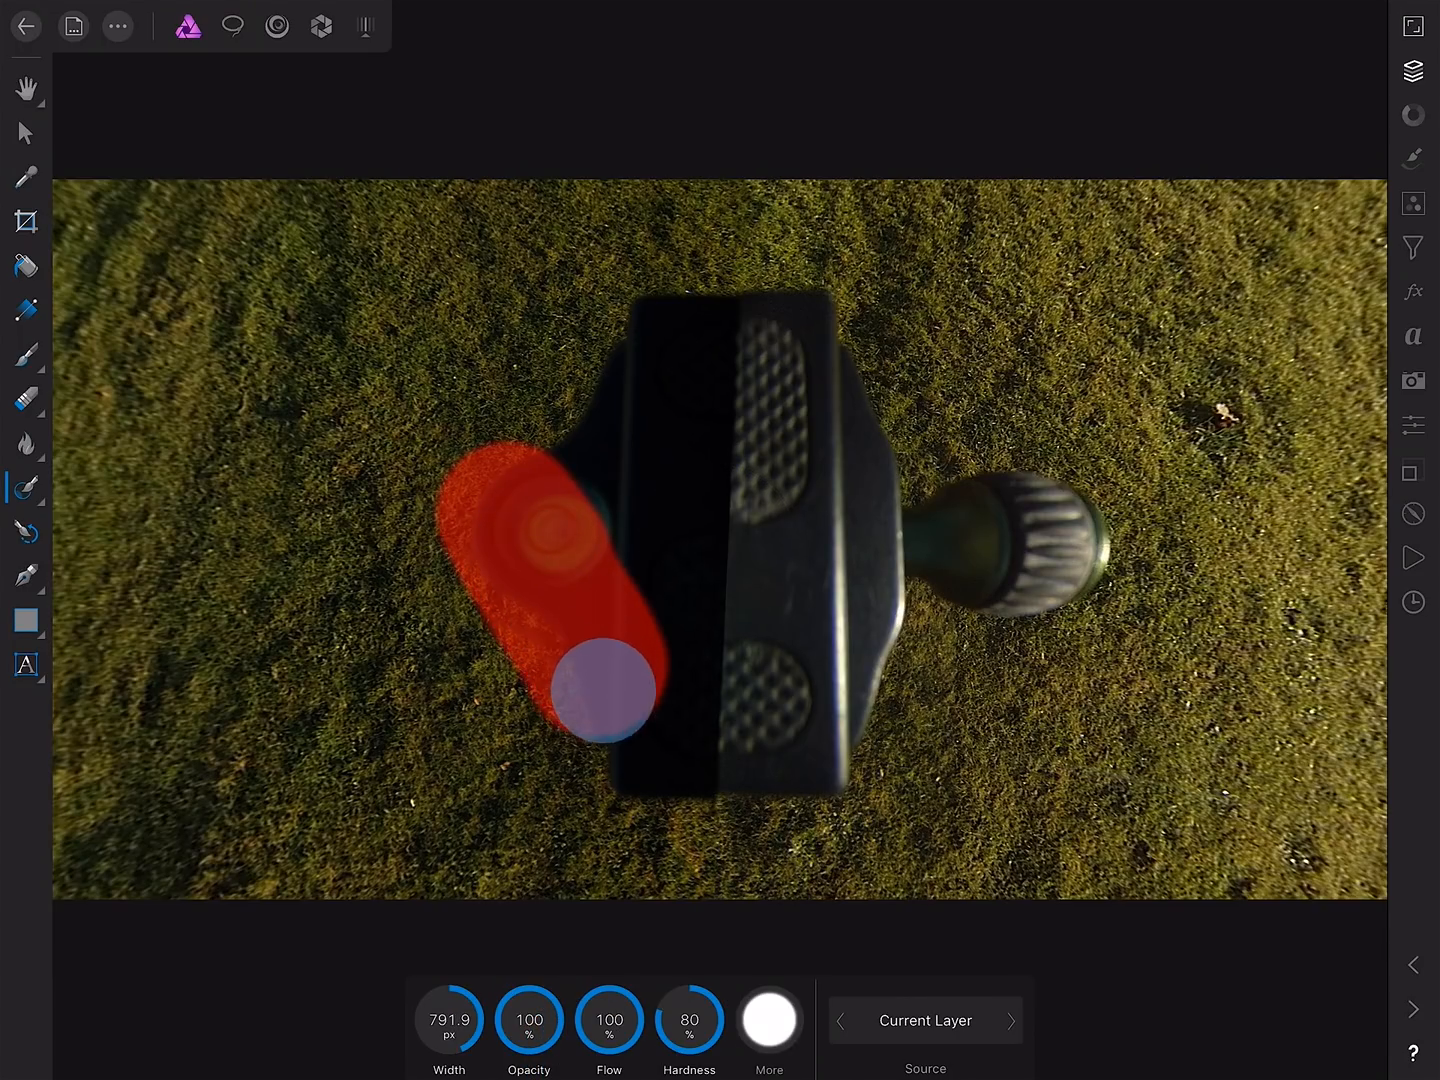
drag(600, 690, 950, 560)
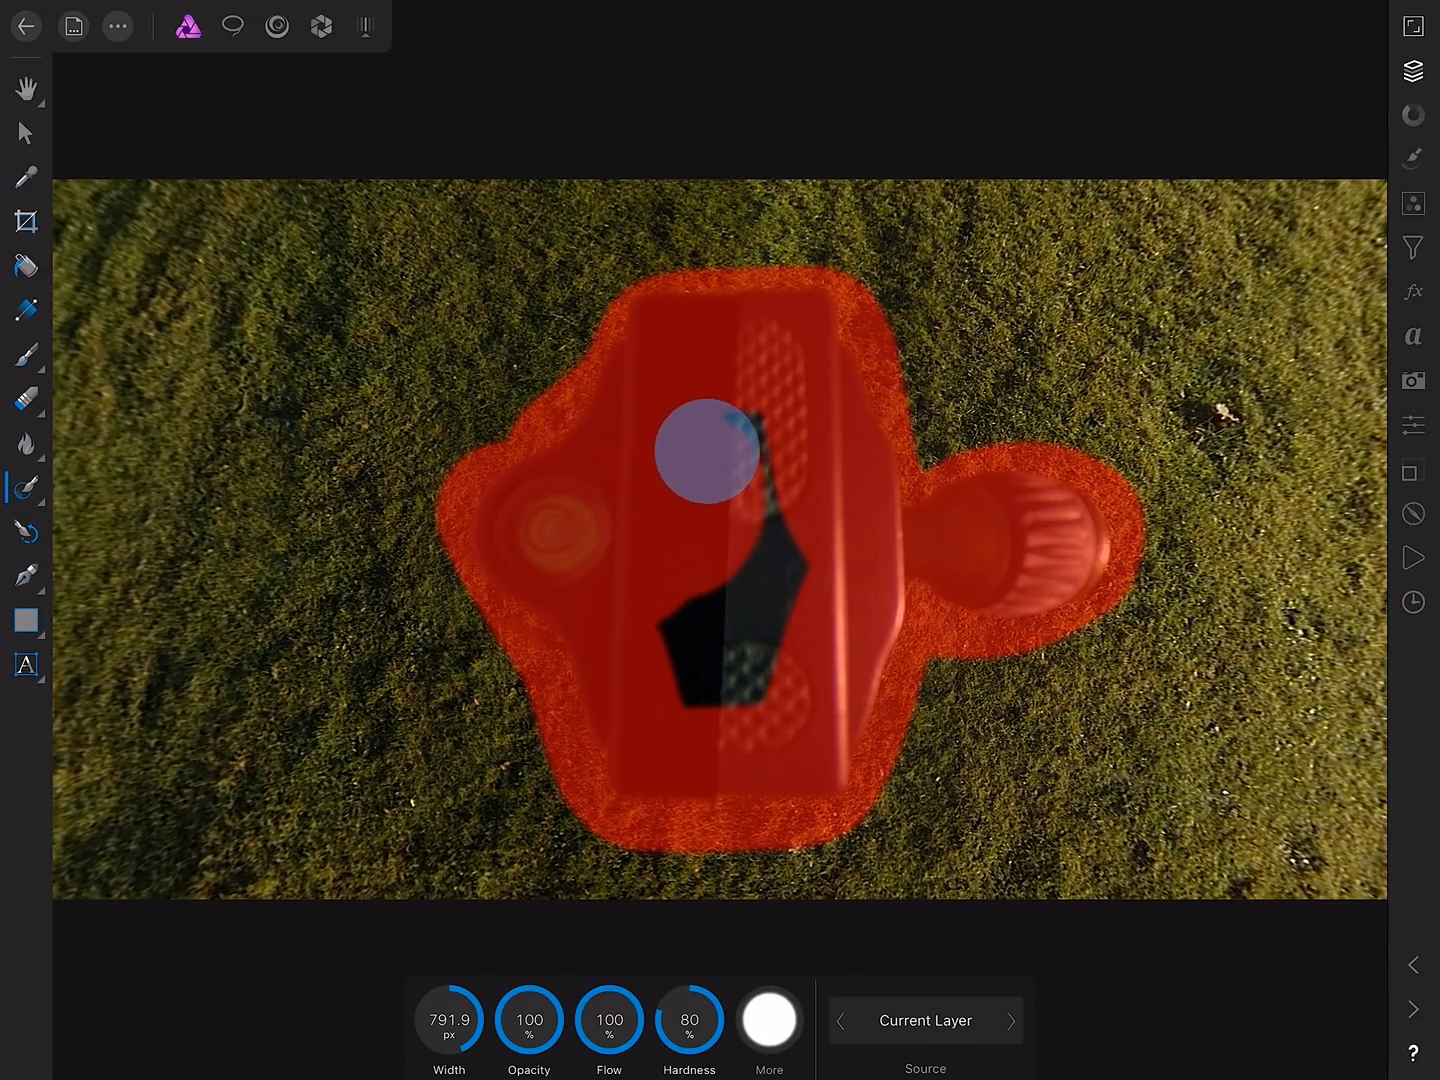
drag(704, 456, 746, 504)
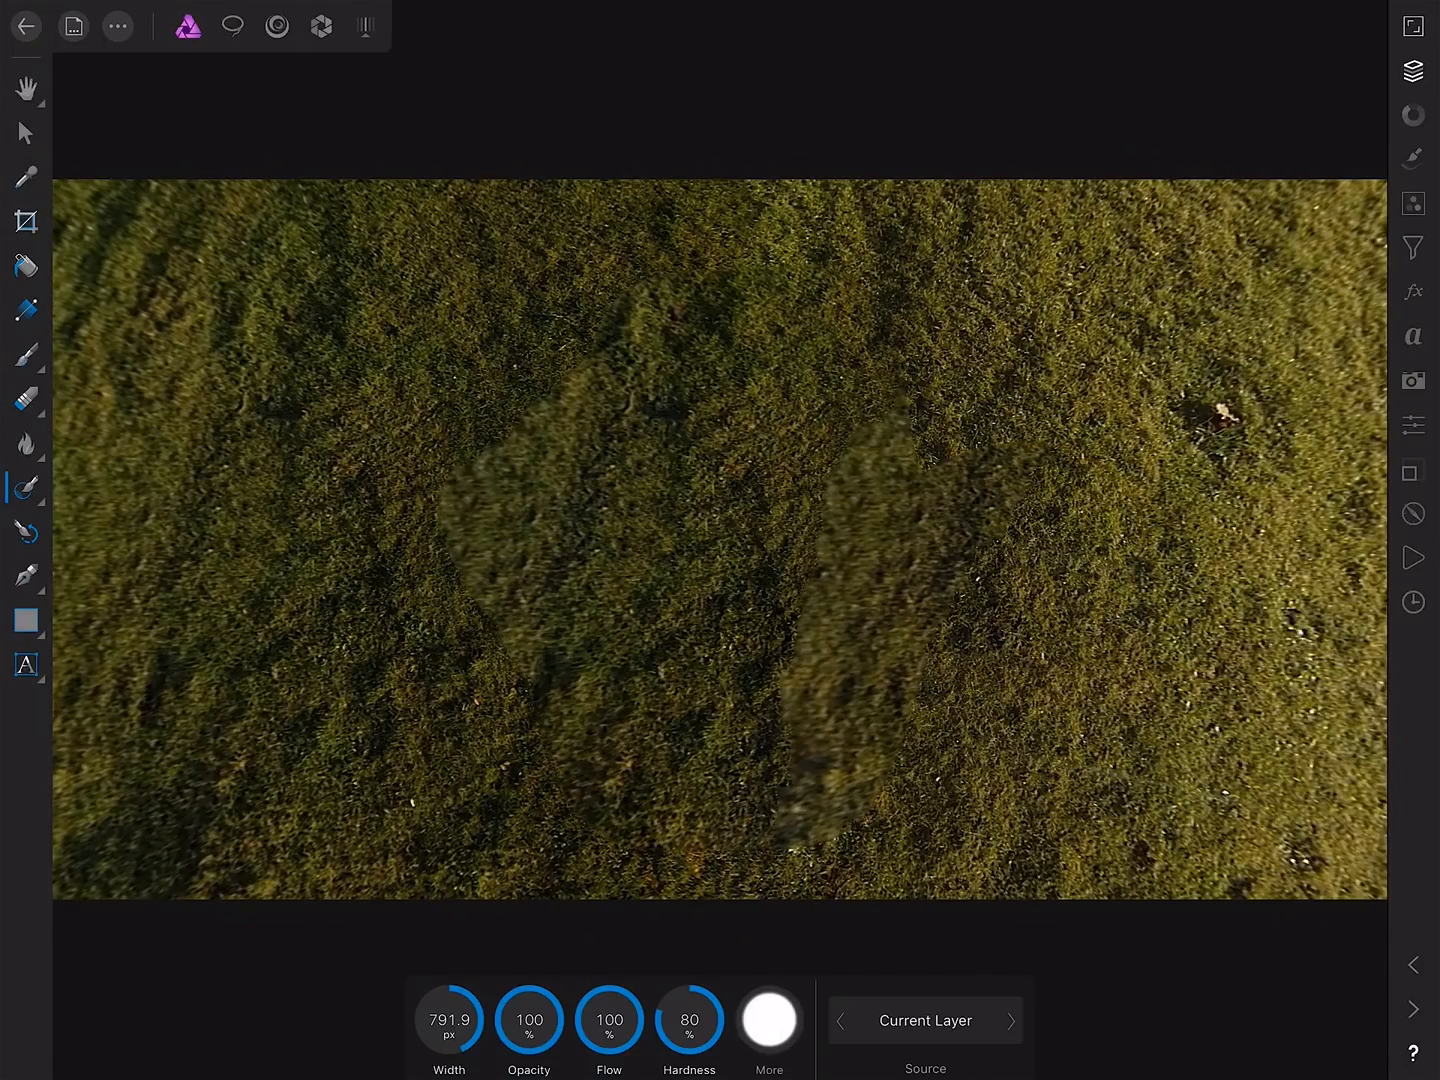
Switch from the retouch group to the Clone Brush and narrow its width to about 646.5 px.
click(26, 488)
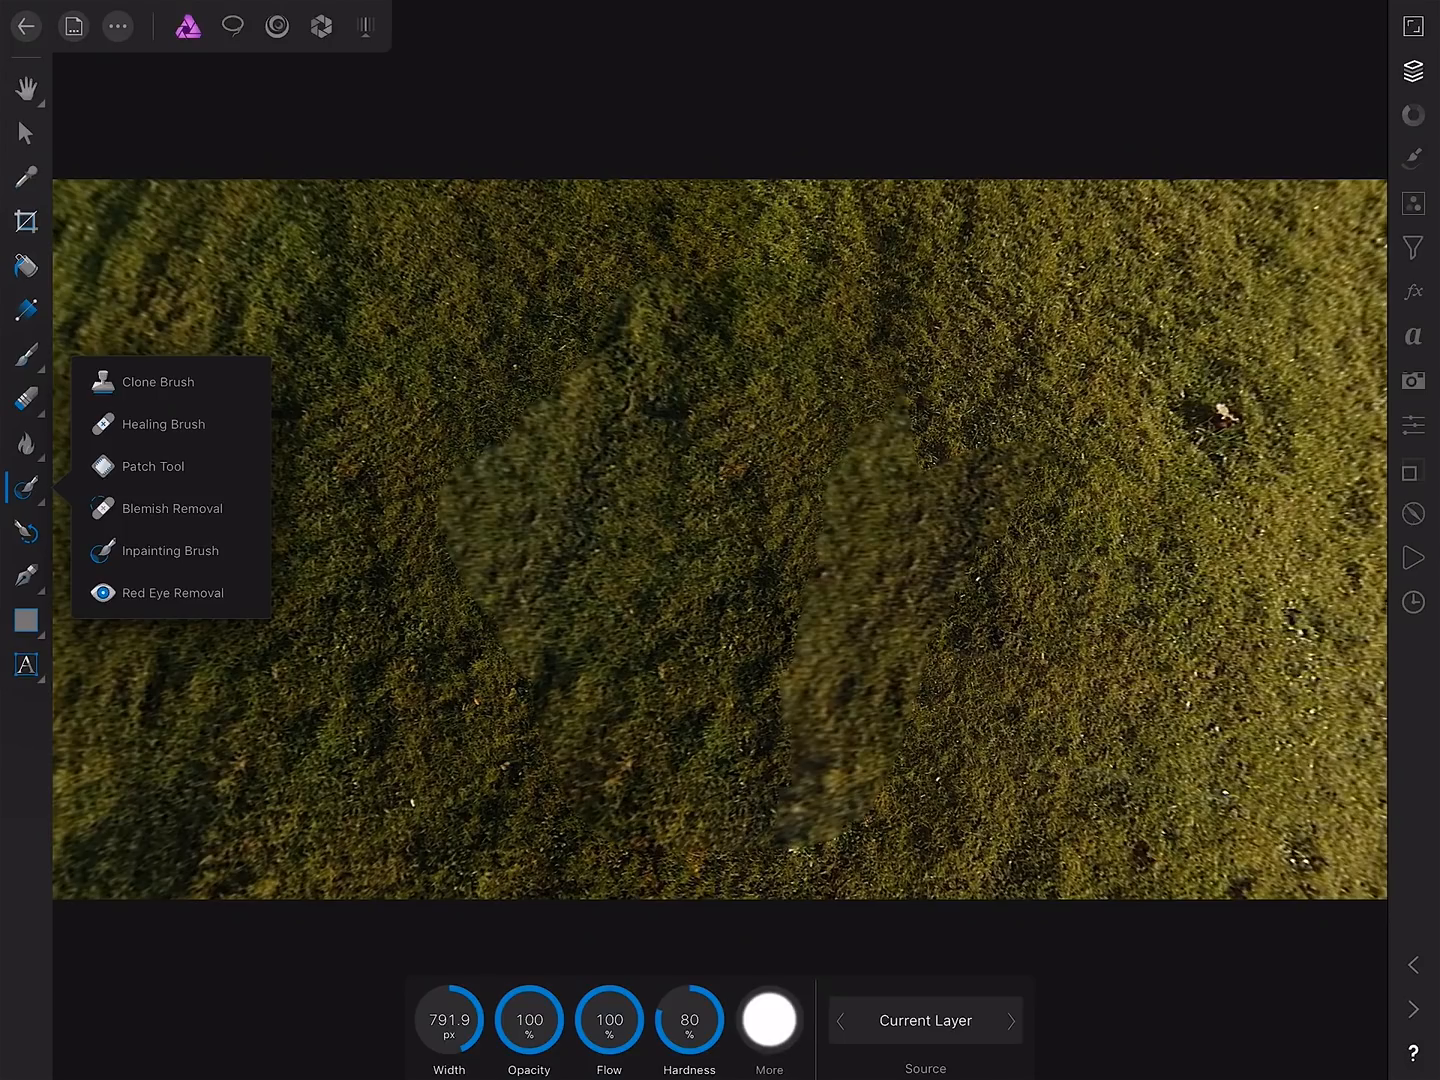
click(158, 382)
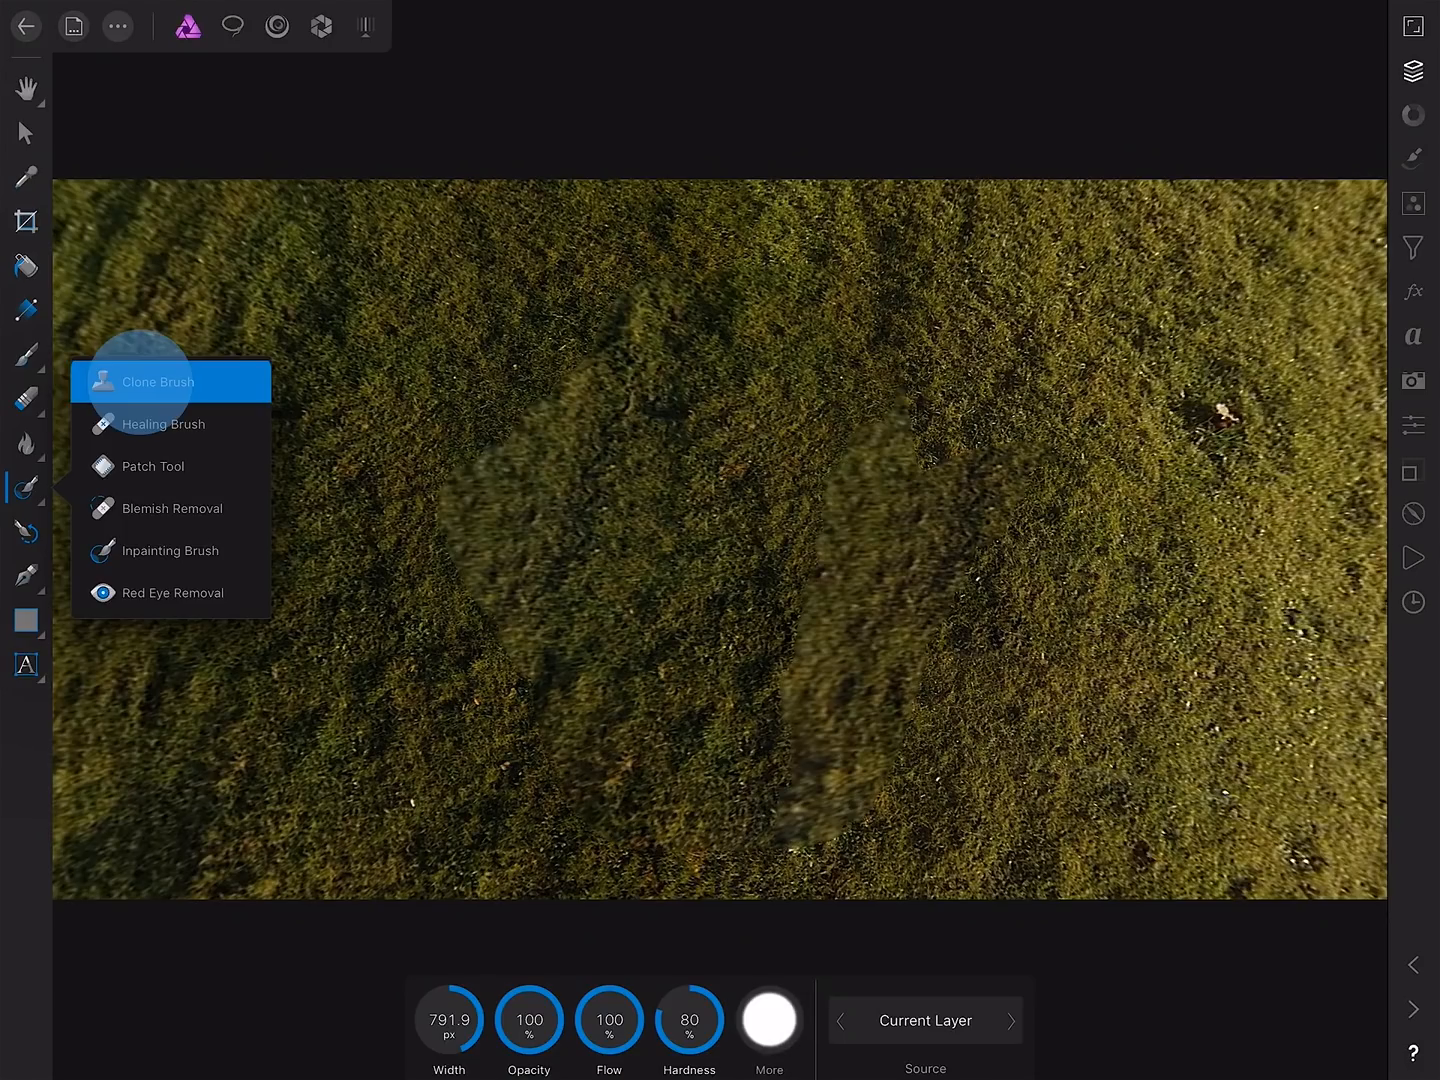
click(156, 380)
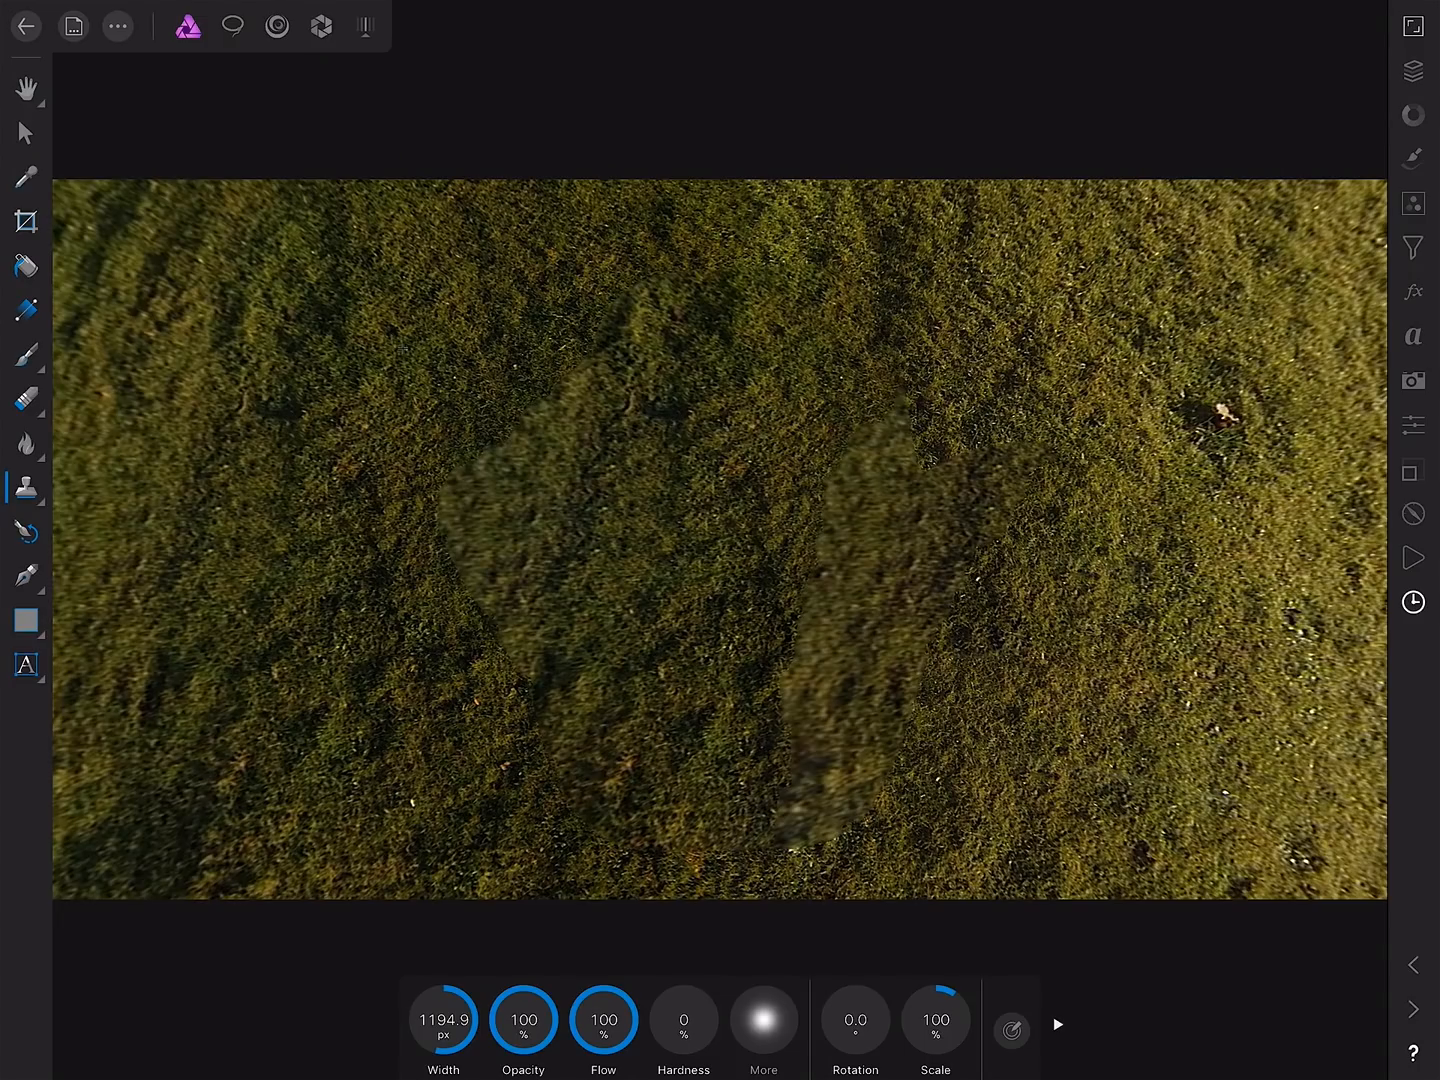
click(400, 344)
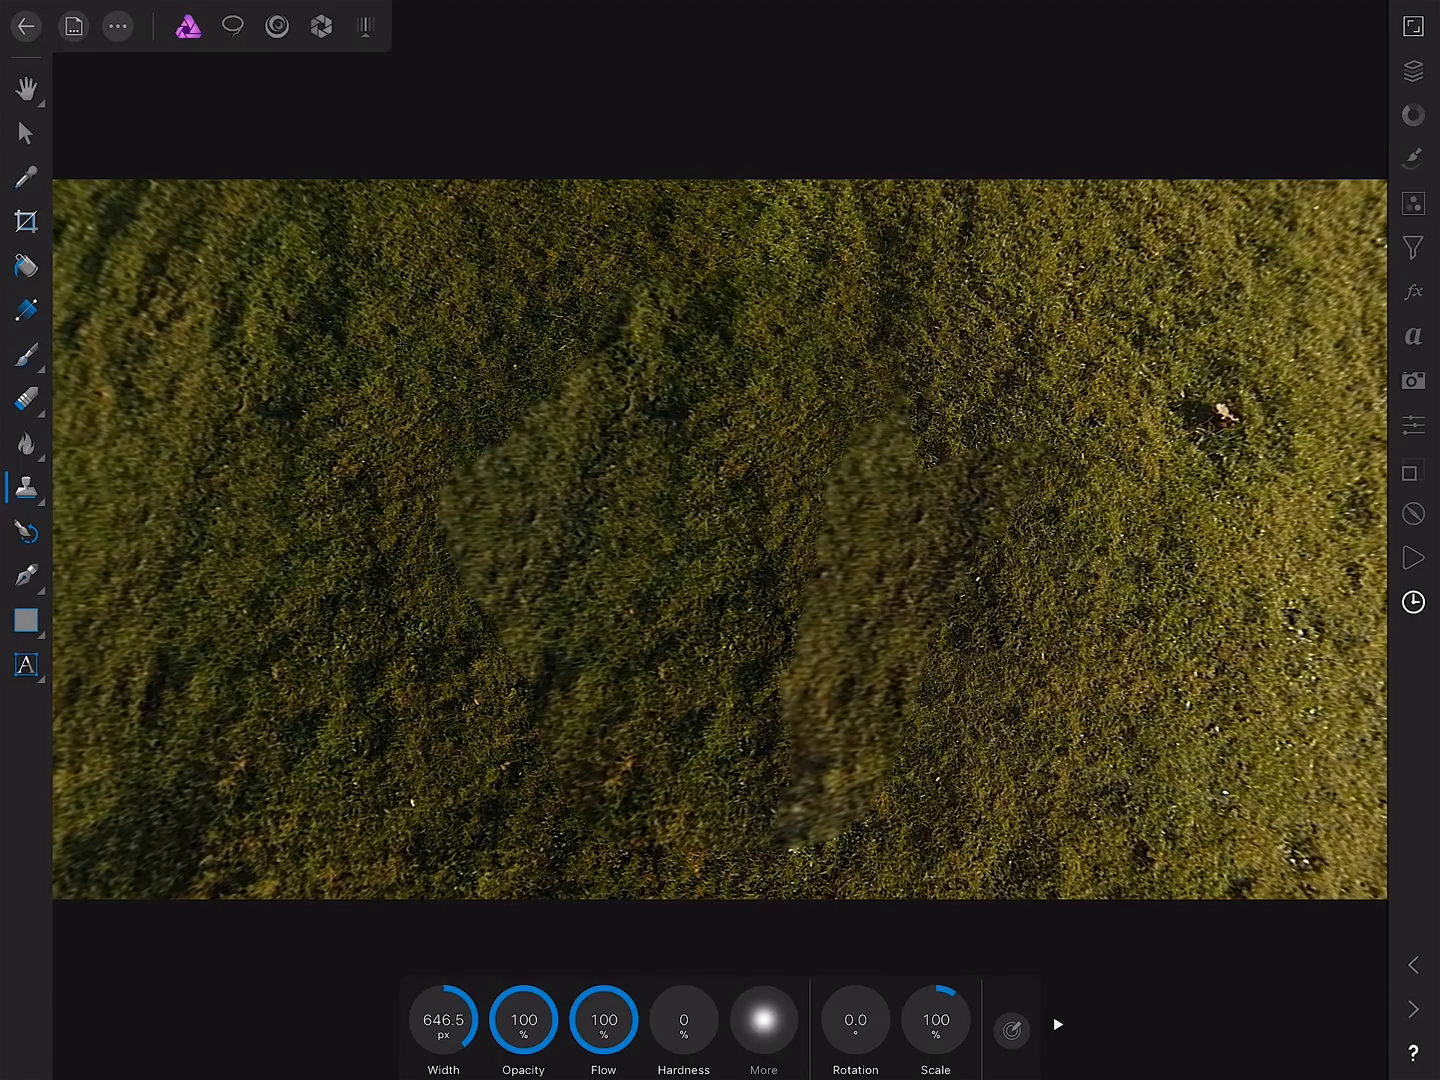
Clone clean grass from nearby onto the left blurred tripod patch until its texture matches the lawn.
click(462, 540)
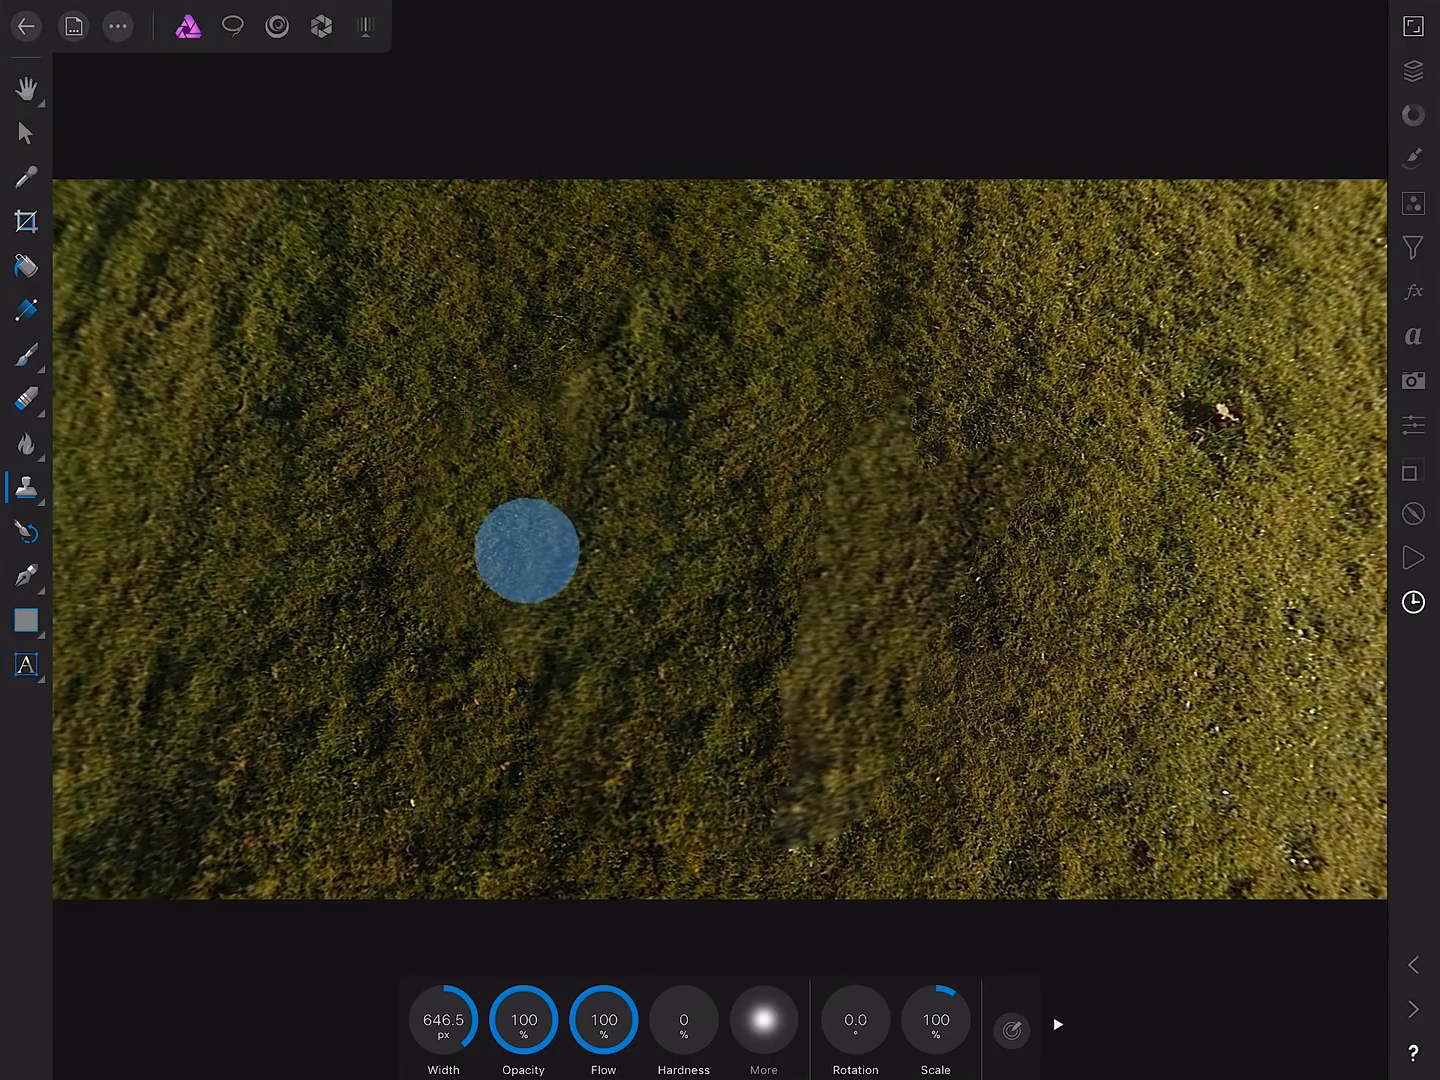
drag(520, 550, 562, 404)
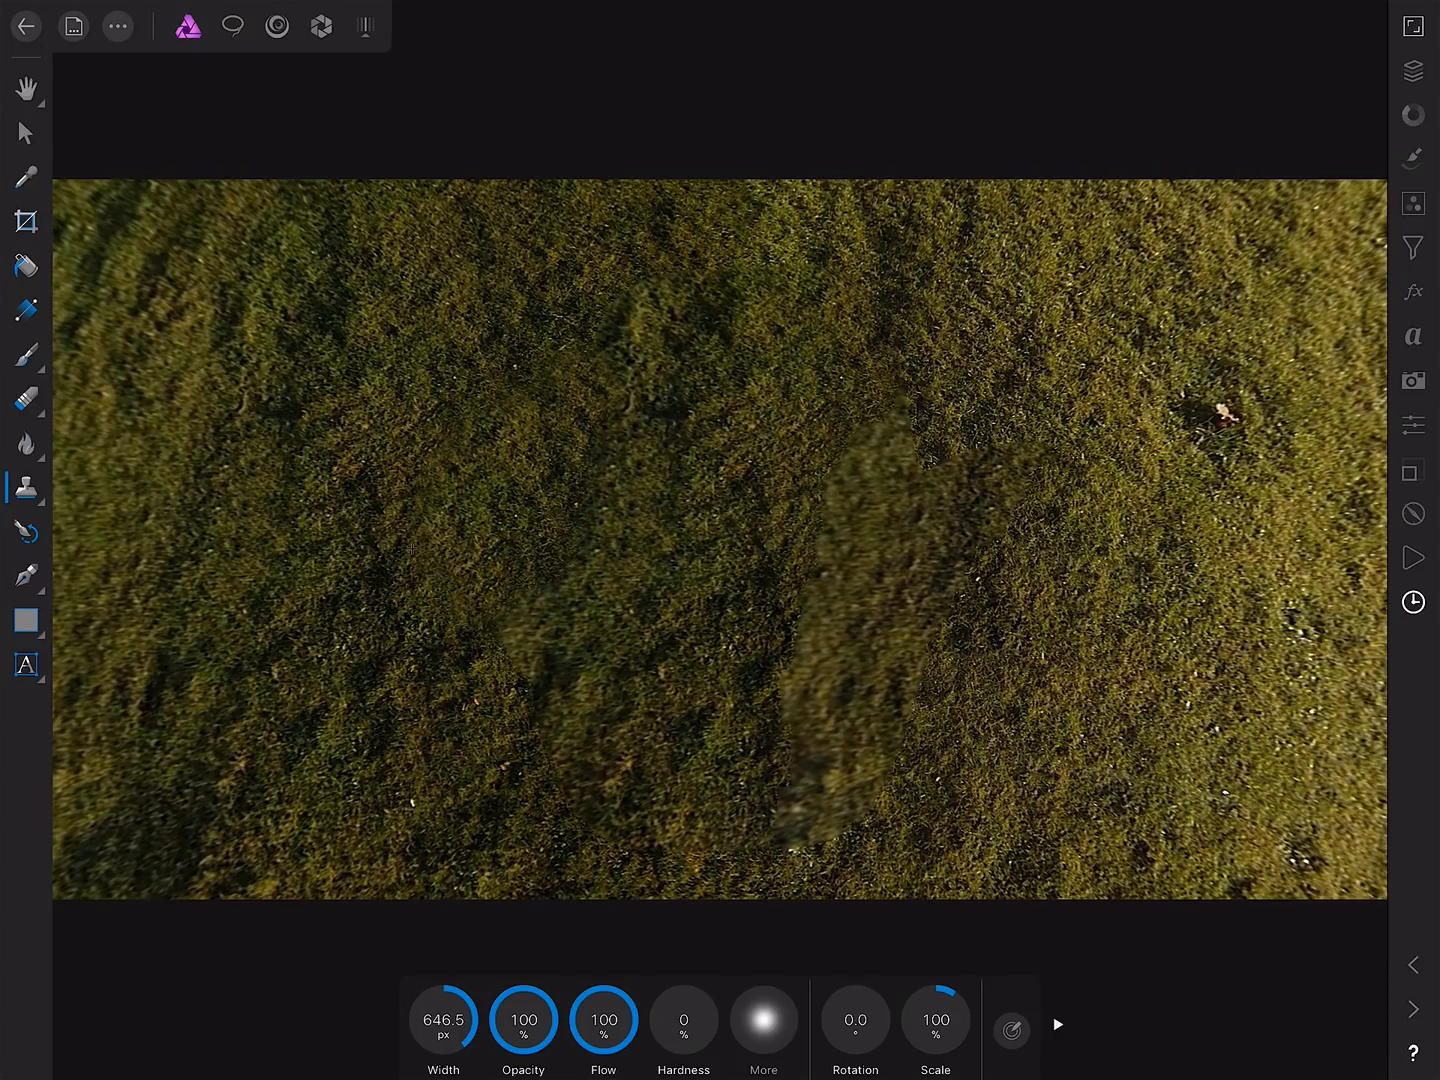
click(636, 384)
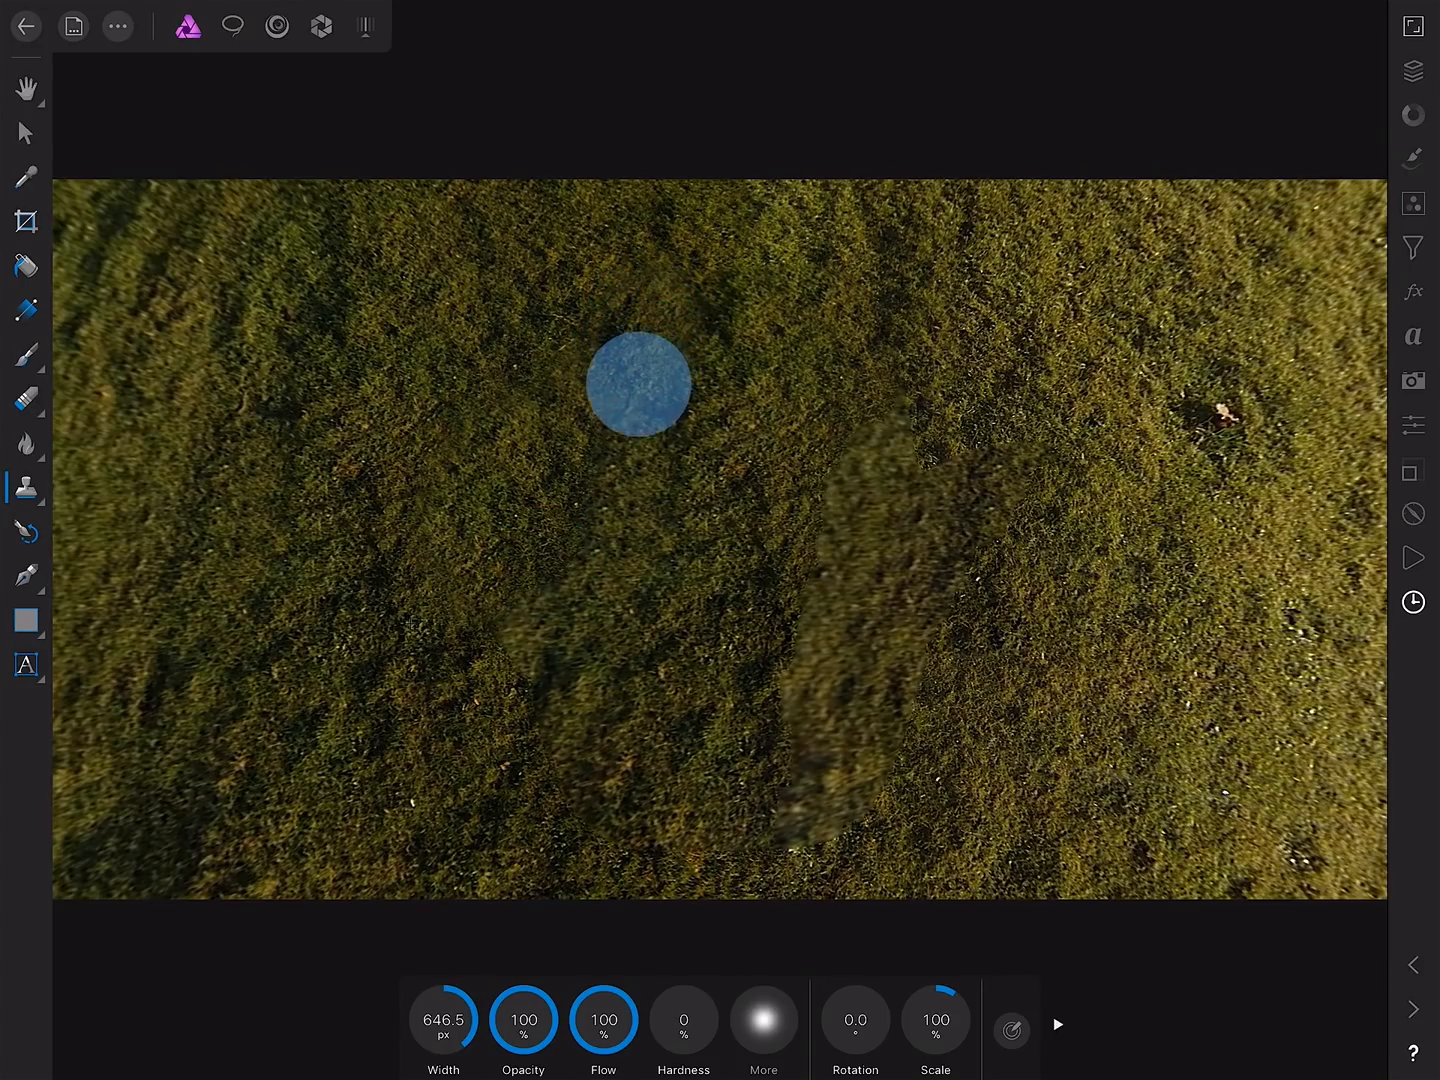
drag(636, 384, 448, 532)
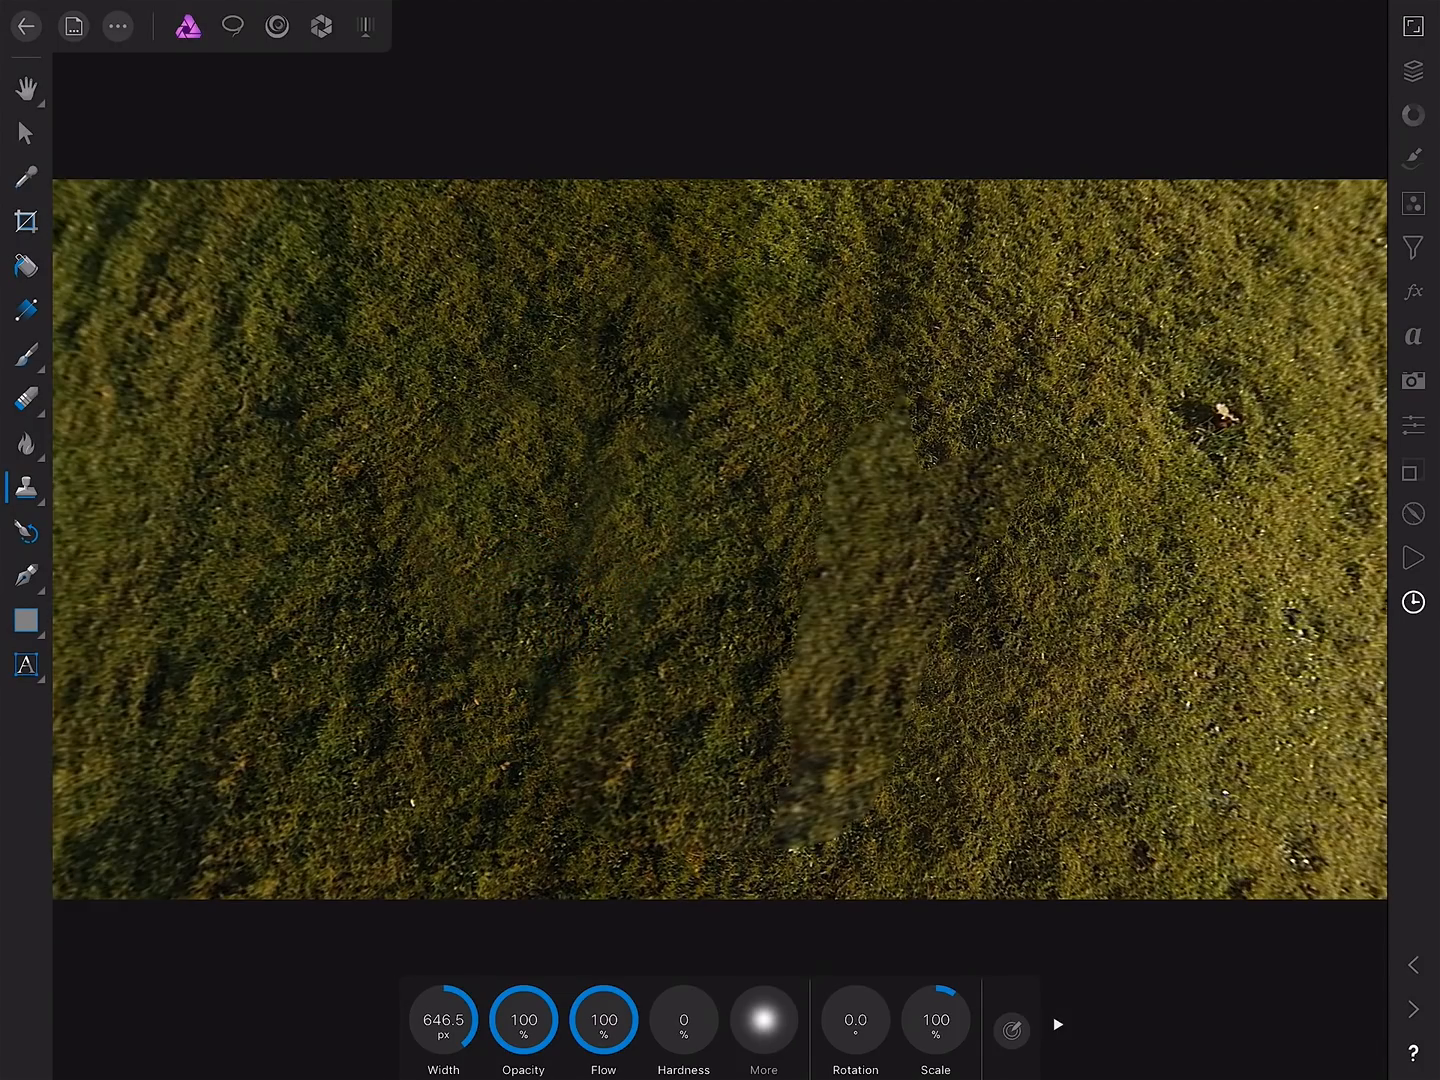
click(996, 484)
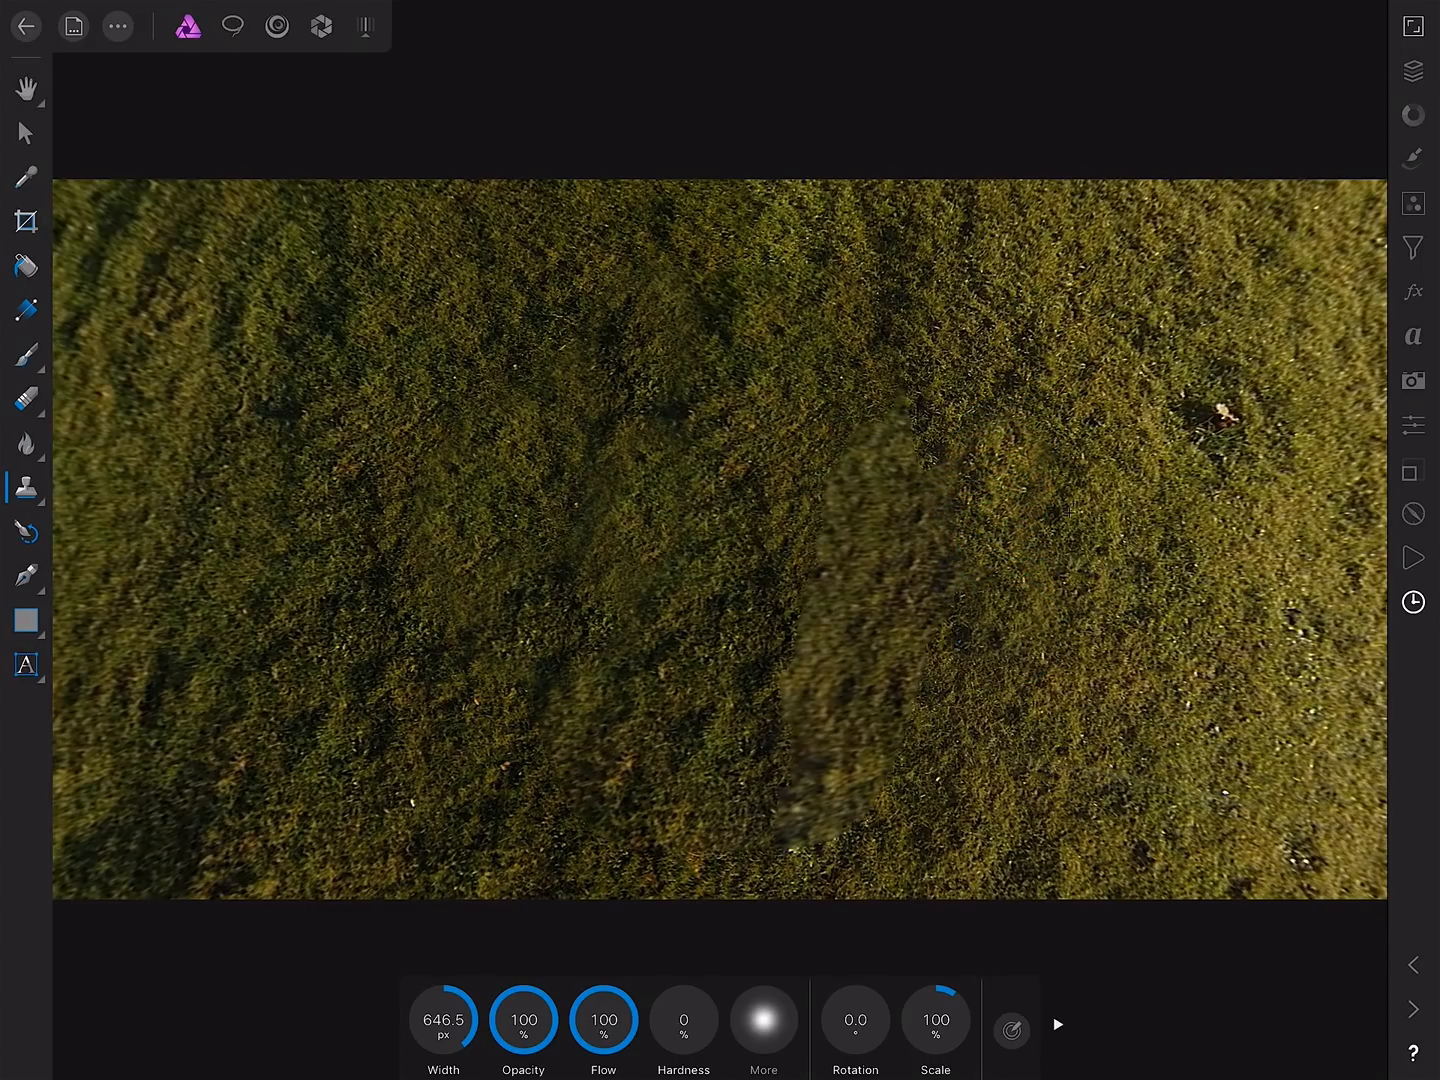
click(344, 672)
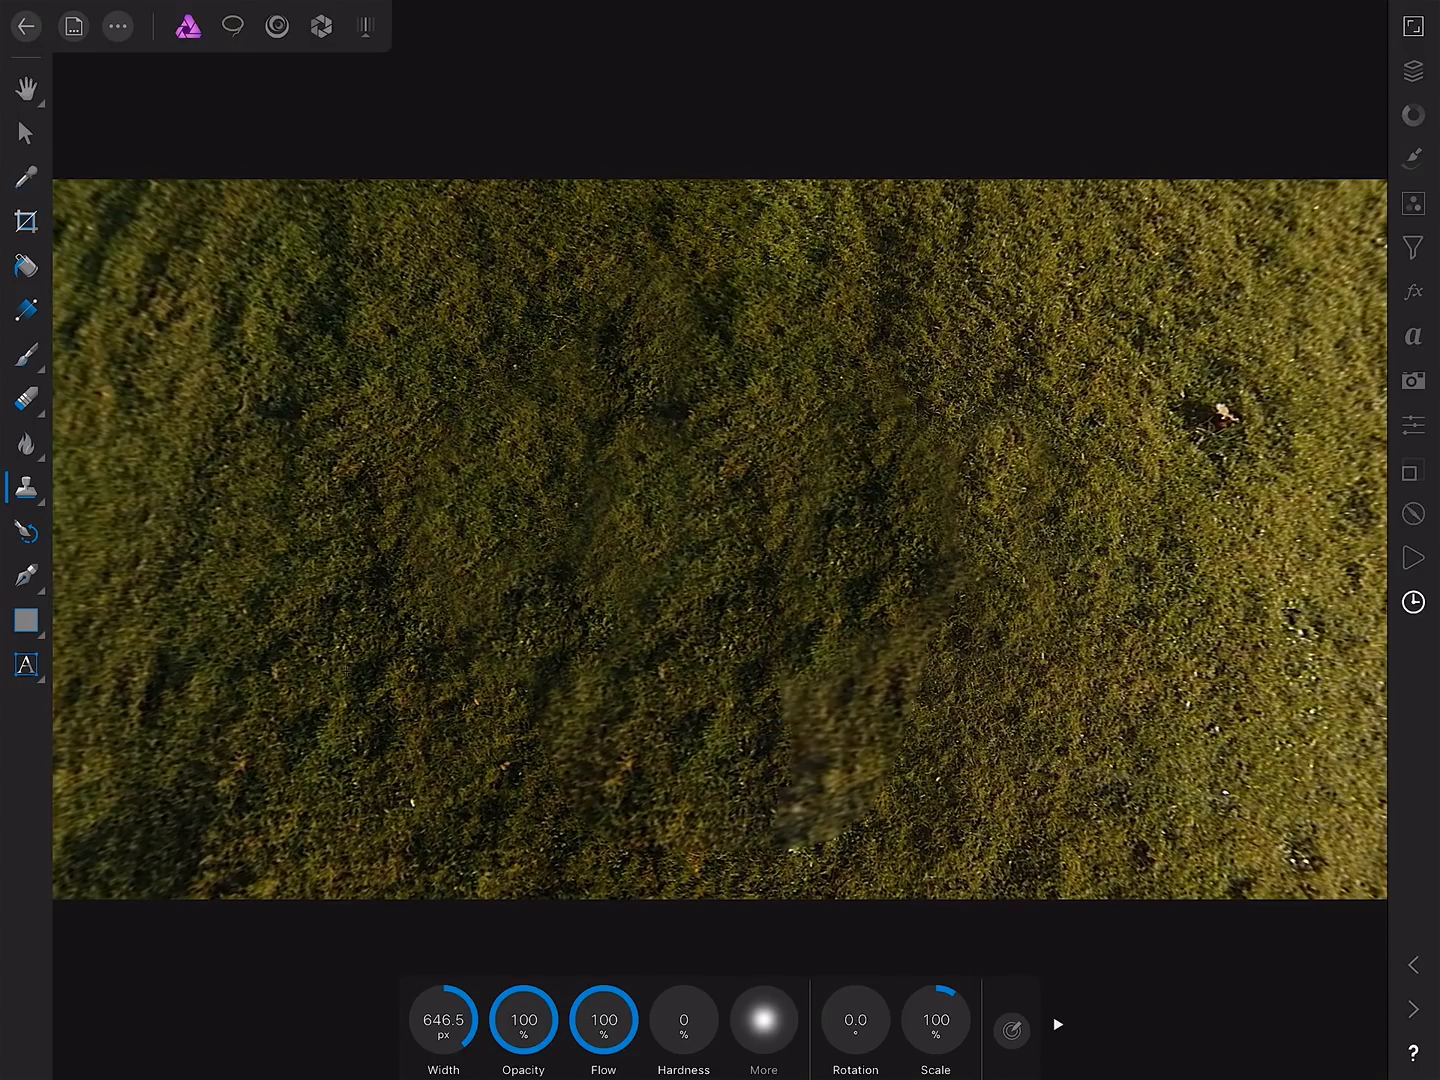
Clone grass from beside the lower-center smudge over the remaining blur so the lawn reads evenly.
click(836, 732)
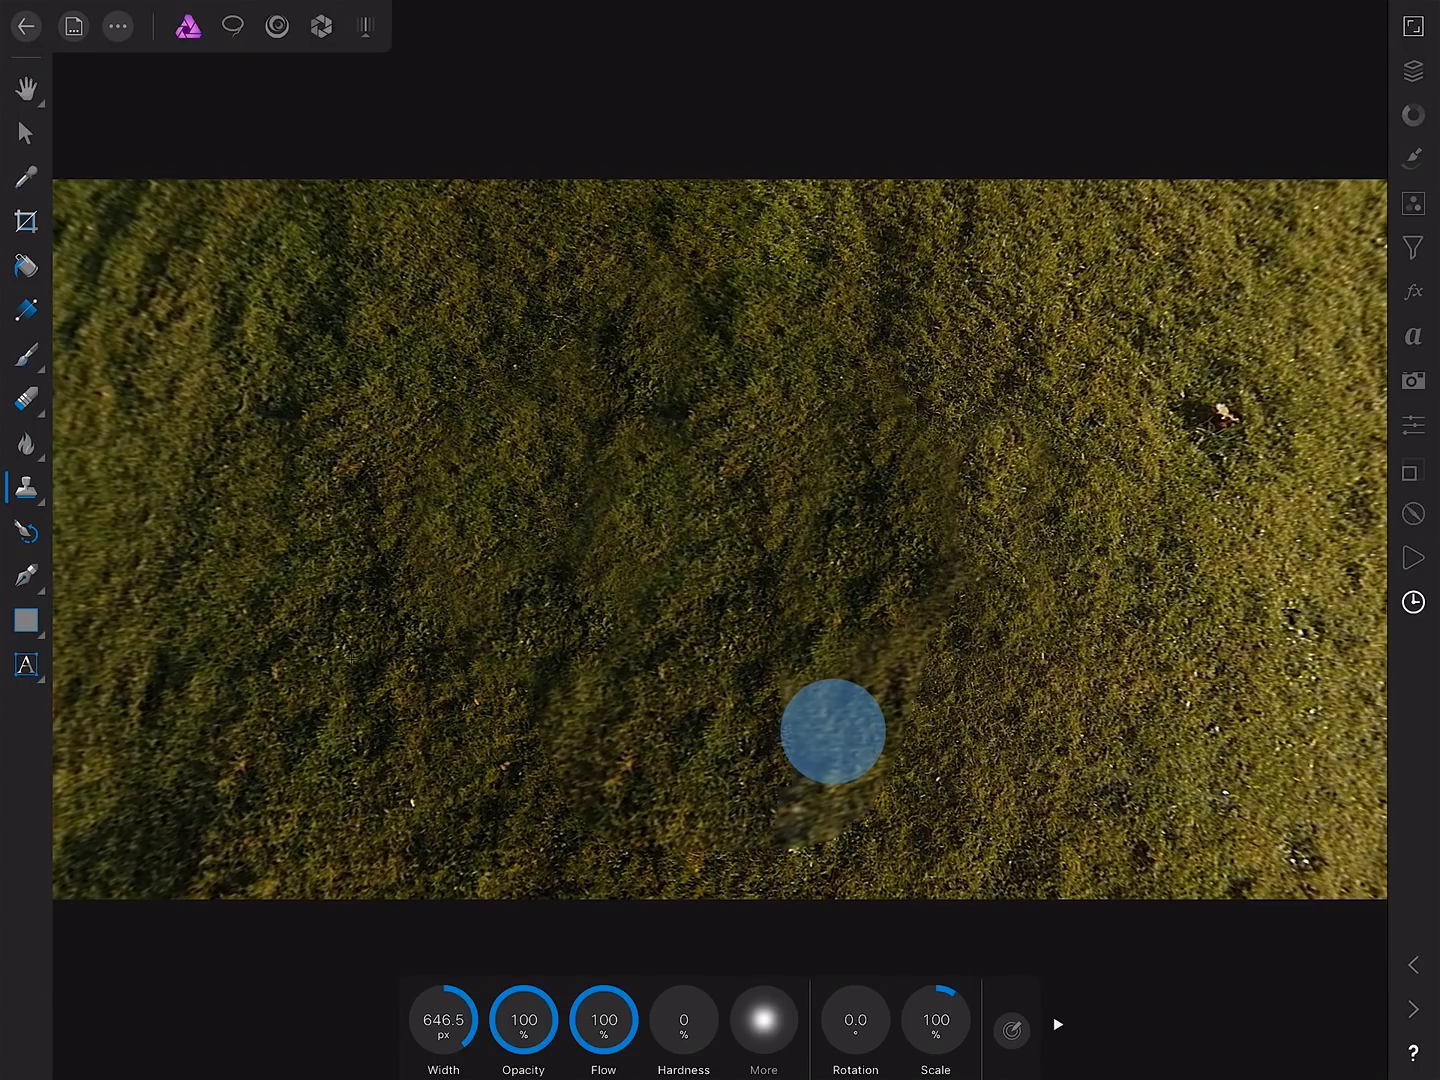
drag(832, 730, 942, 512)
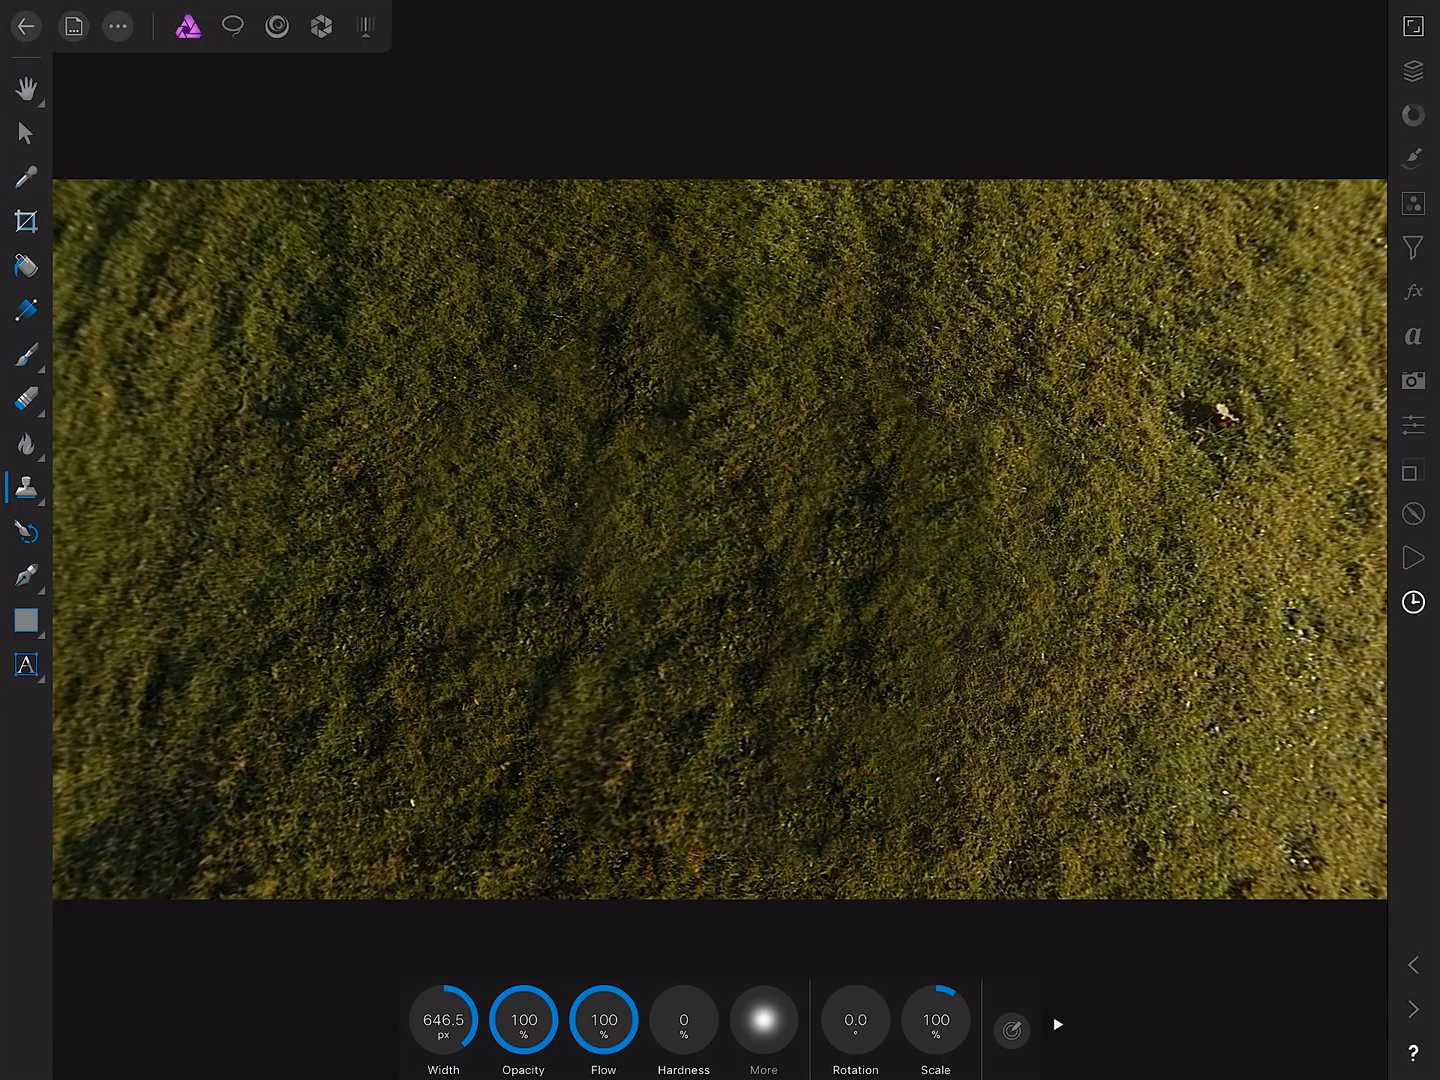
click(570, 704)
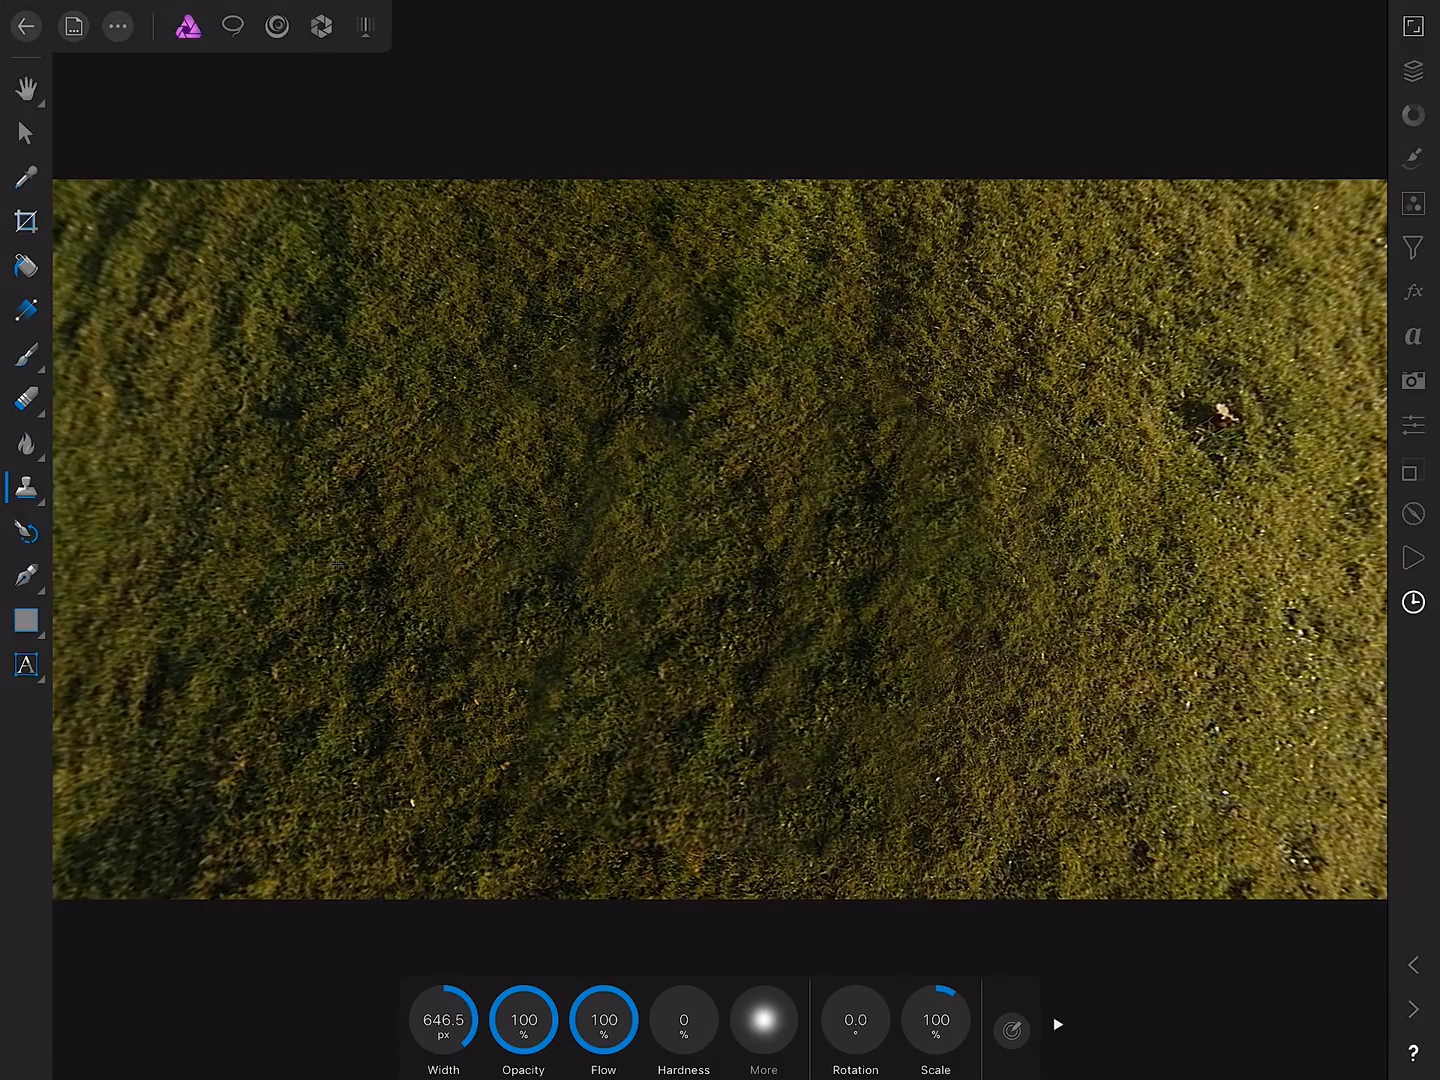
From the document menu's Projections, turn the live view up to the sky showing the vertical seam.
click(116, 26)
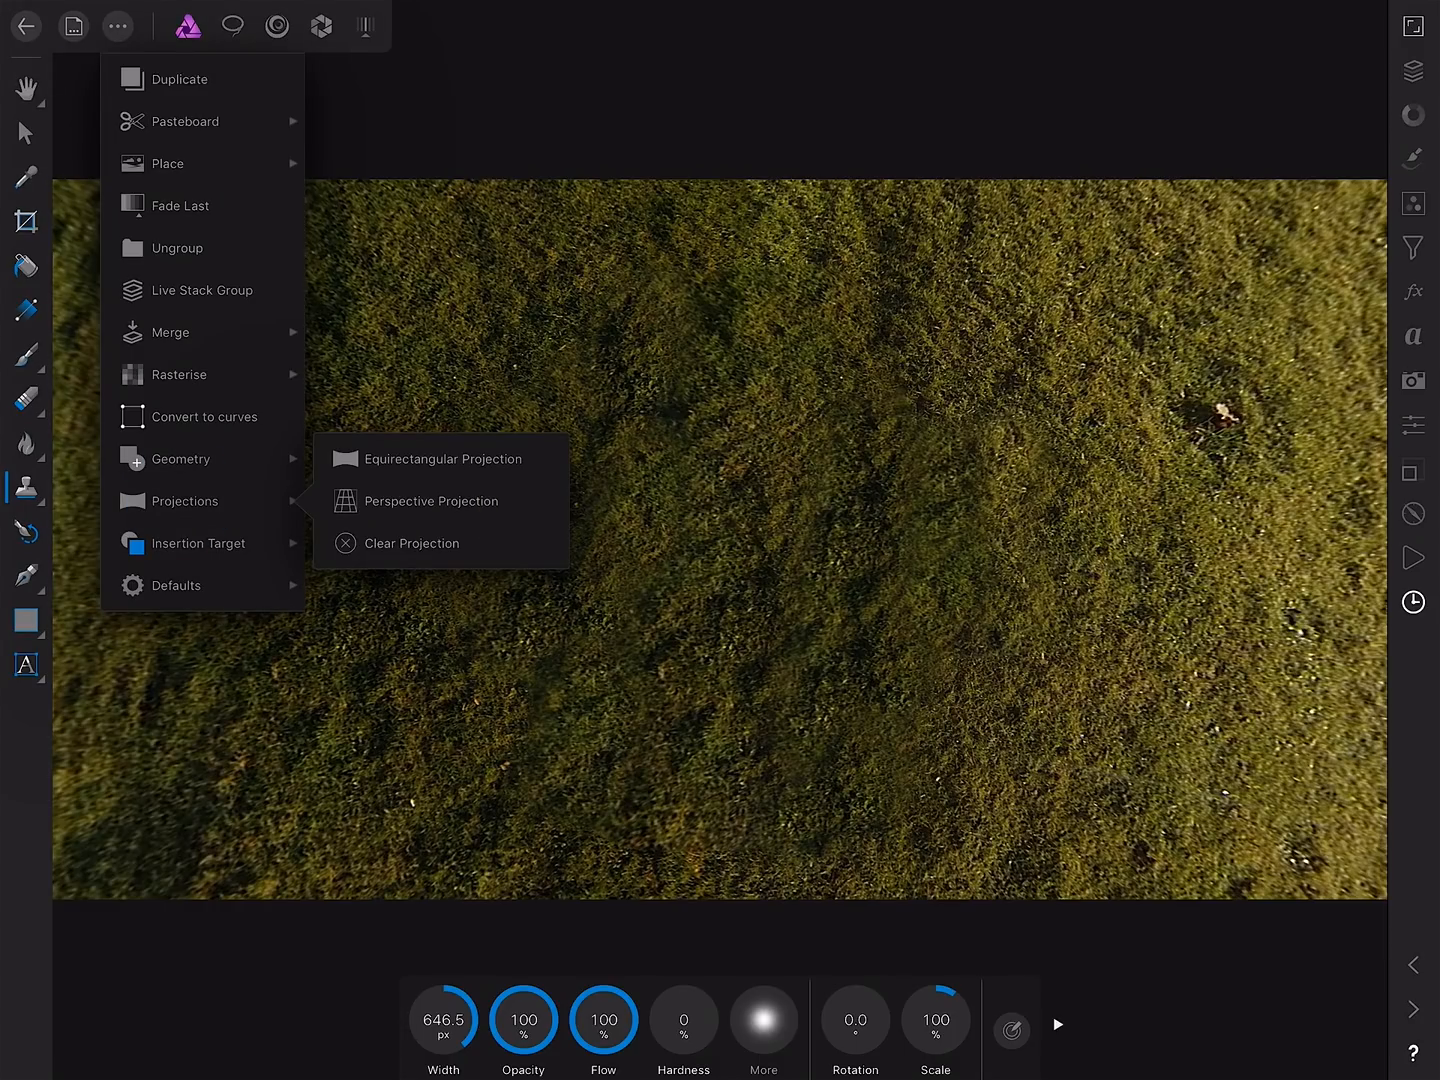
click(430, 500)
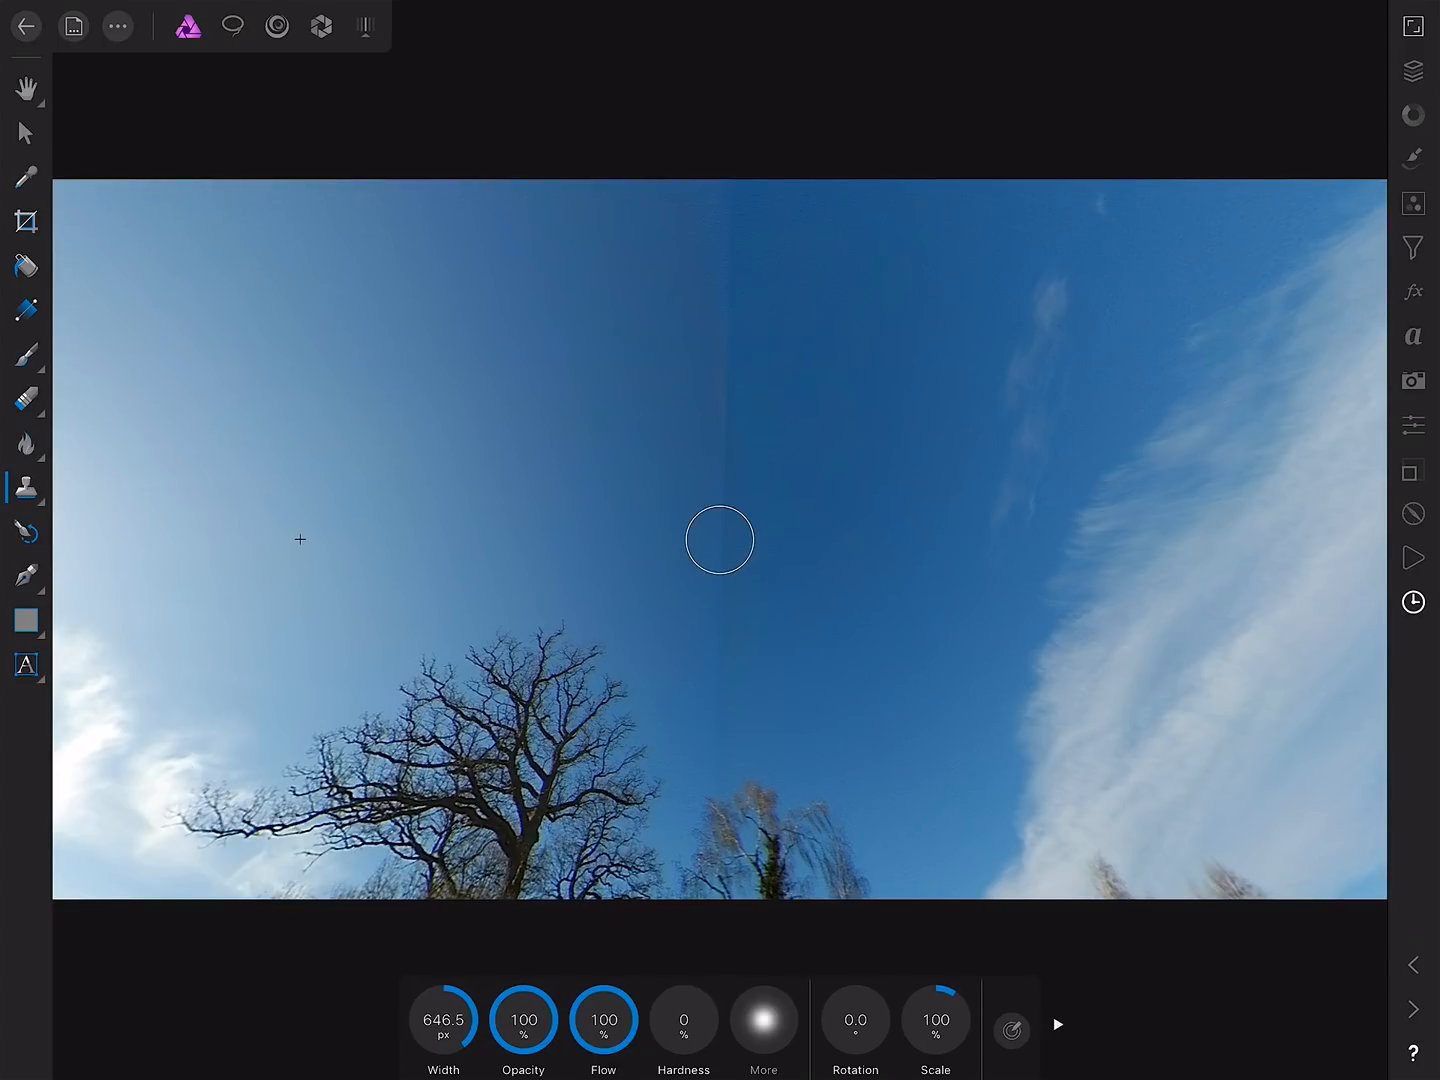
Inpaint down the full length of the vertical lens seam in the upper sky to a smooth blue gradient.
click(26, 488)
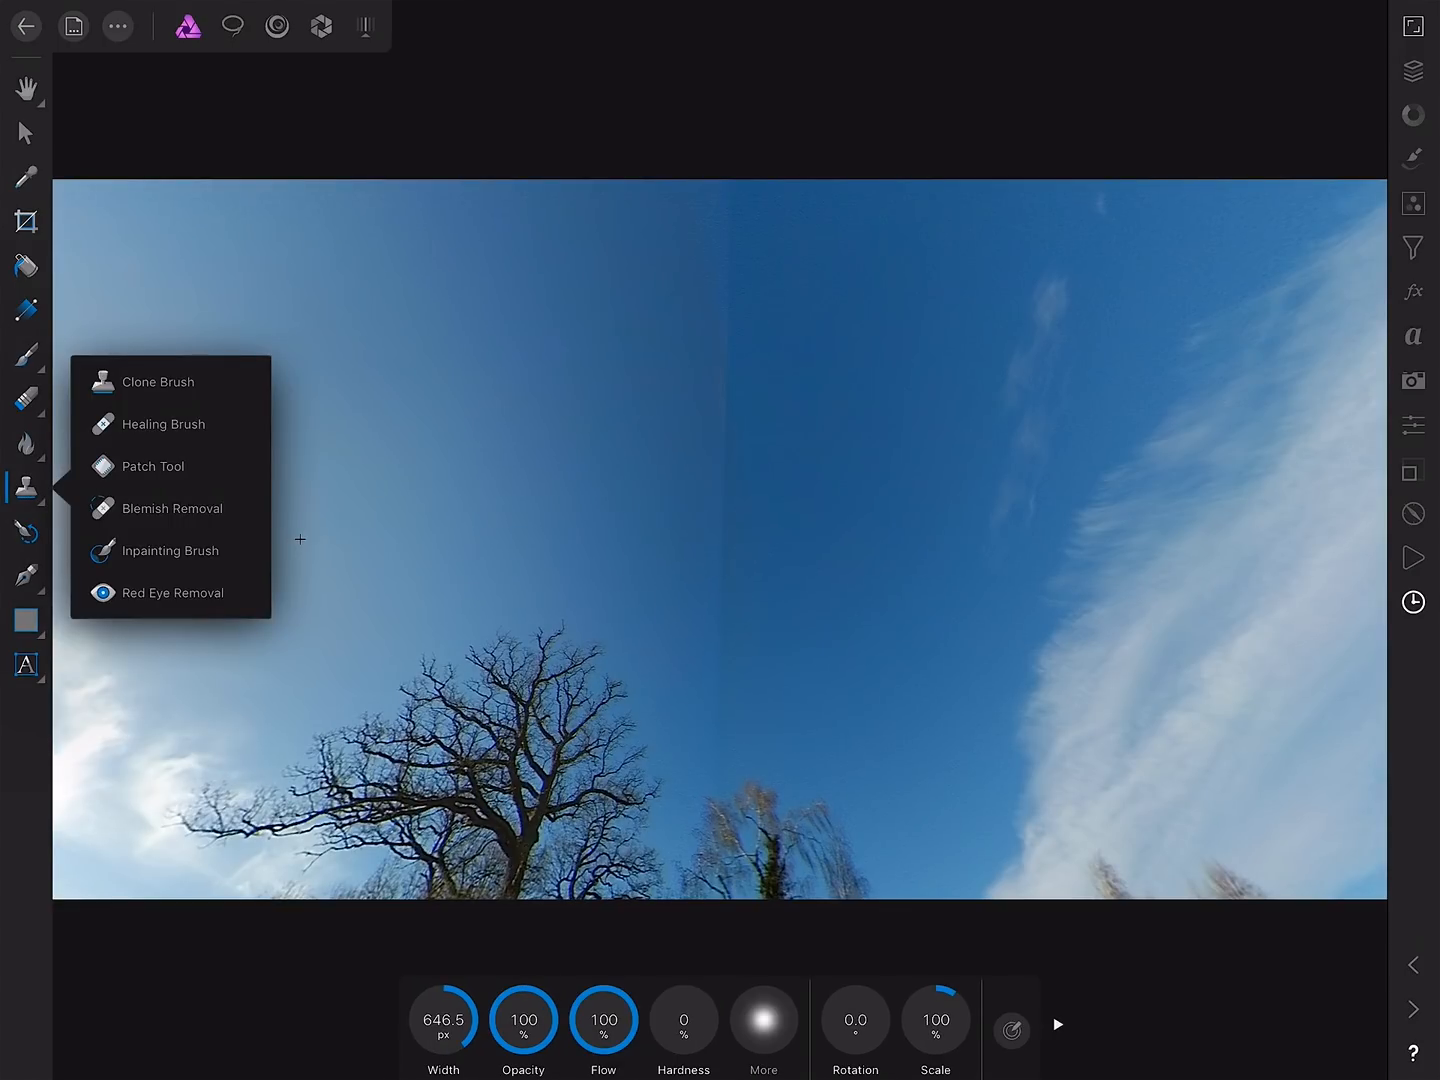
click(172, 550)
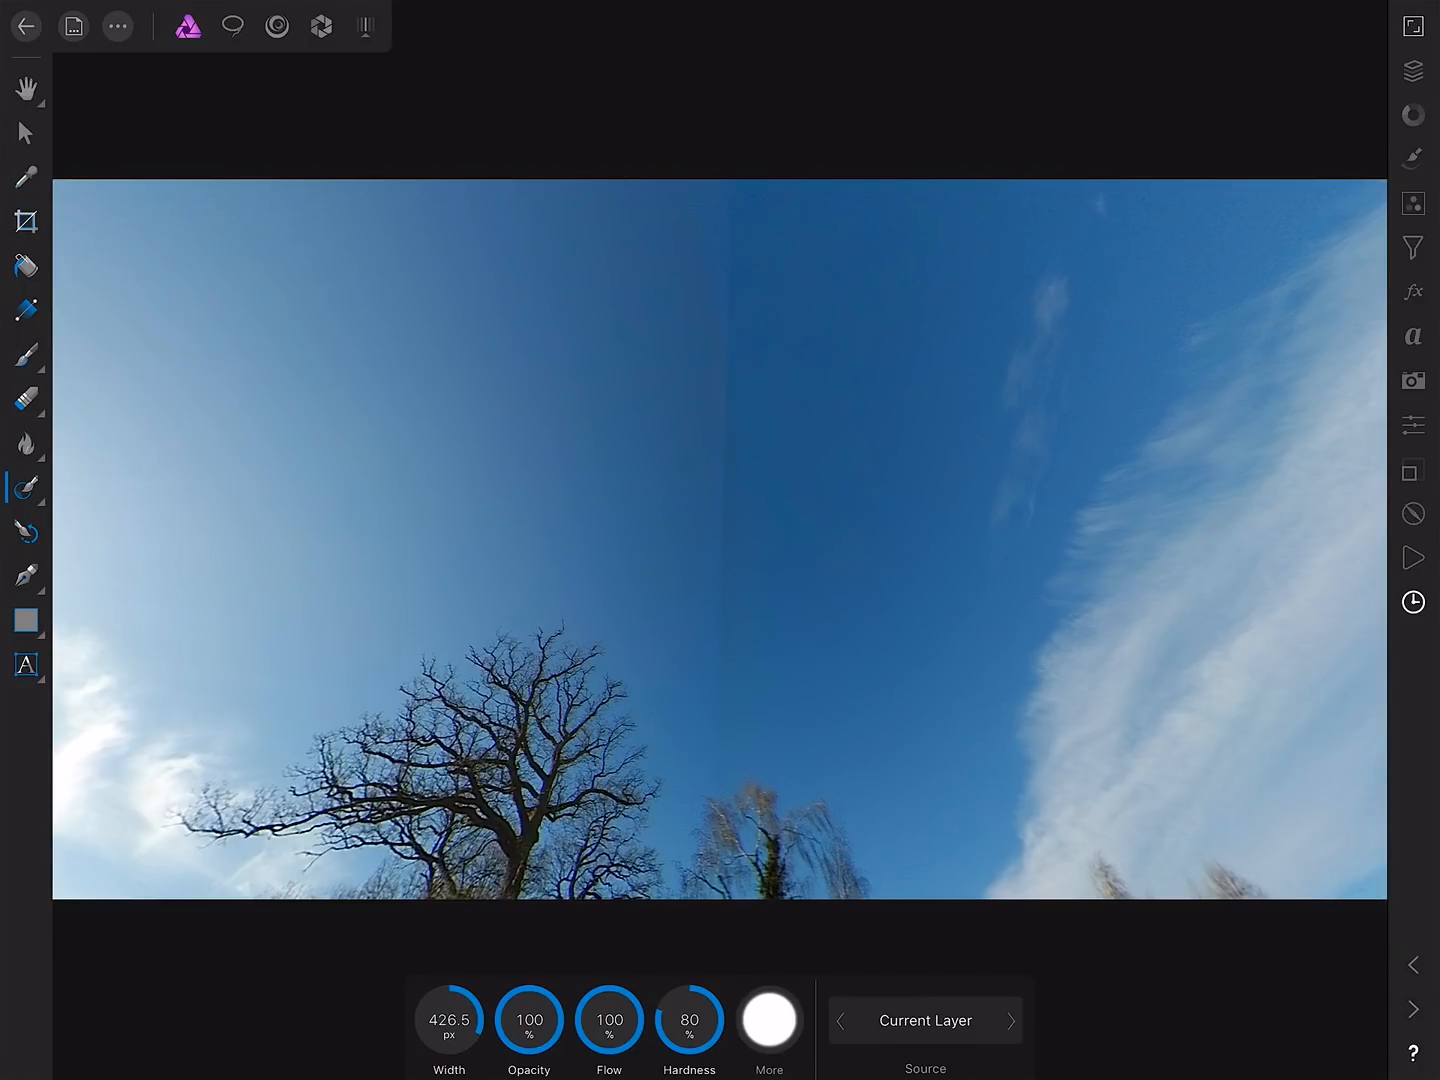
drag(722, 180, 722, 400)
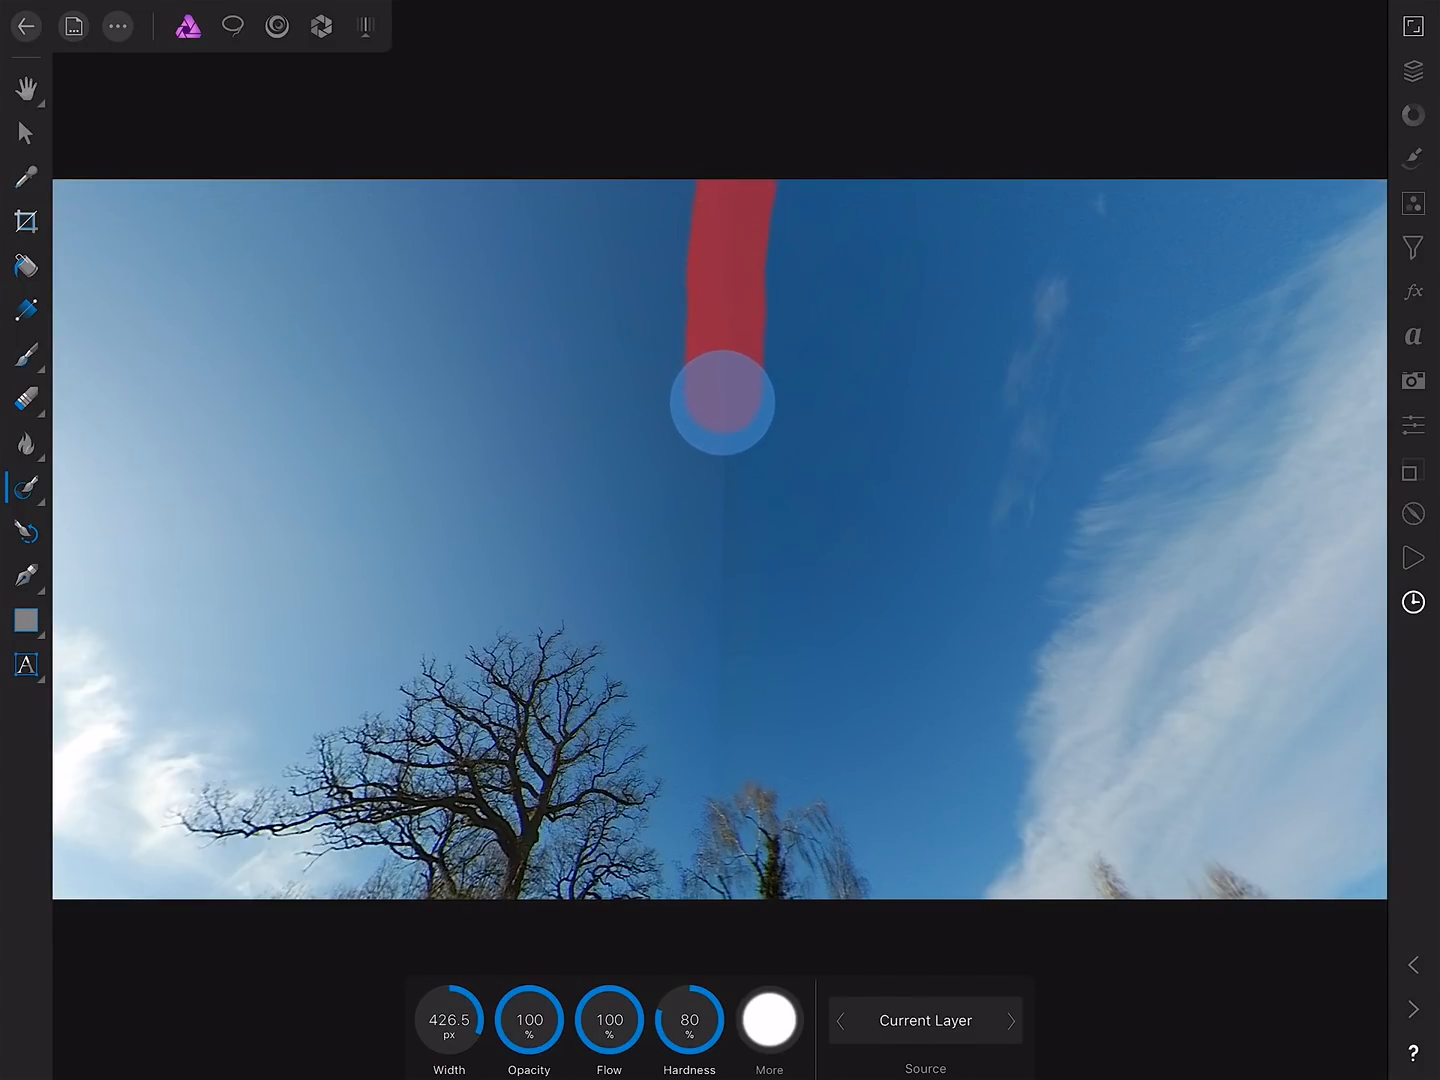
drag(720, 402, 720, 630)
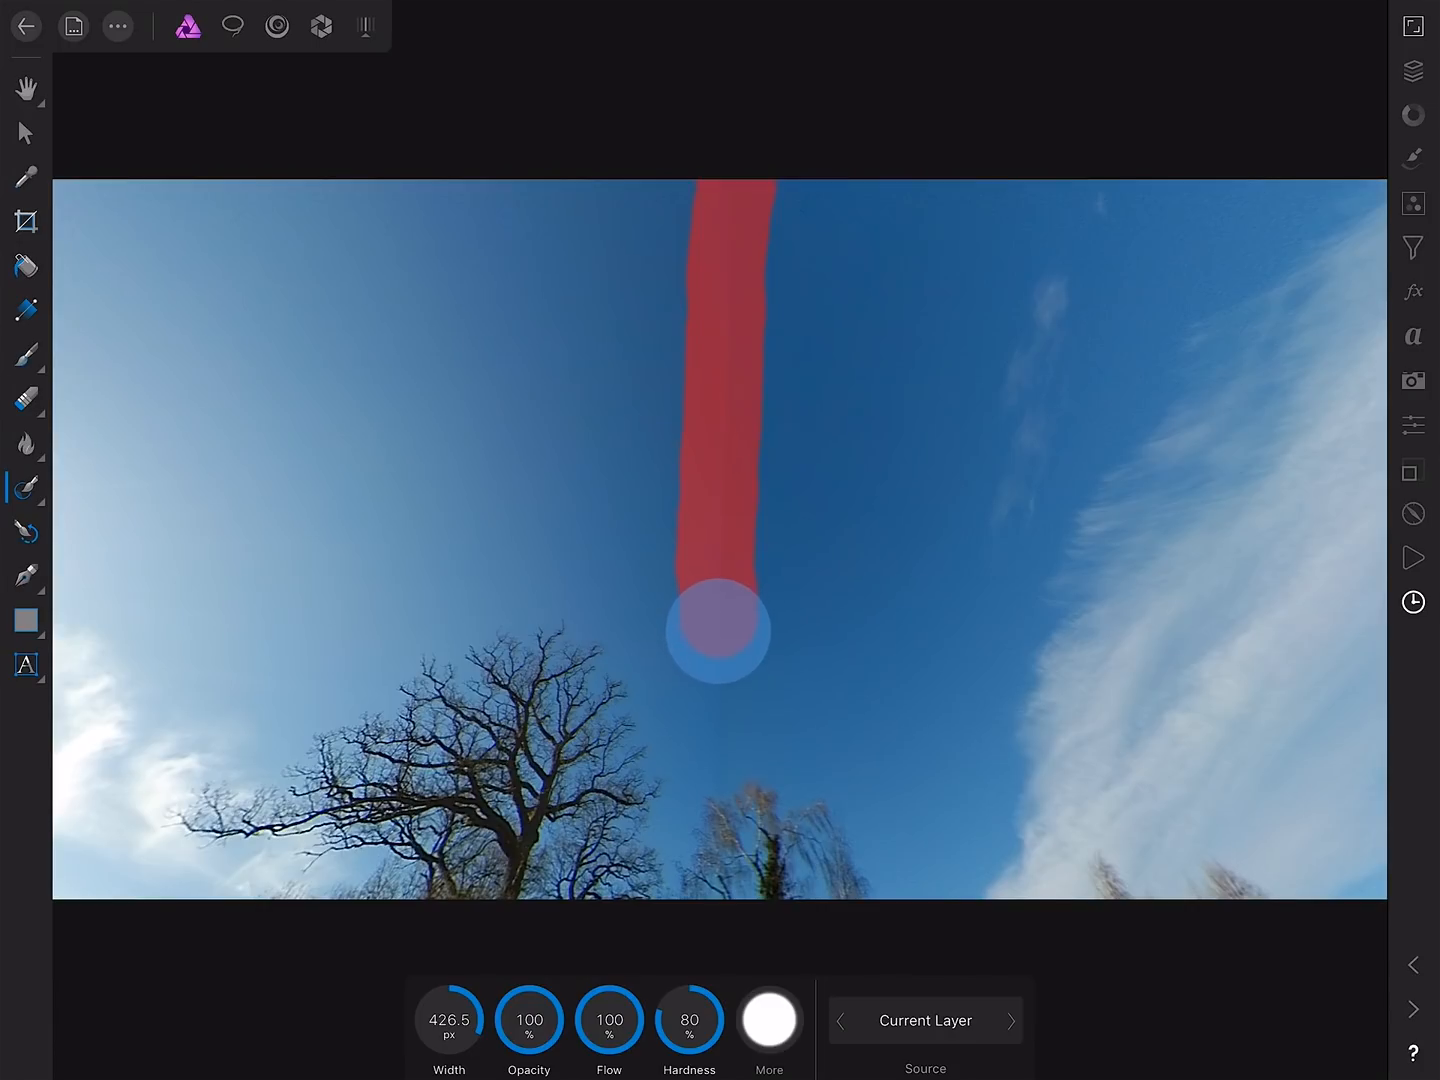
drag(716, 628, 716, 740)
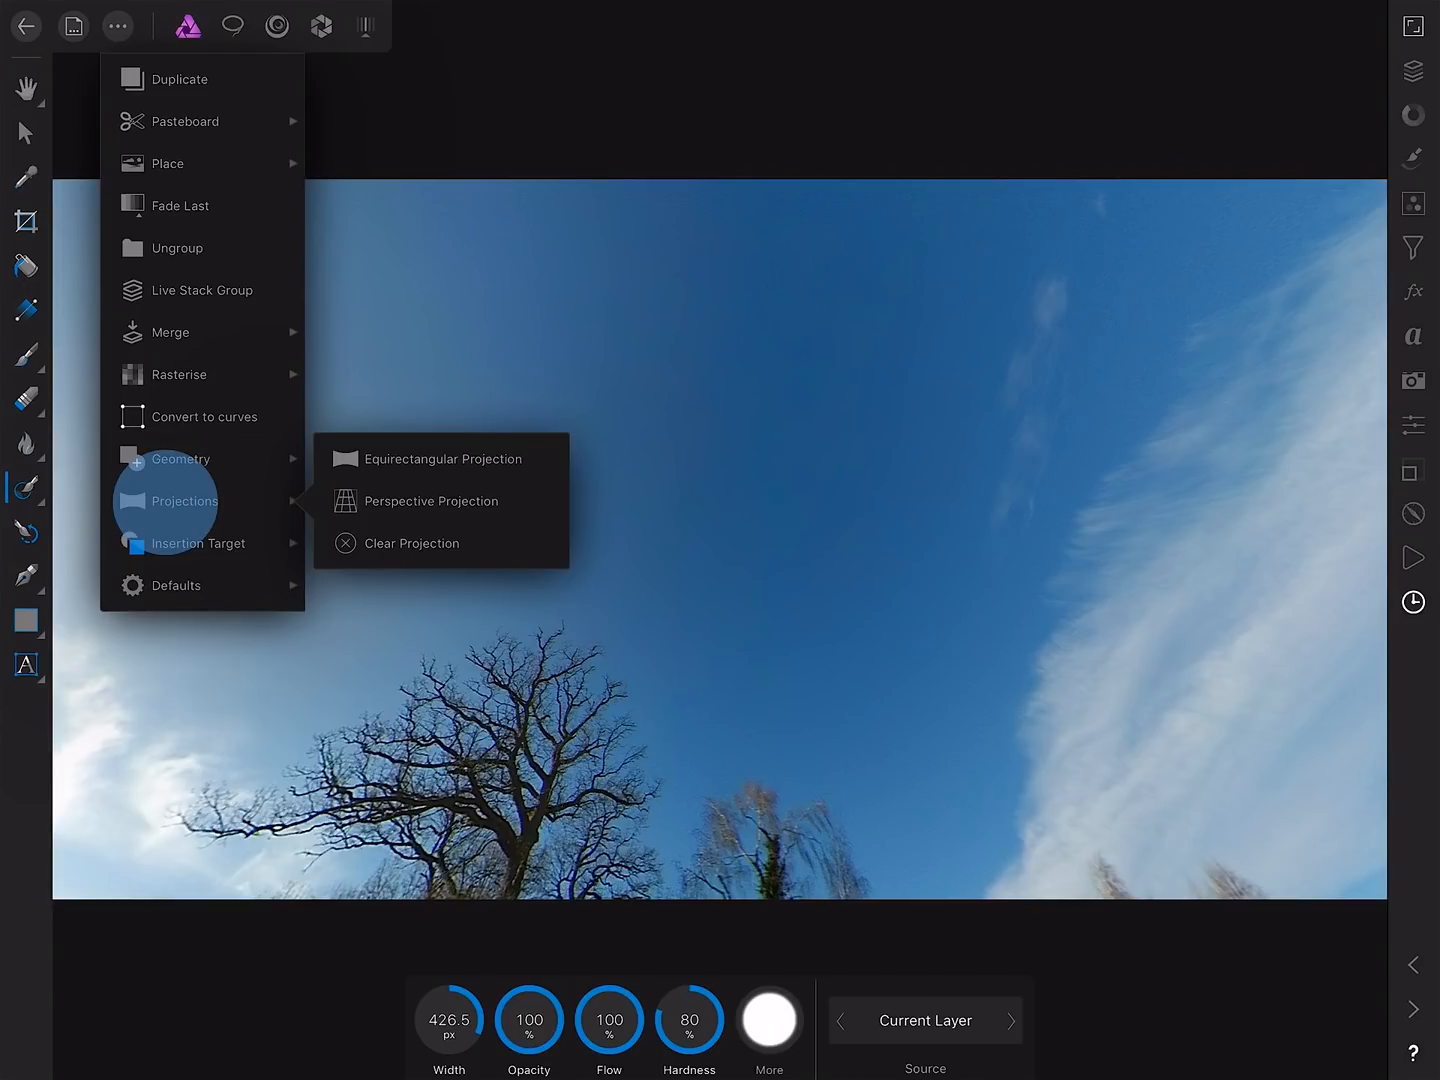
Turn the projection to the second stretch of sky and inpaint out its remaining vertical seam.
click(432, 500)
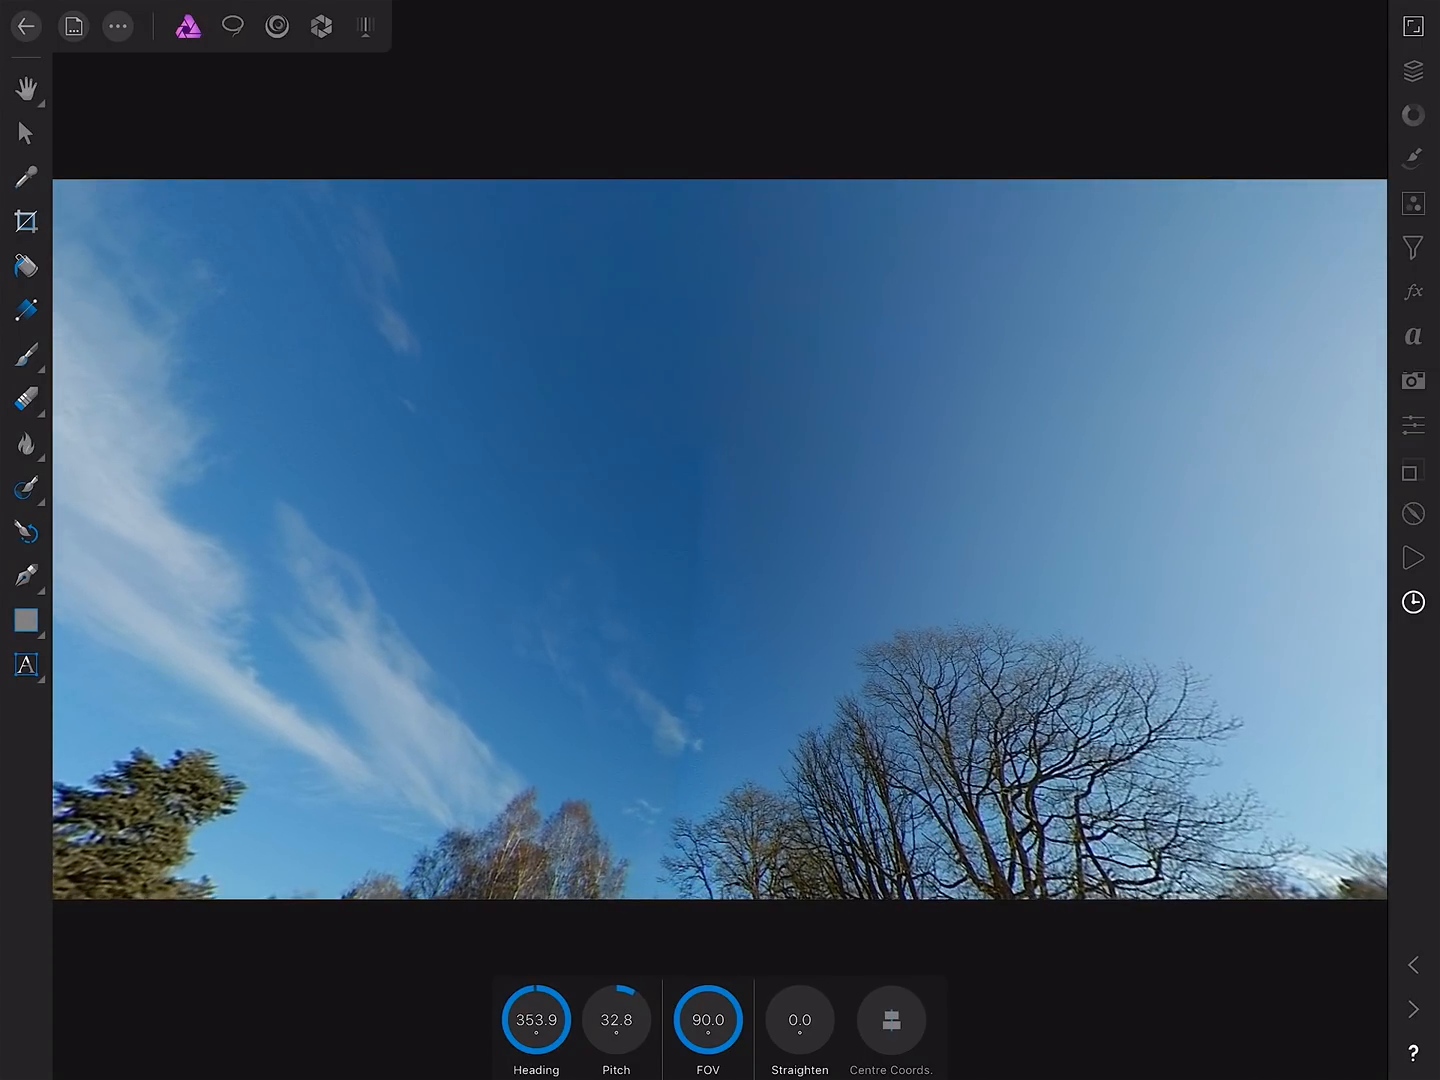
click(24, 488)
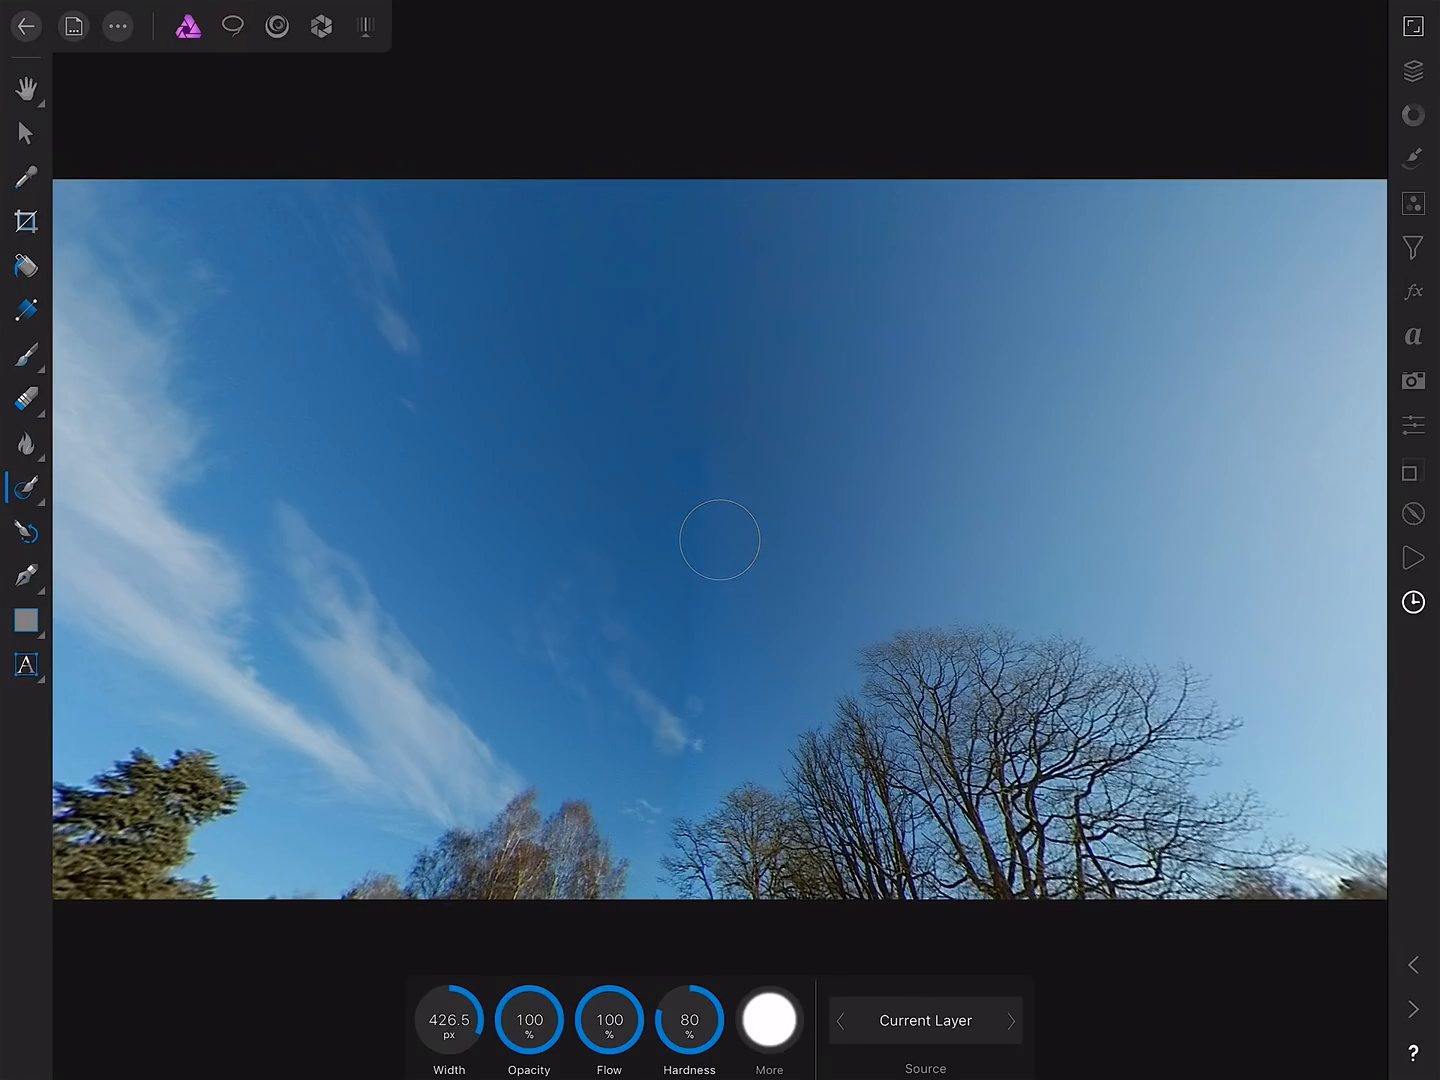
drag(696, 180, 690, 444)
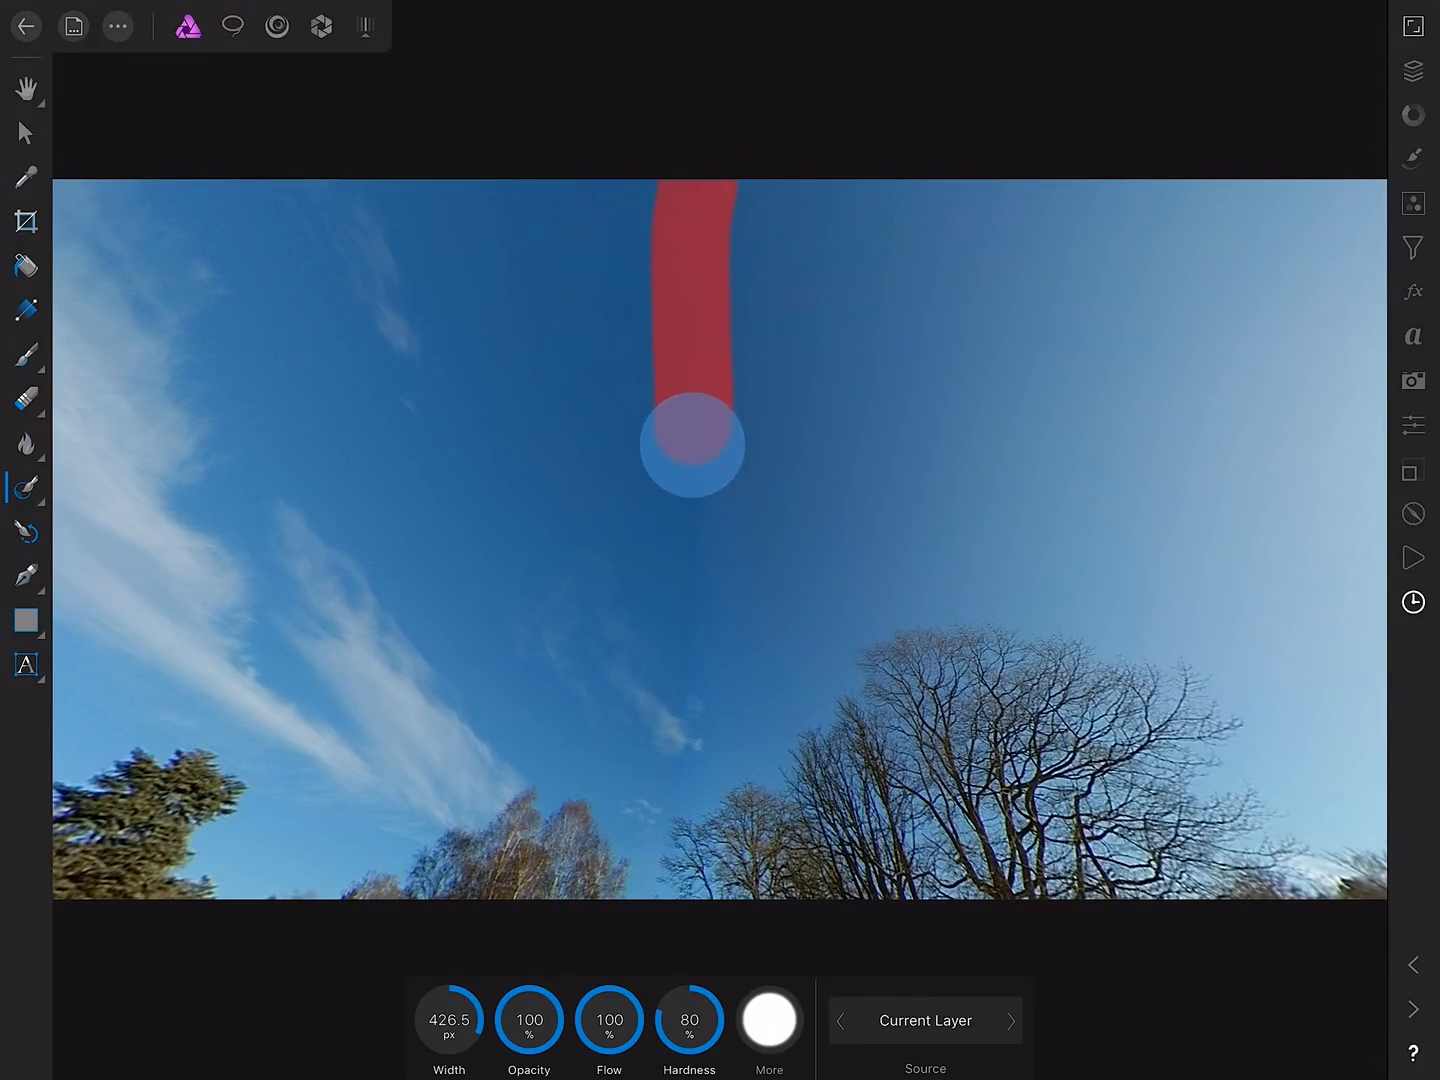
drag(690, 444, 690, 652)
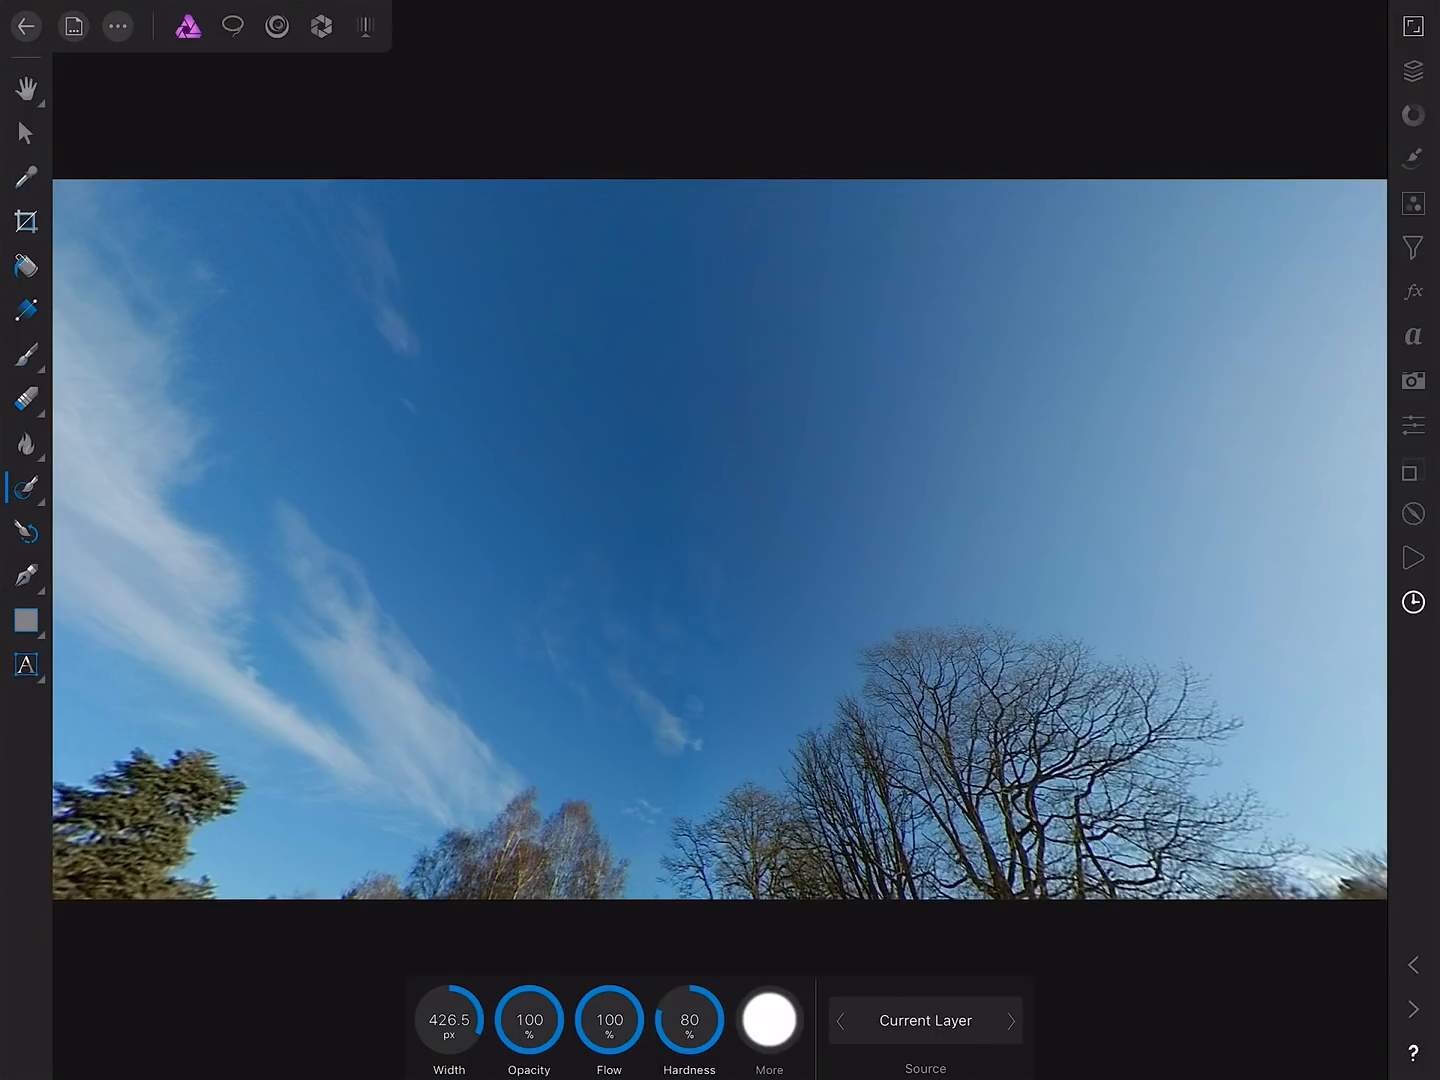
Clear the live projection so the full flat panorama with house, lawn and sky shows again.
click(116, 26)
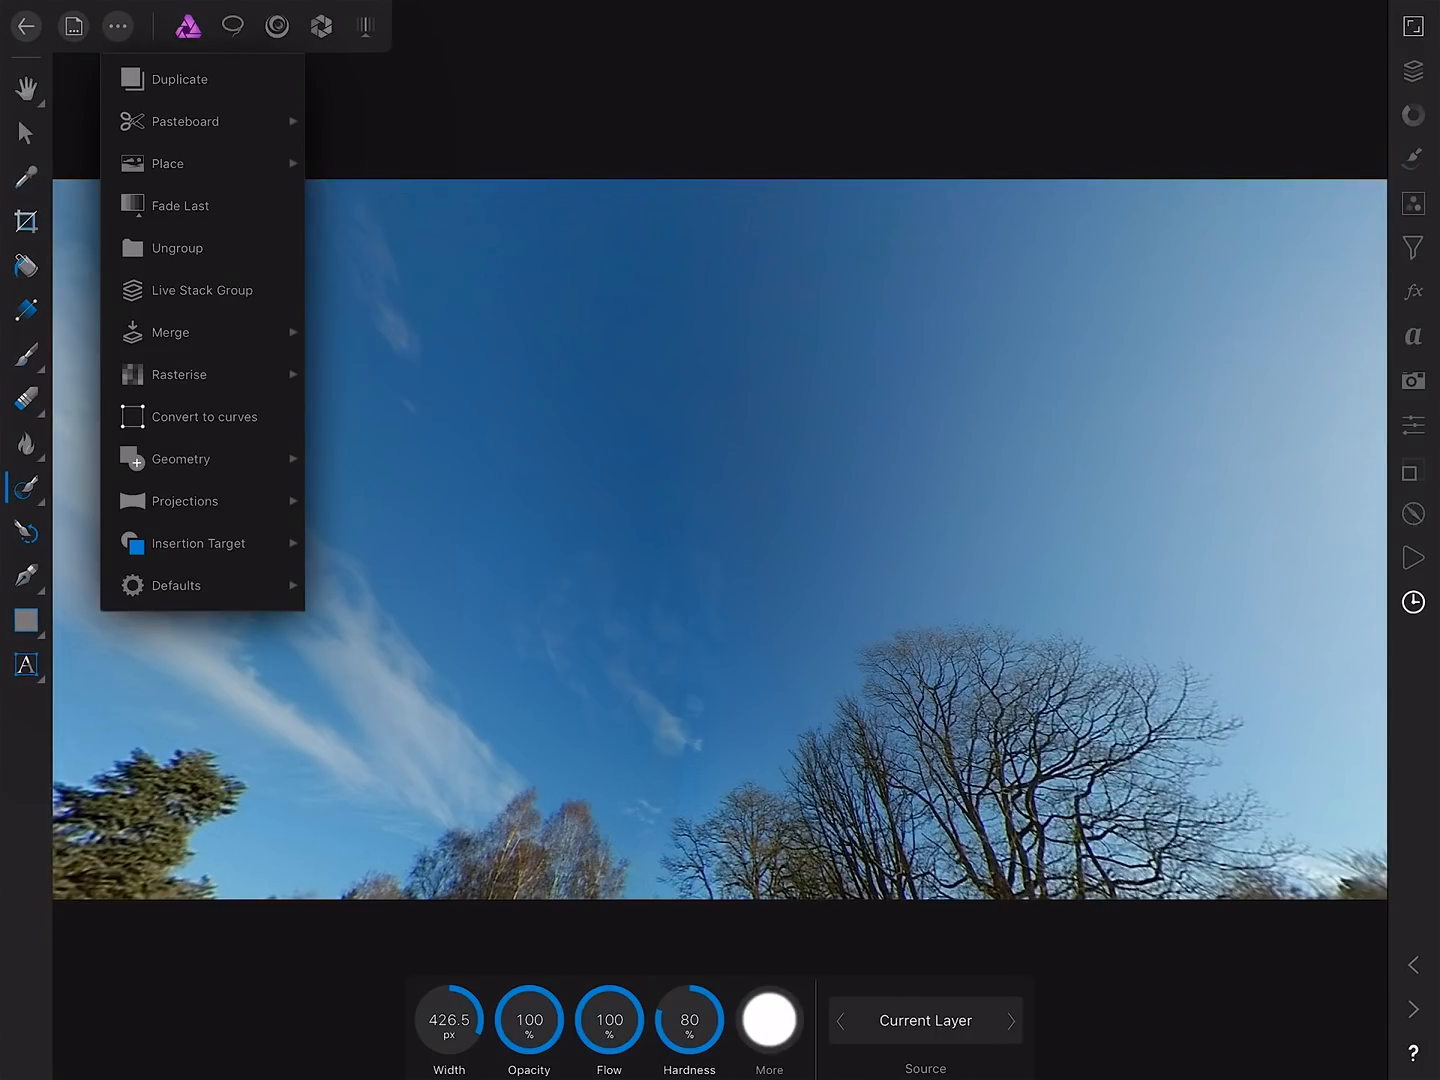
click(184, 500)
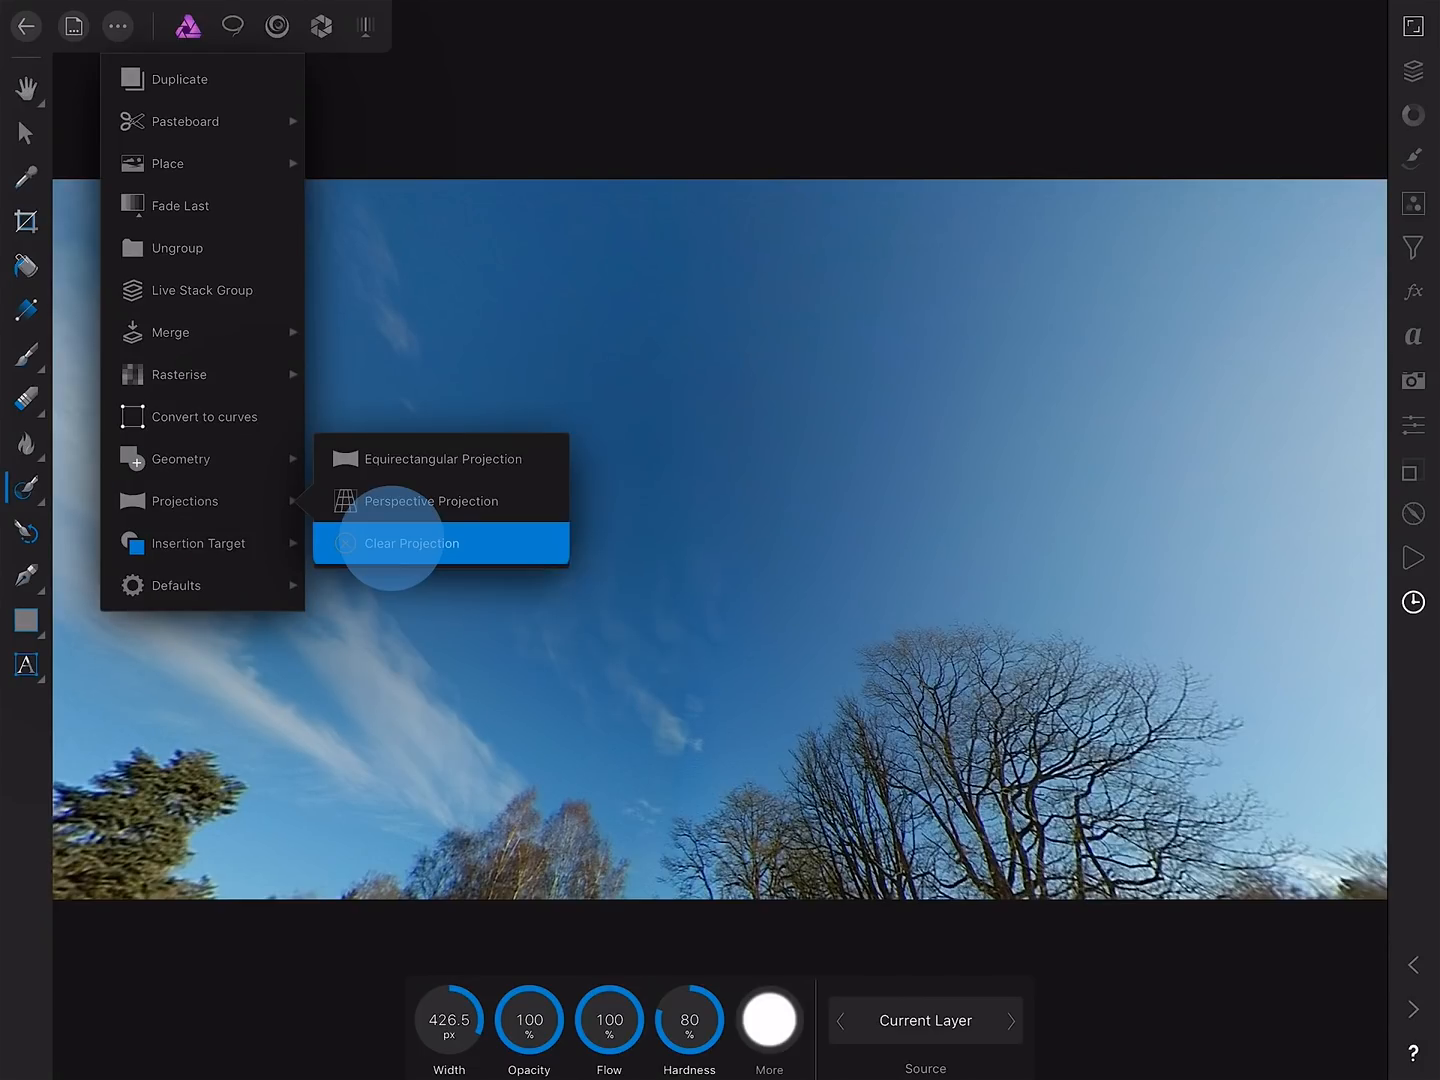
click(410, 544)
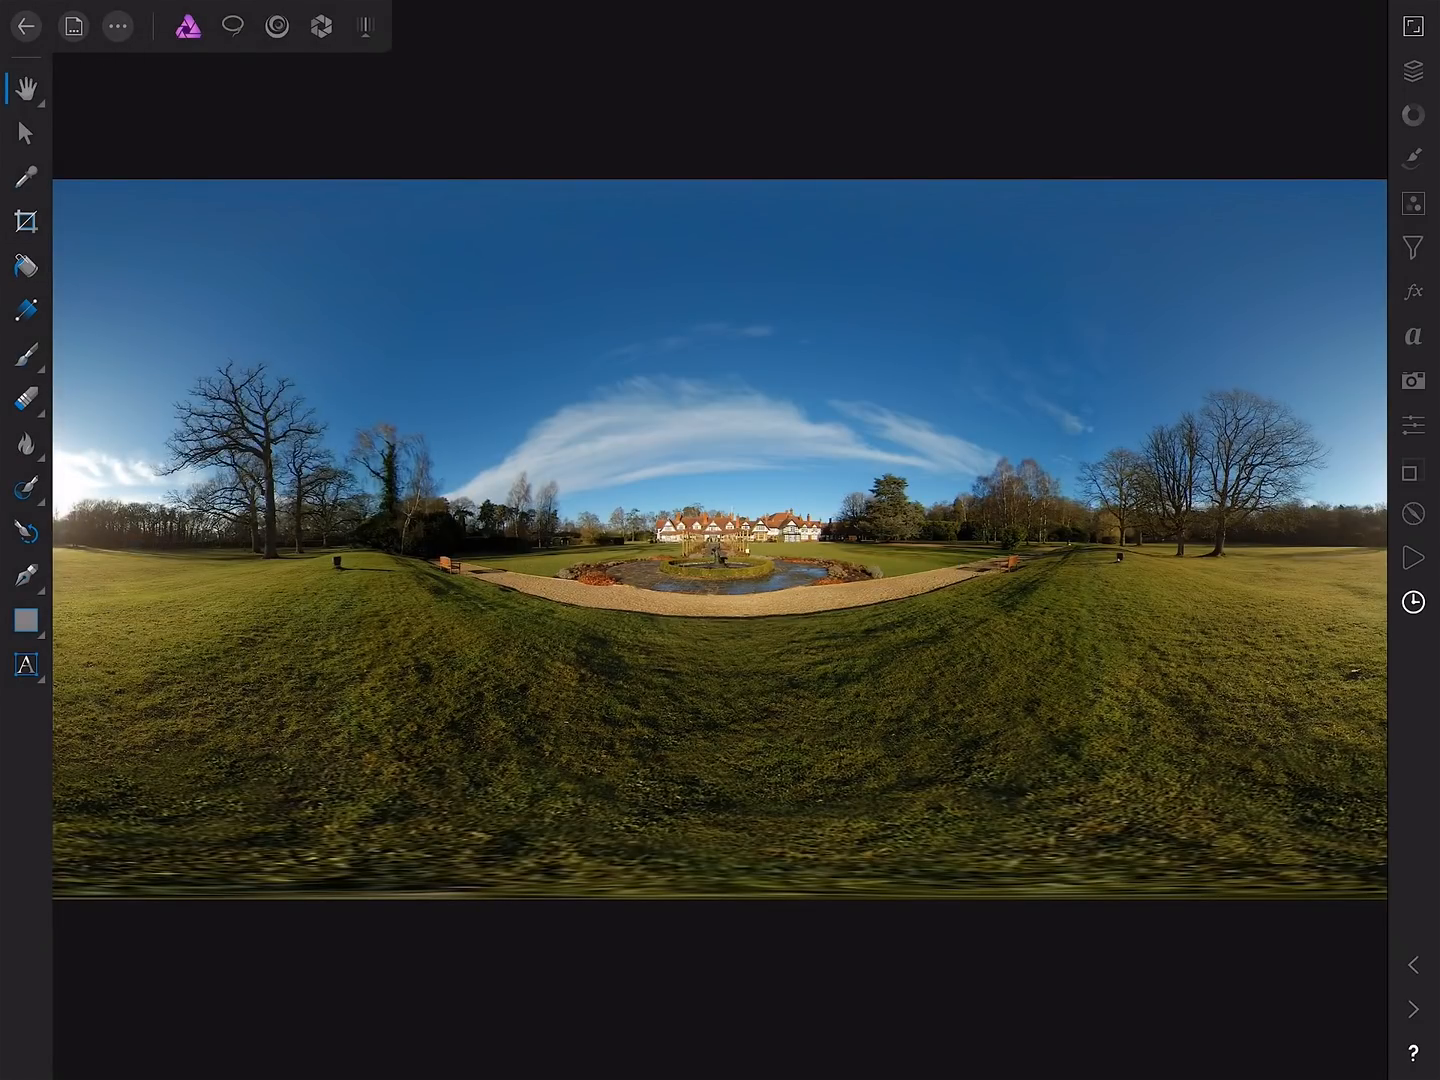